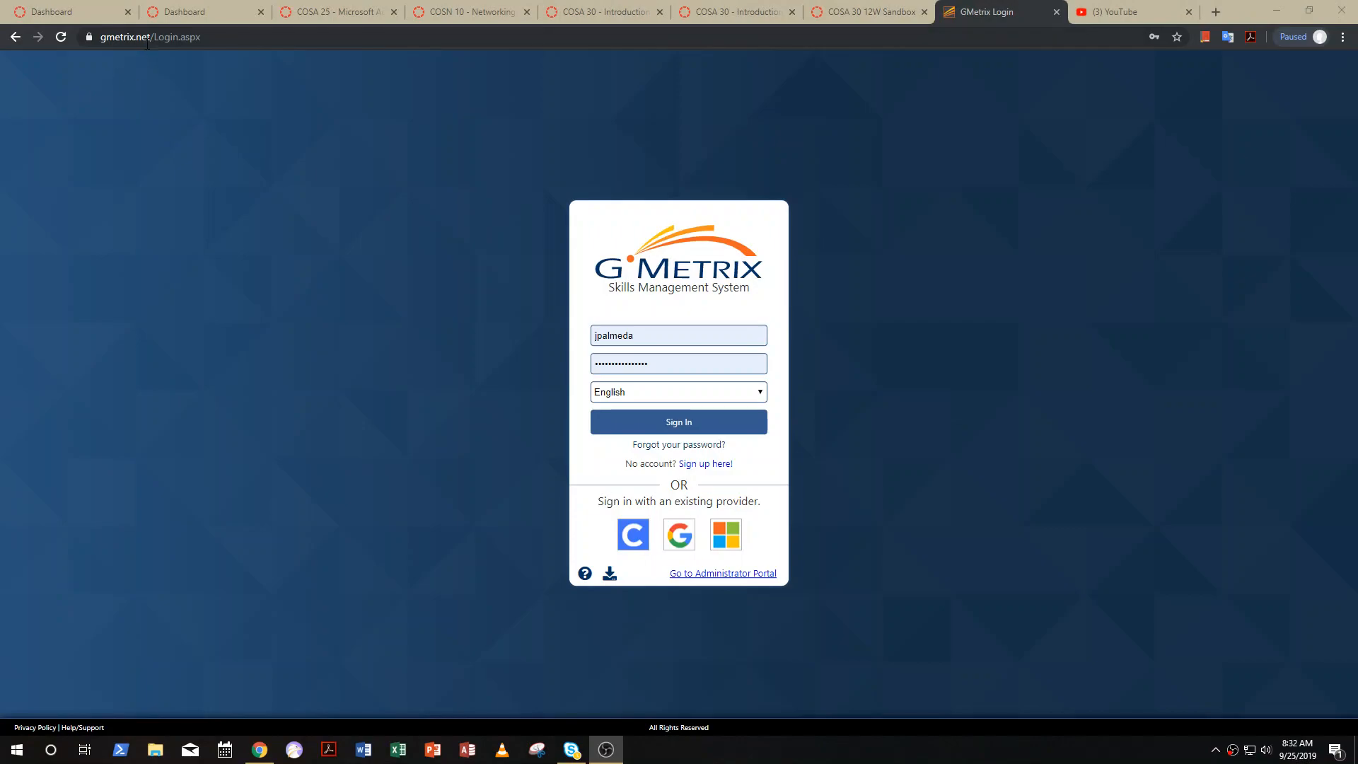
Sign in to GMetrix with the saved credentials and land on the home dashboard
click(173, 36)
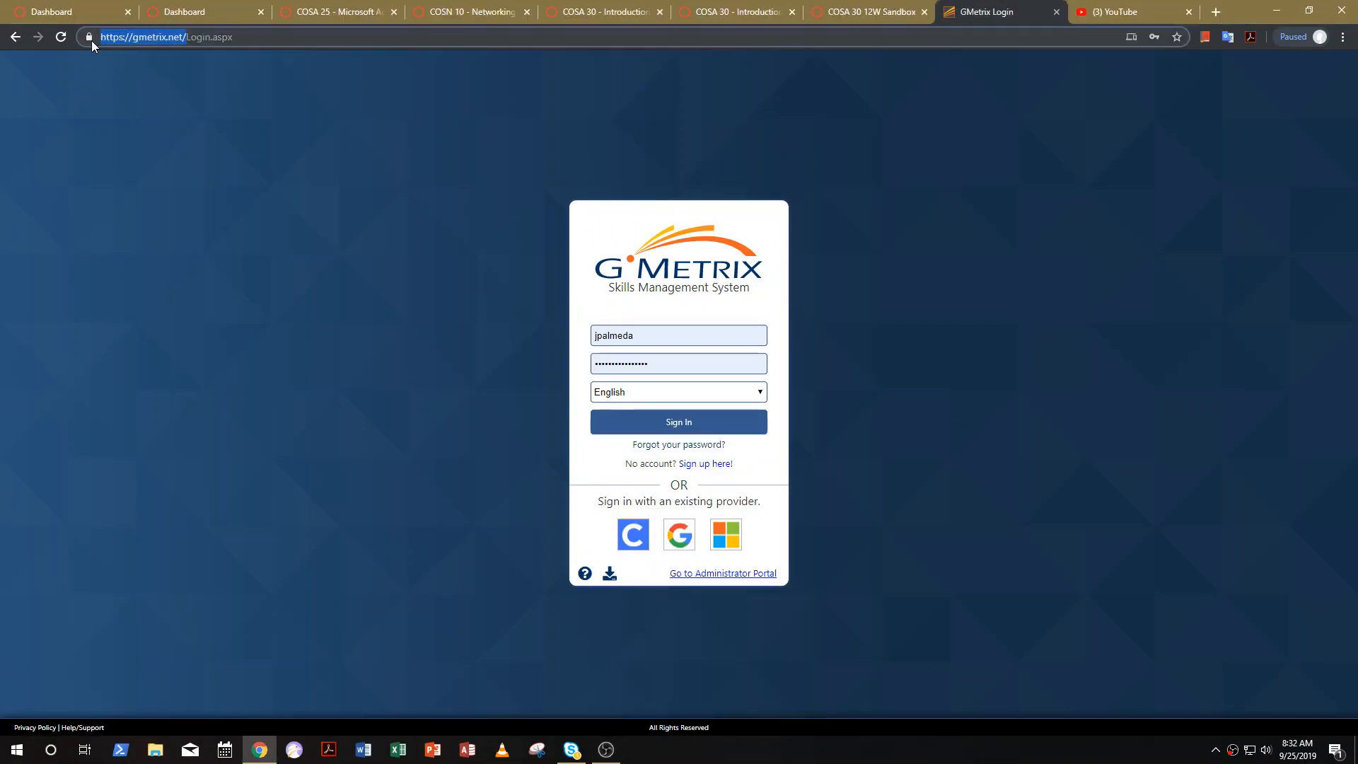
mouse_move(622, 486)
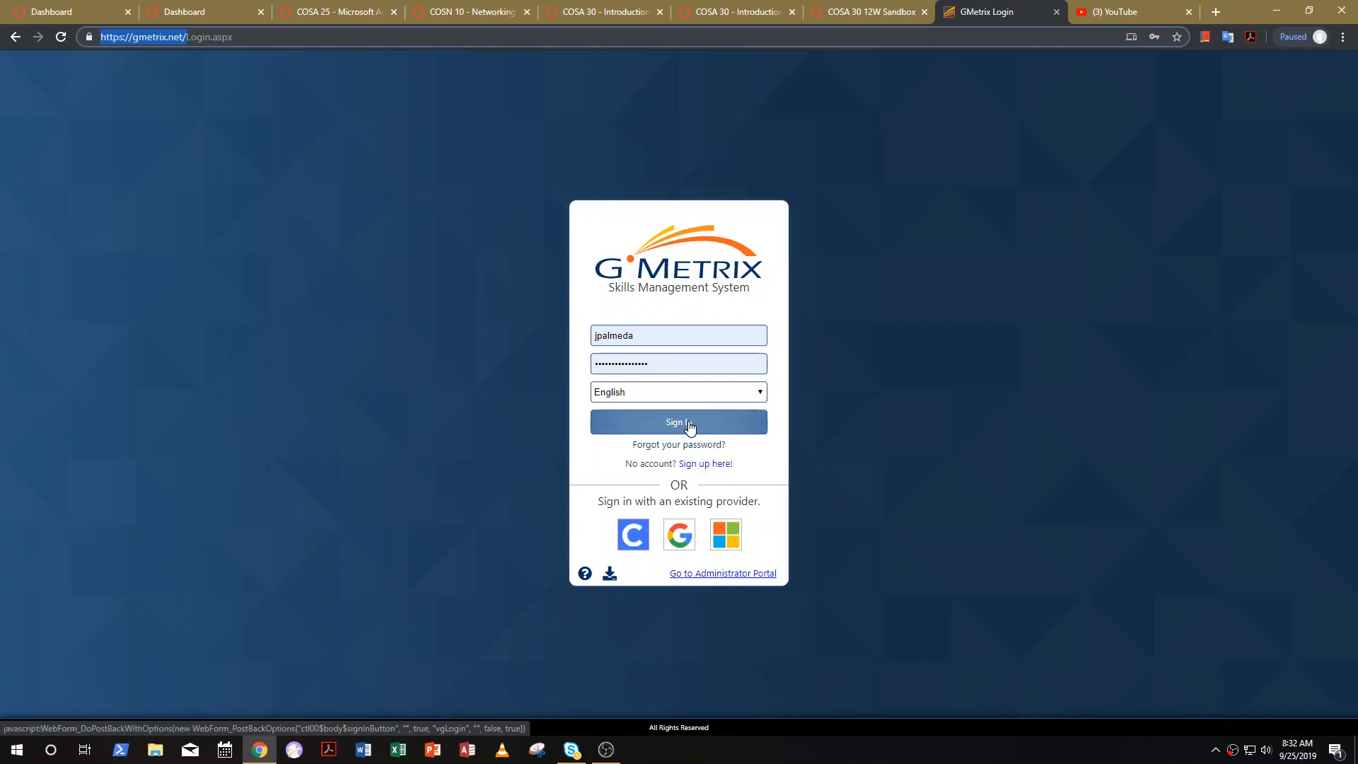
click(677, 423)
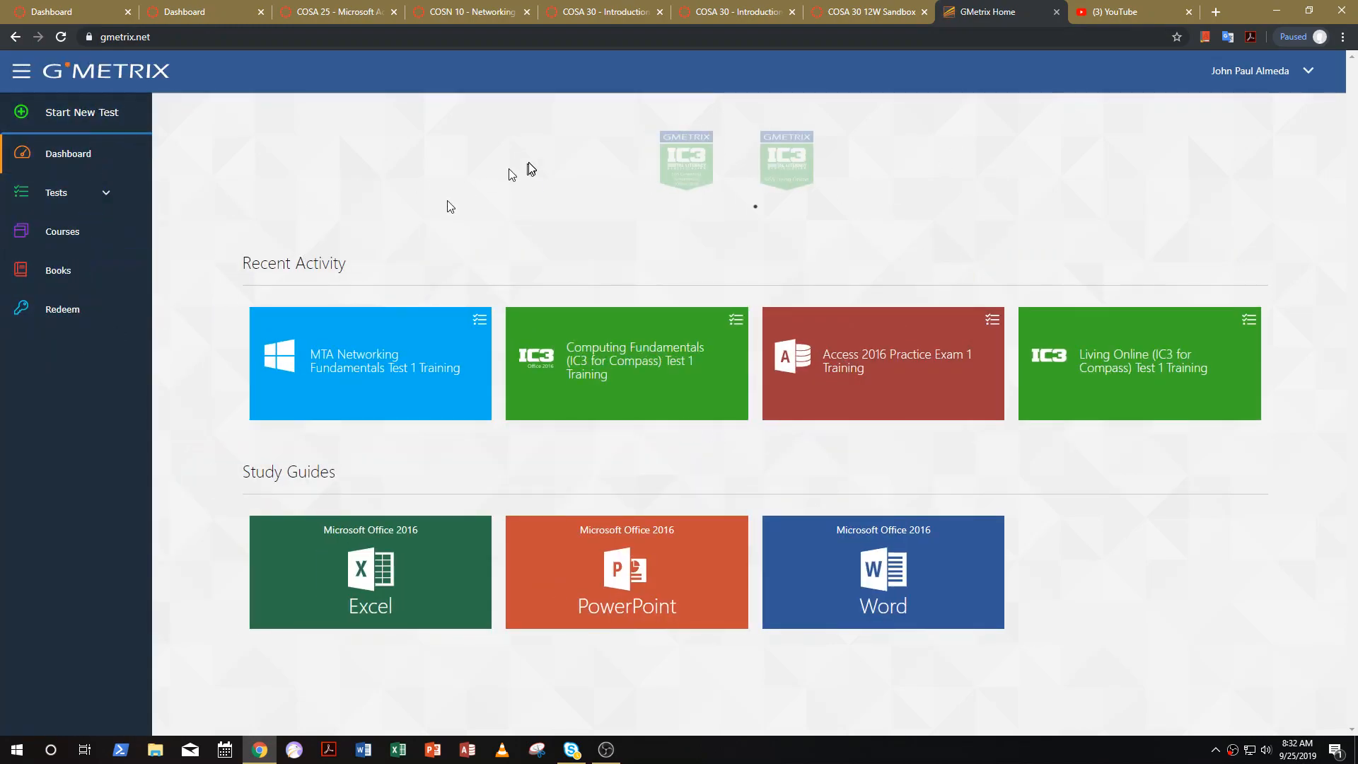
View the GMetrix help/support page and user guide PDF, then close both
click(1249, 70)
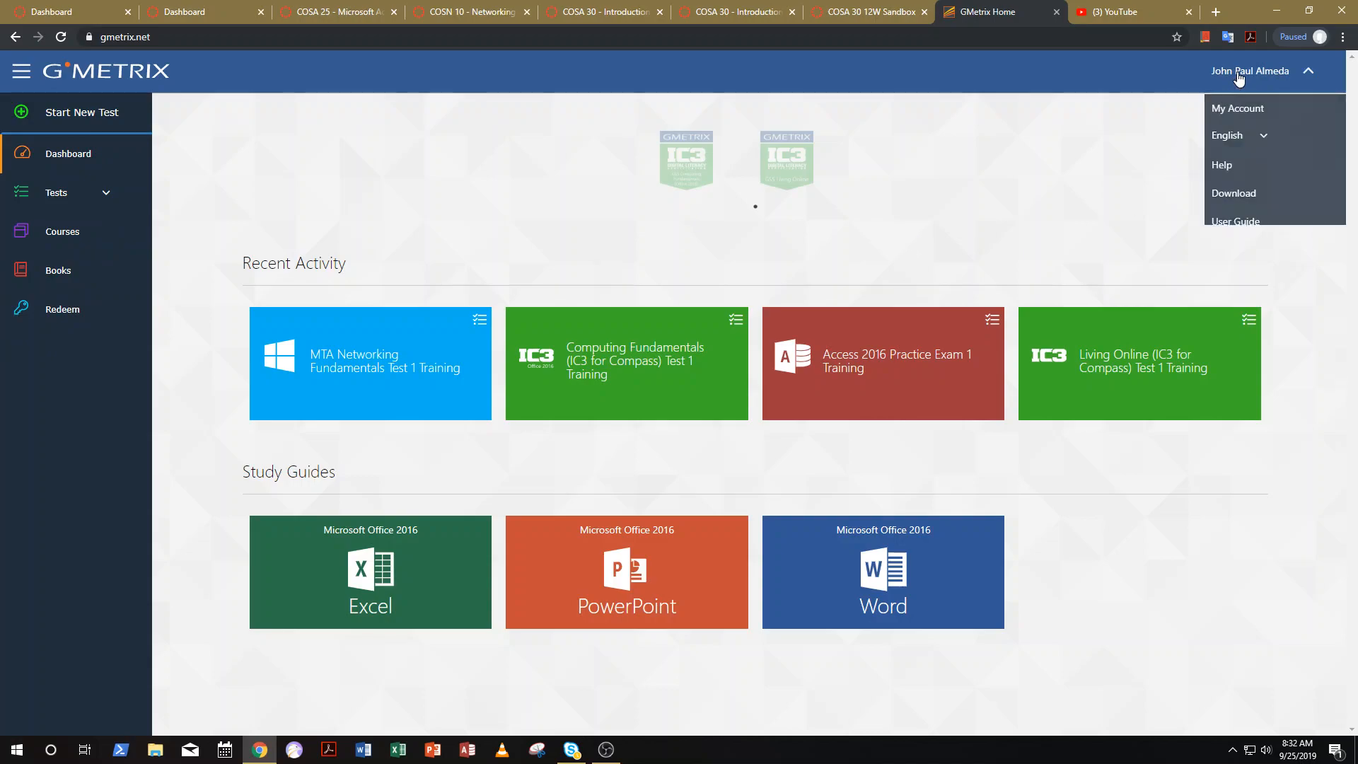
mouse_move(1225, 165)
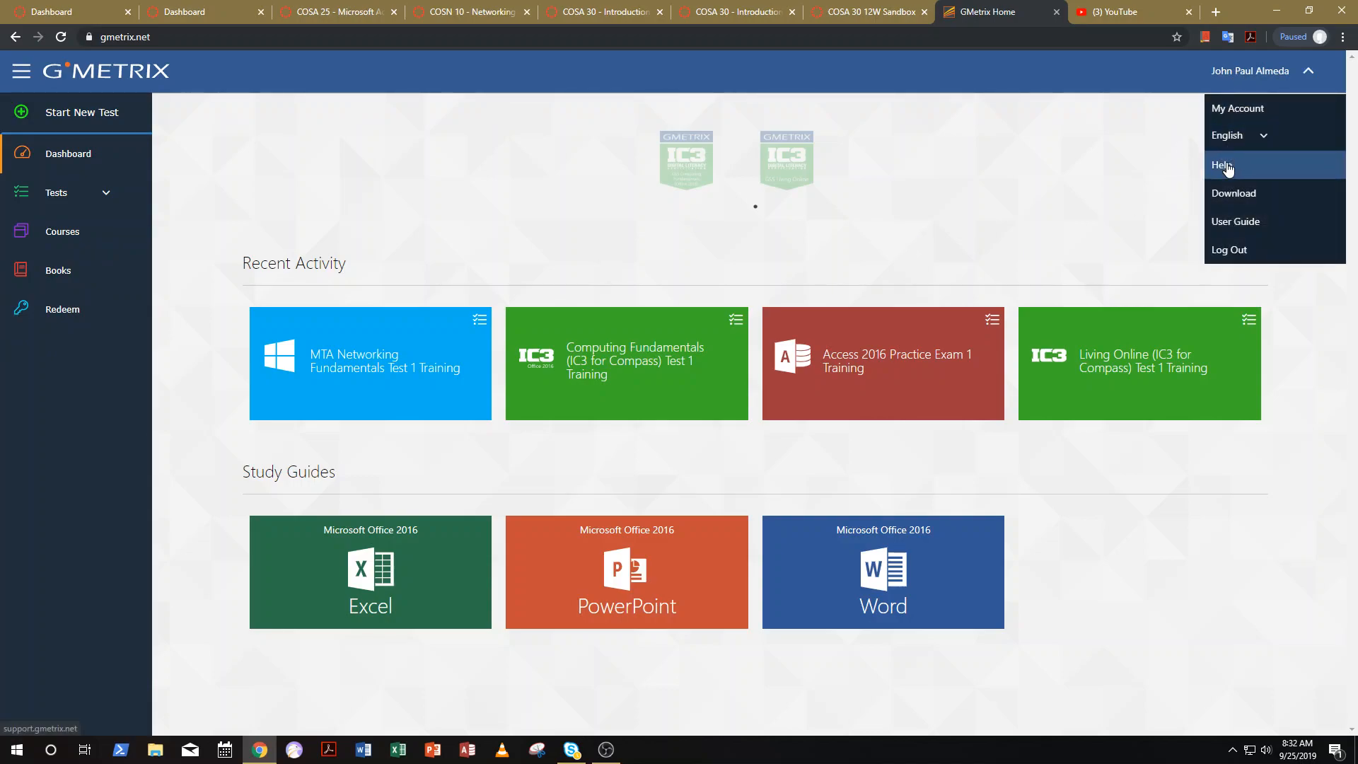
click(1223, 166)
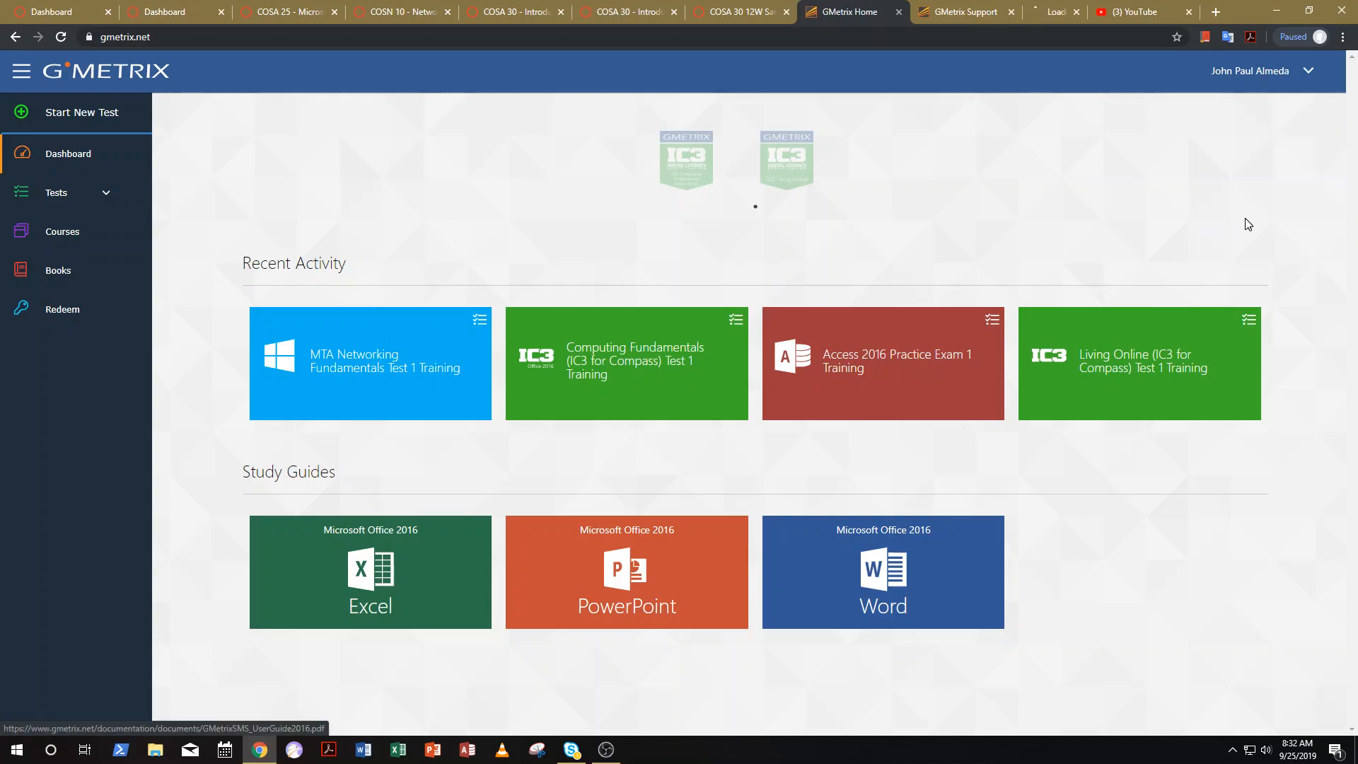
click(957, 11)
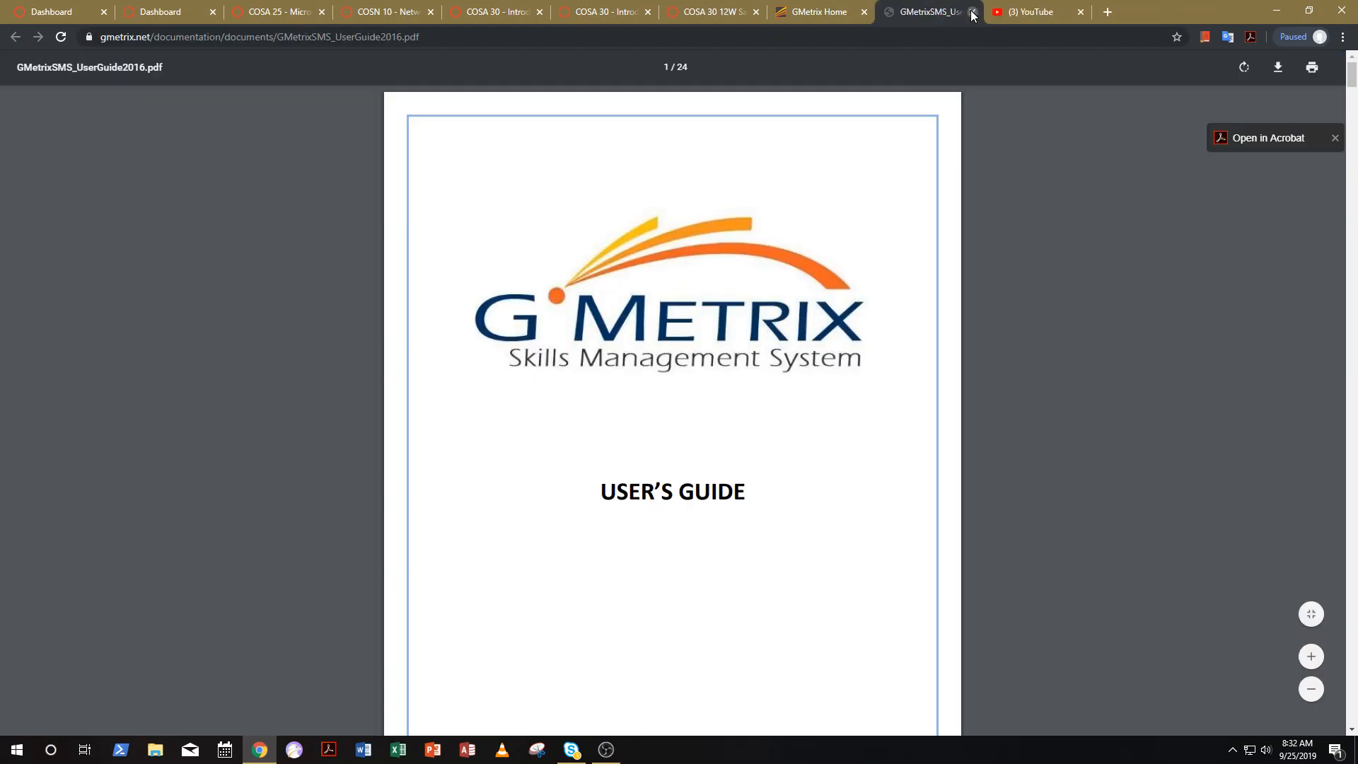
click(971, 11)
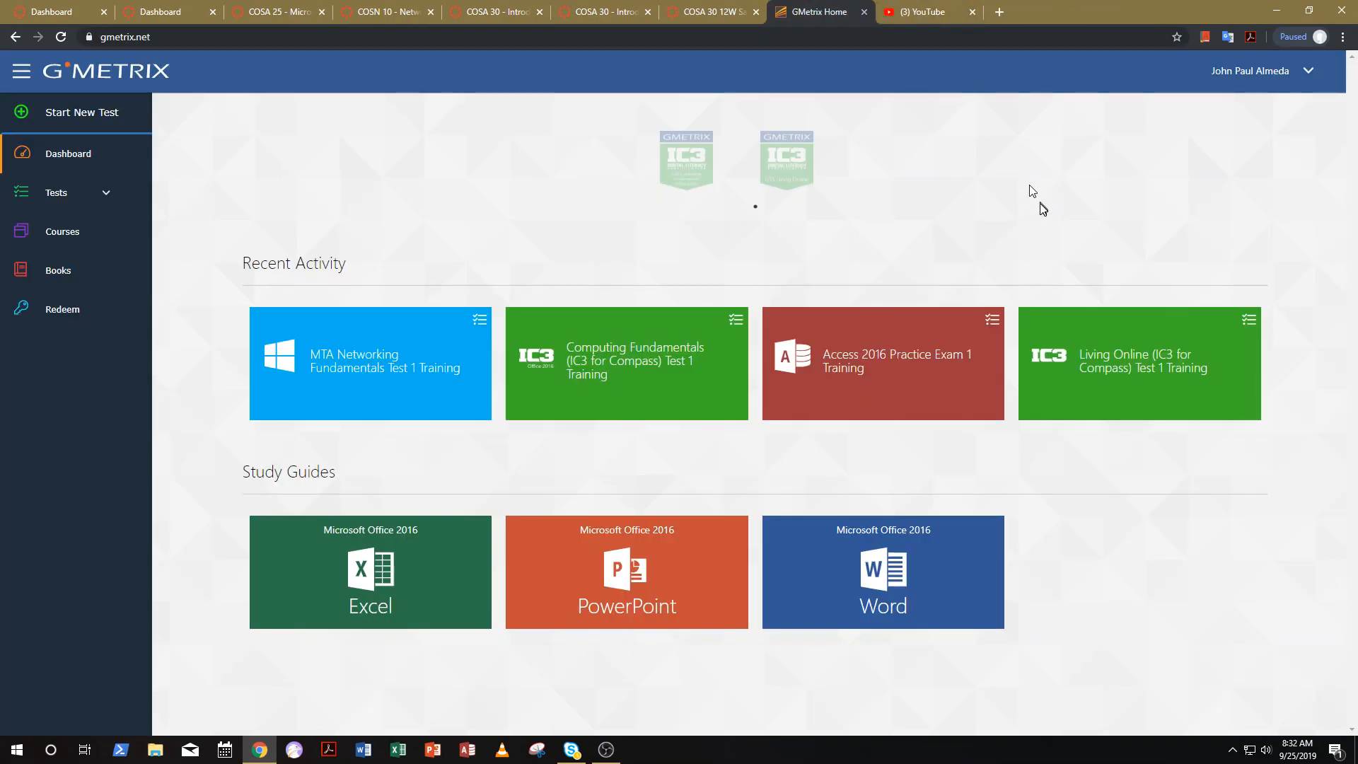
Show the account options dropdown on the dashboard again
click(1308, 70)
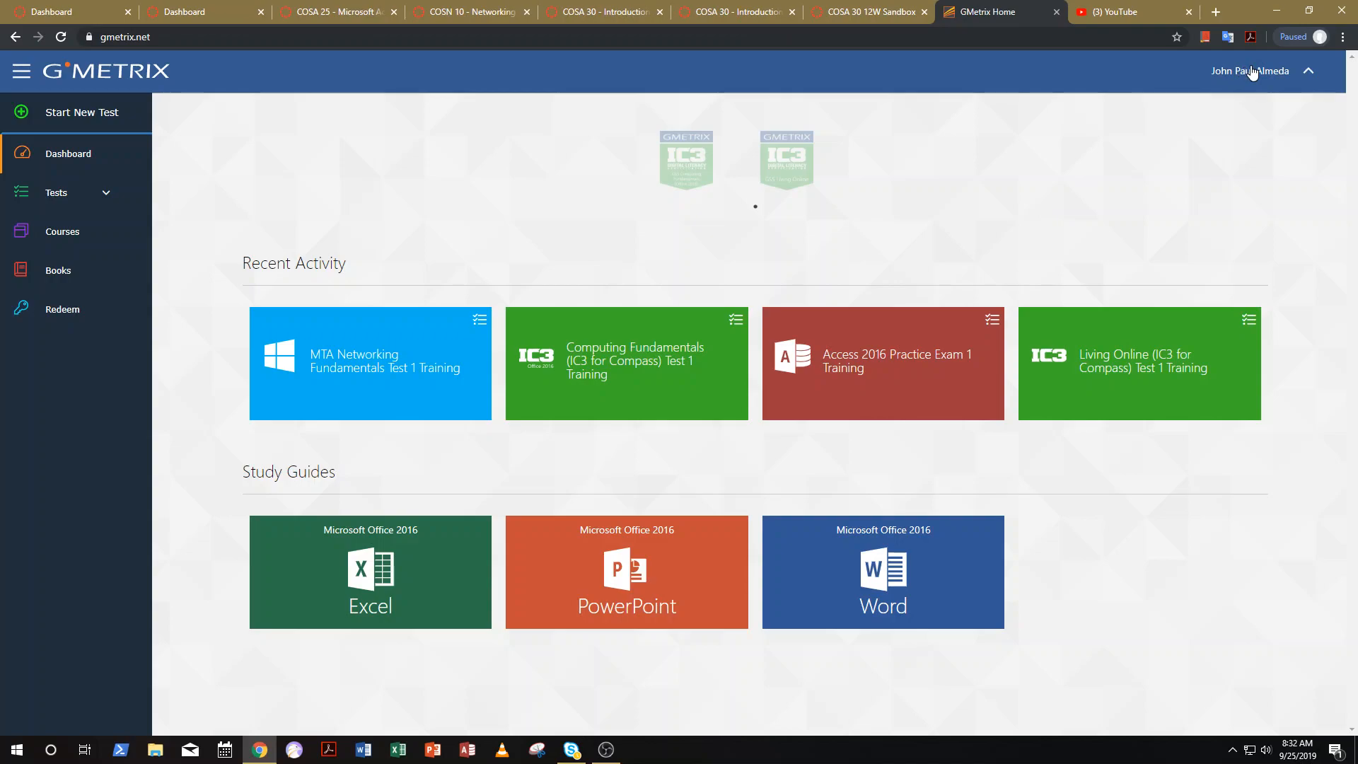
click(1248, 71)
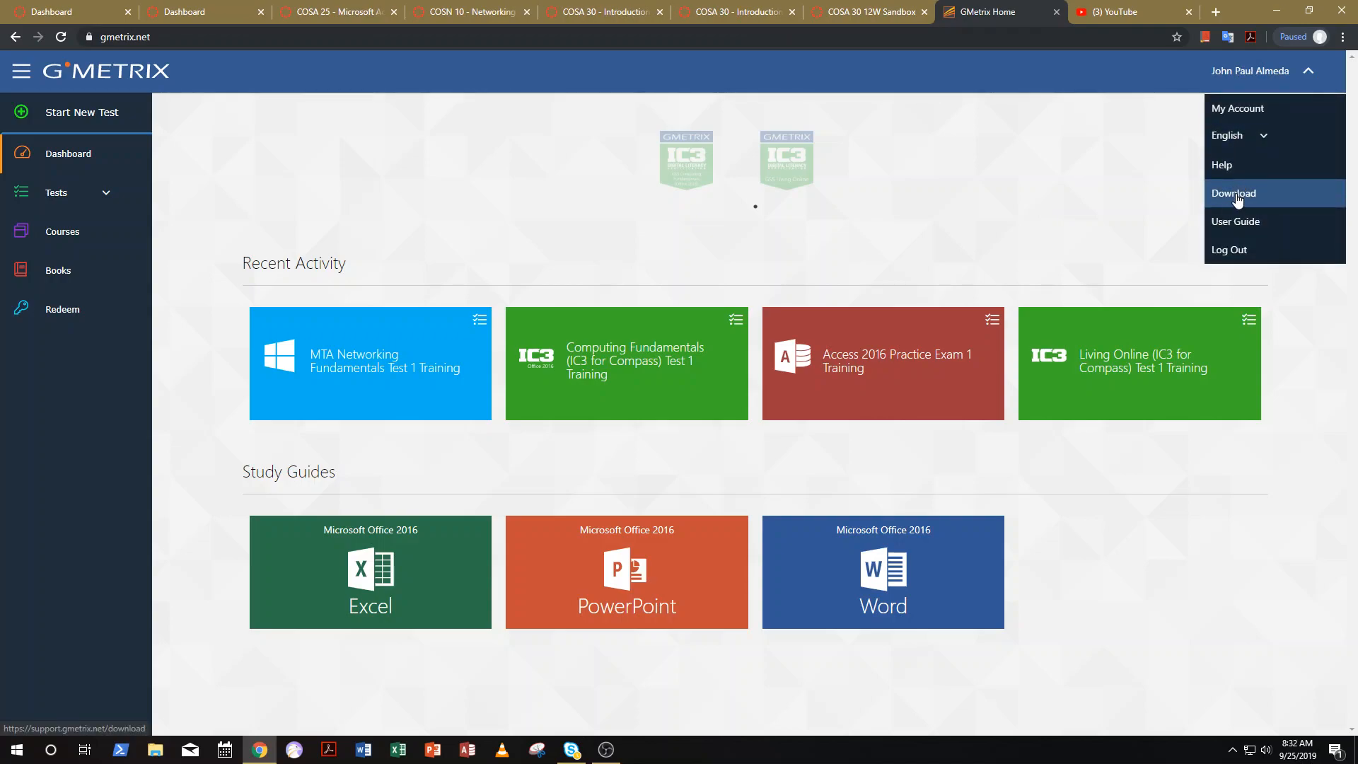
click(1234, 194)
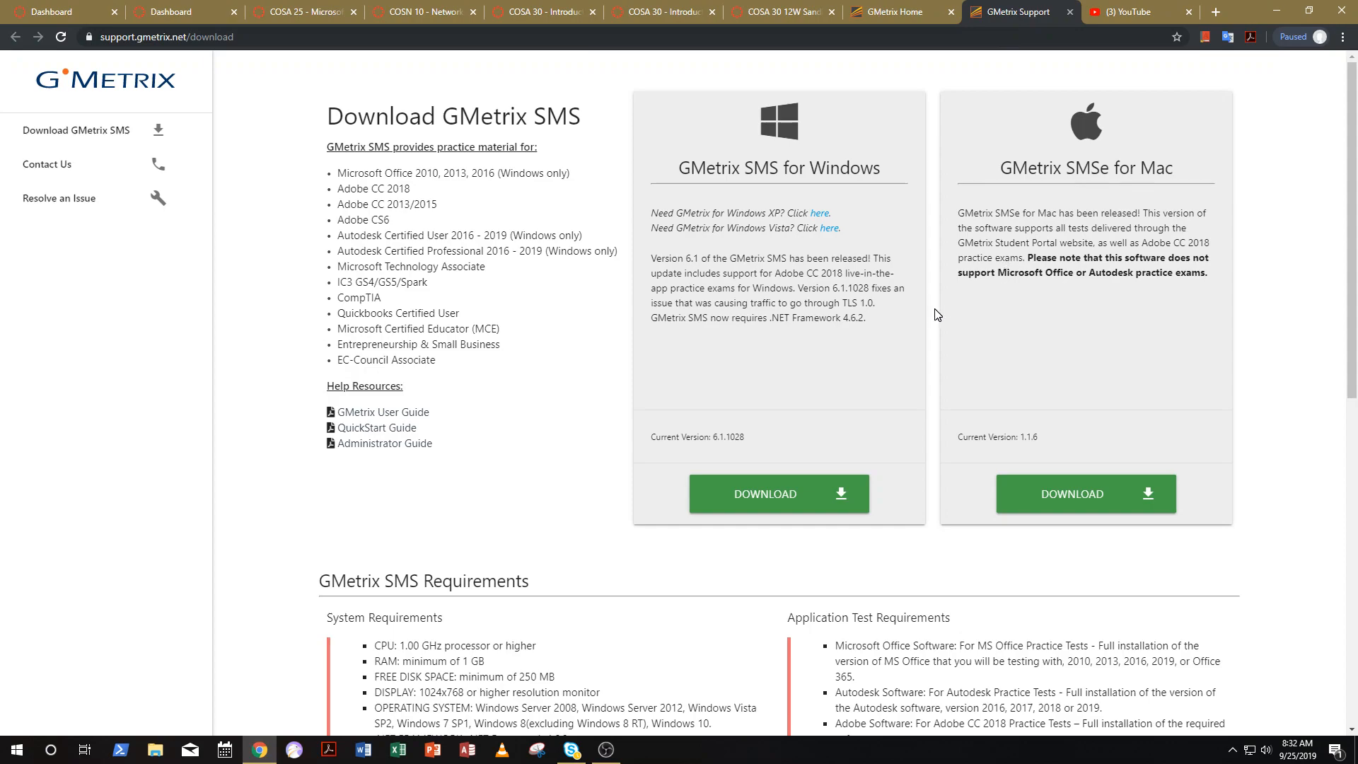
mouse_move(798, 144)
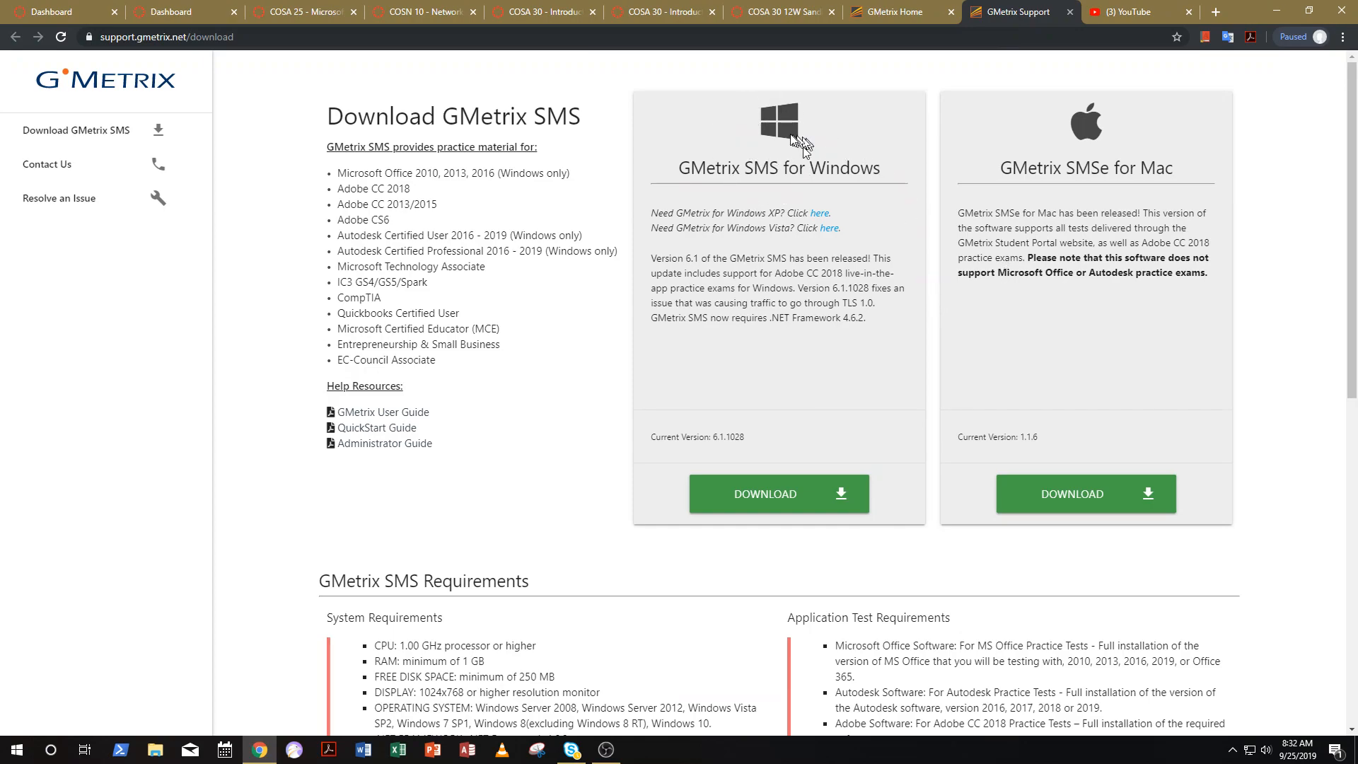
mouse_move(1113, 140)
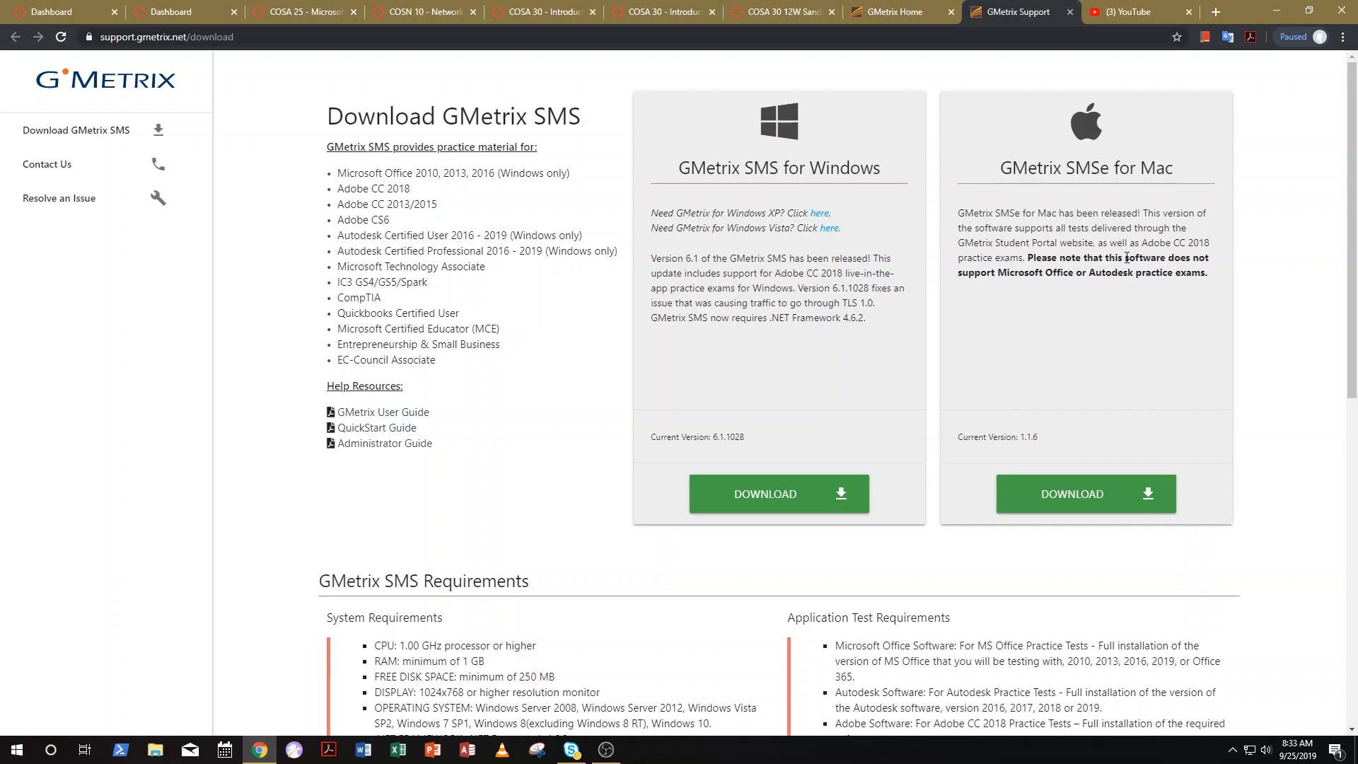
mouse_move(809, 147)
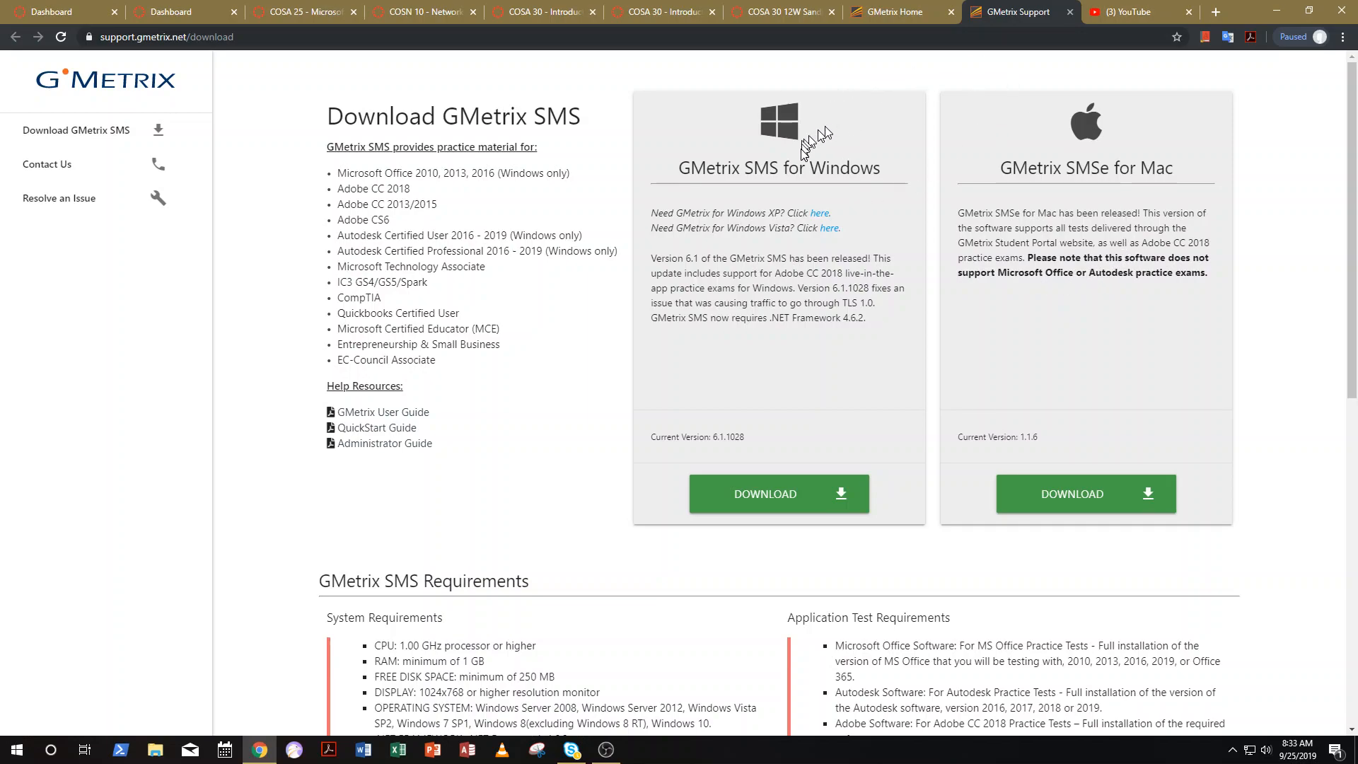
mouse_move(815, 172)
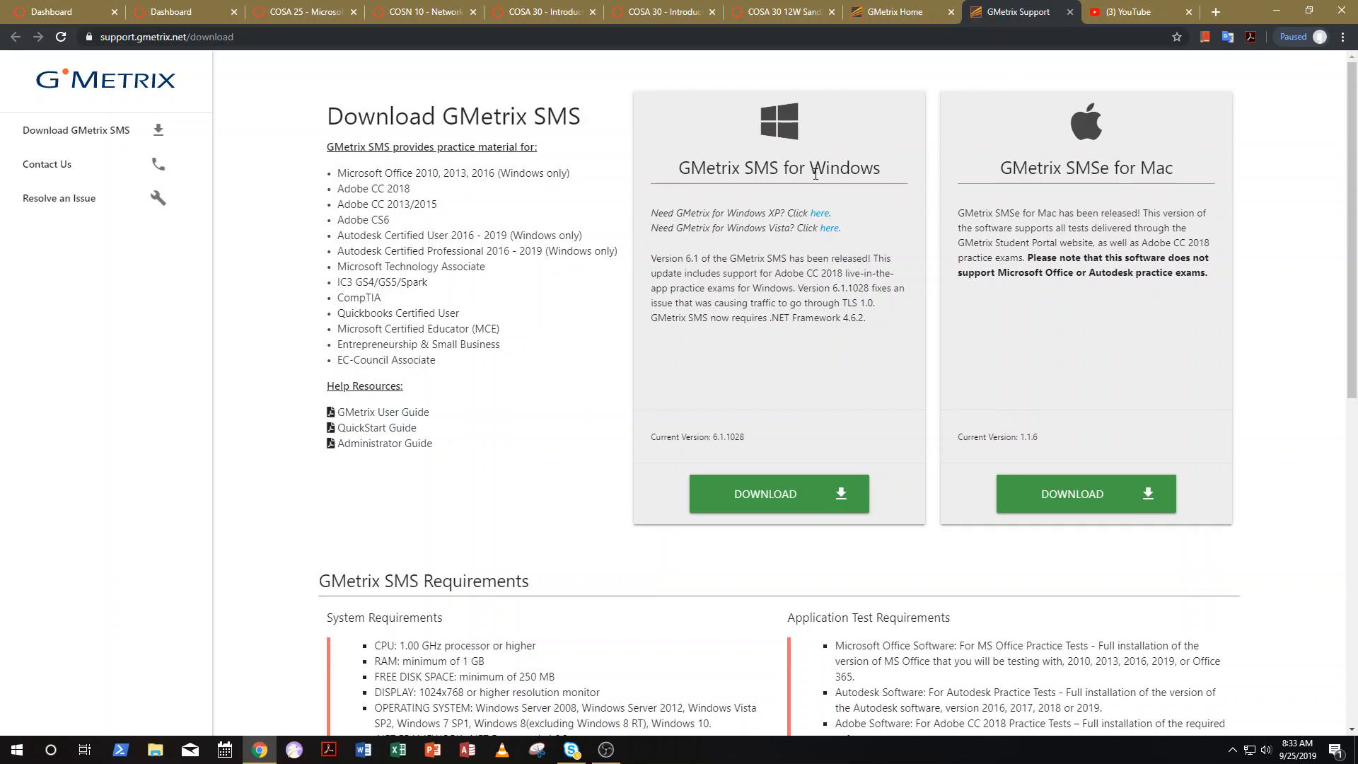
mouse_move(801, 140)
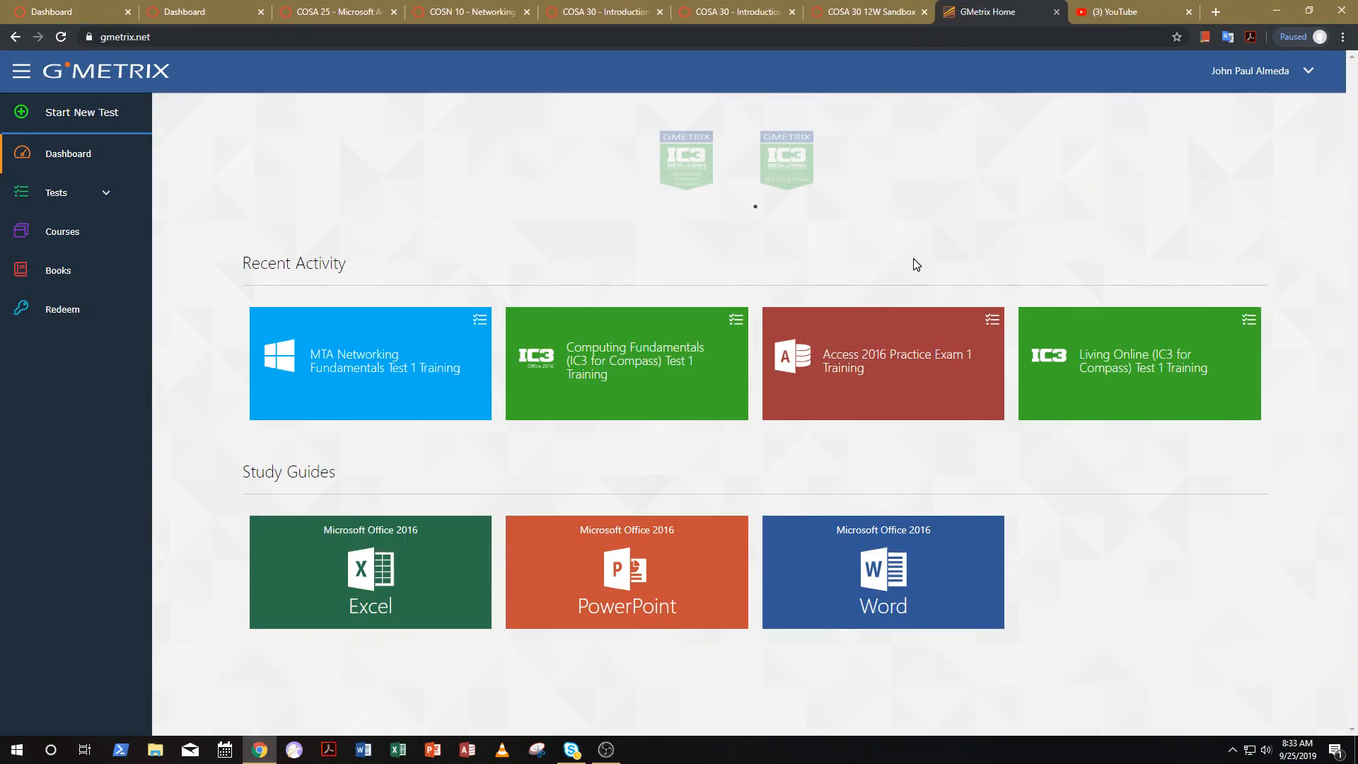
mouse_move(62, 310)
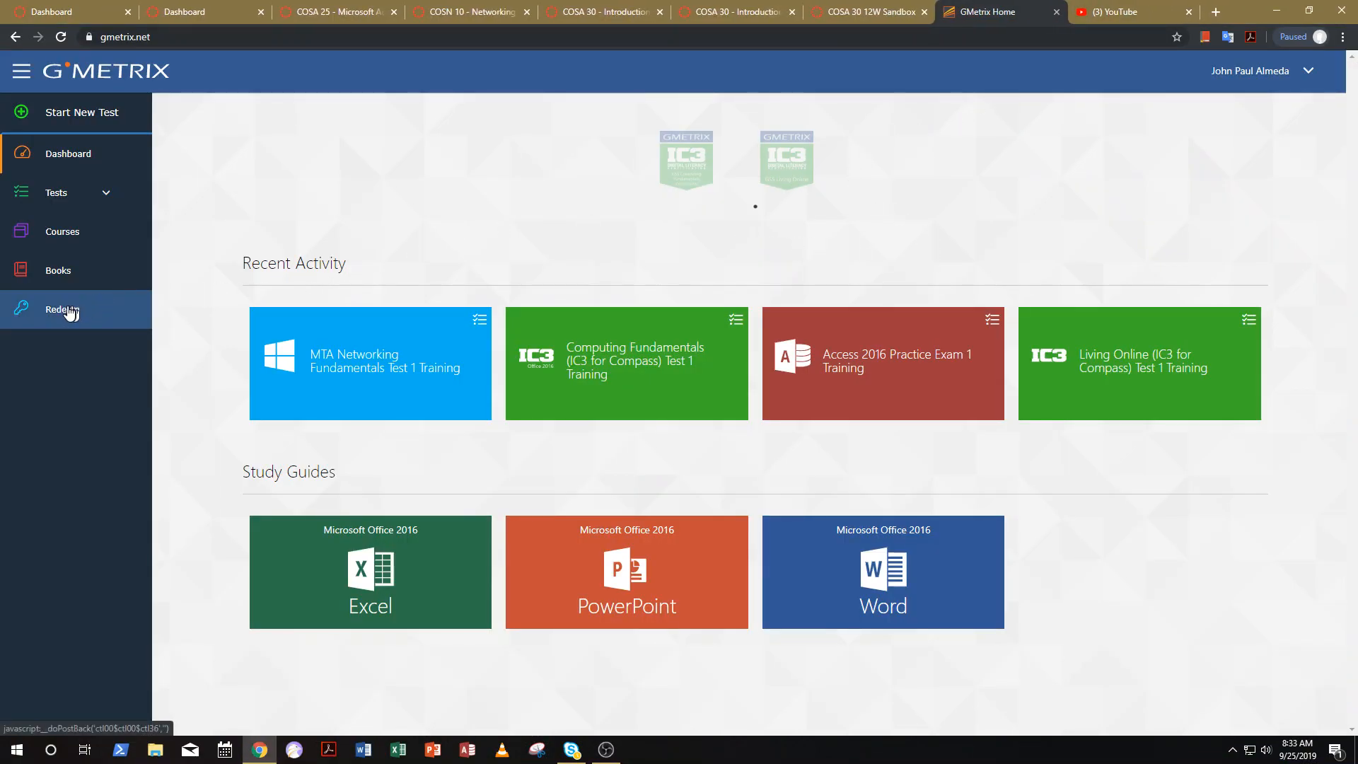
click(61, 310)
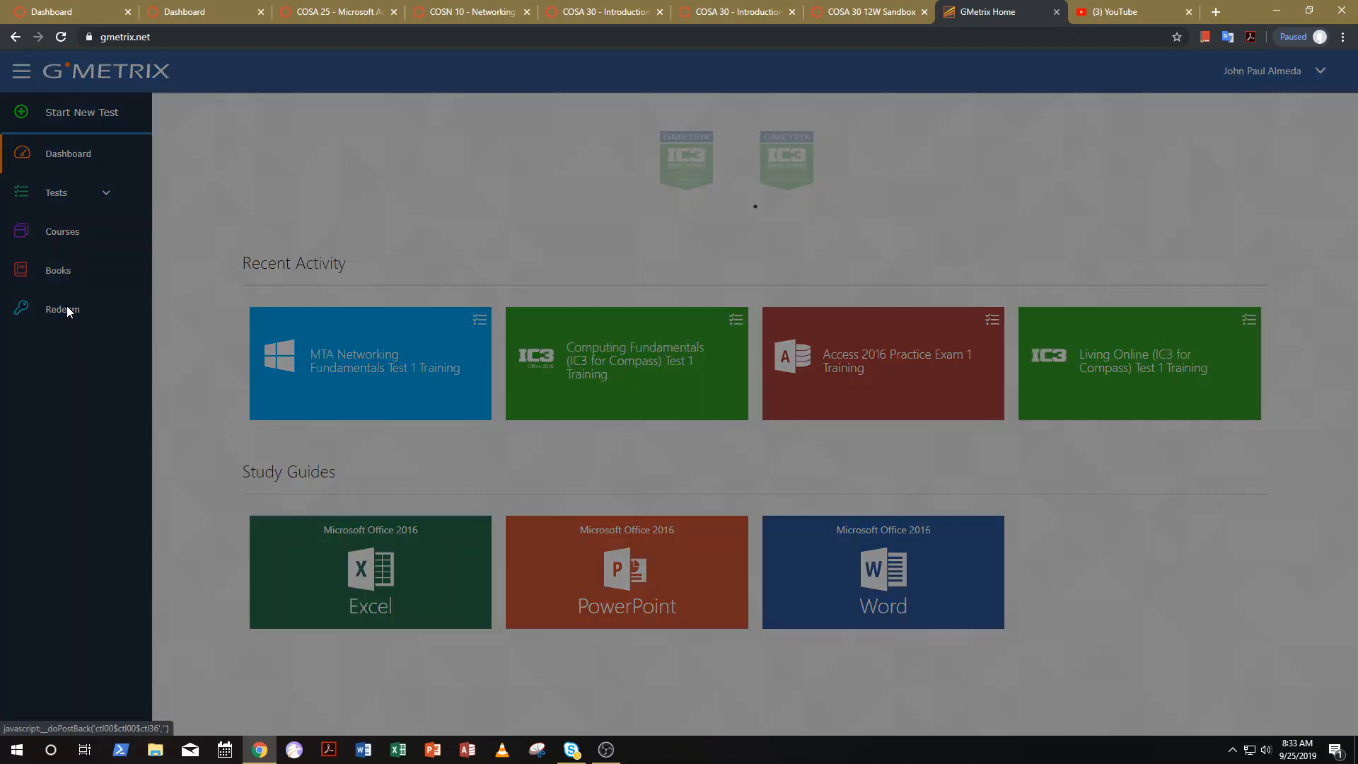
click(61, 309)
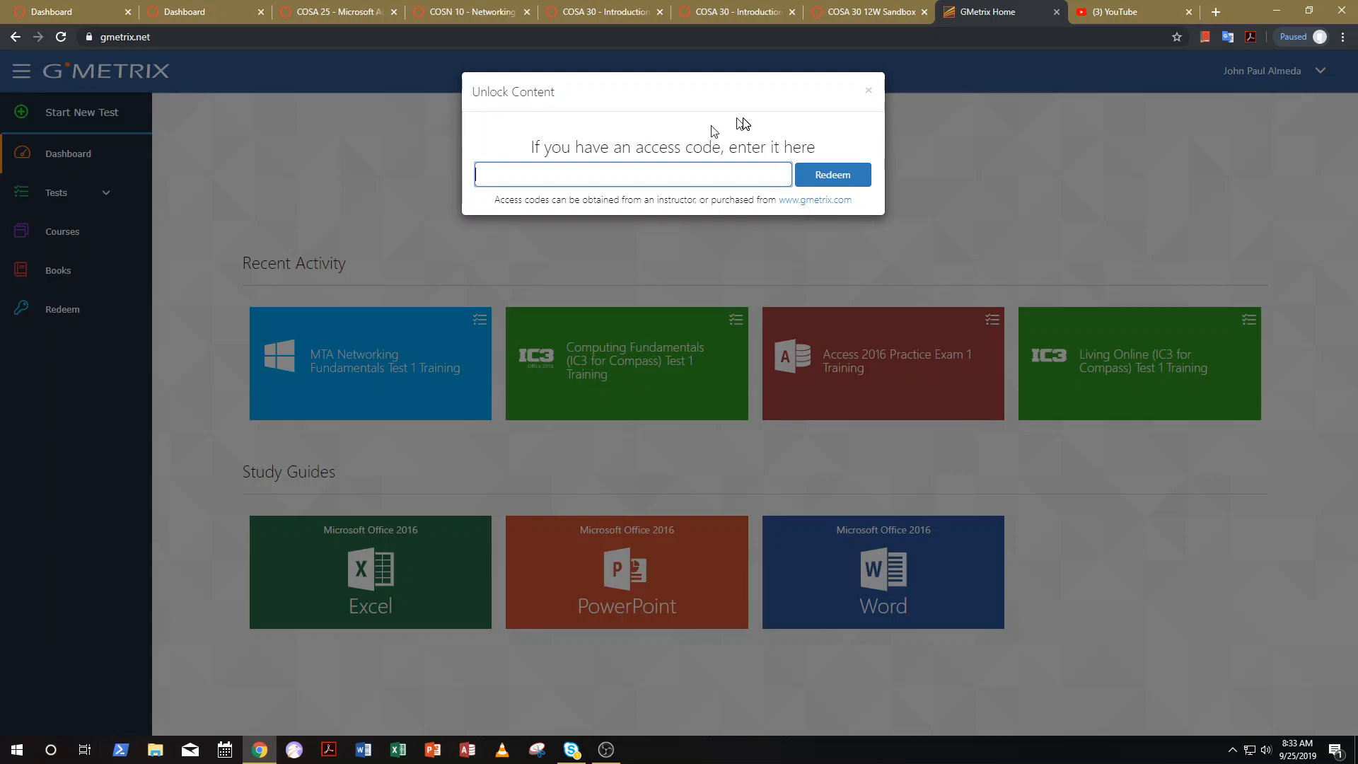
click(867, 89)
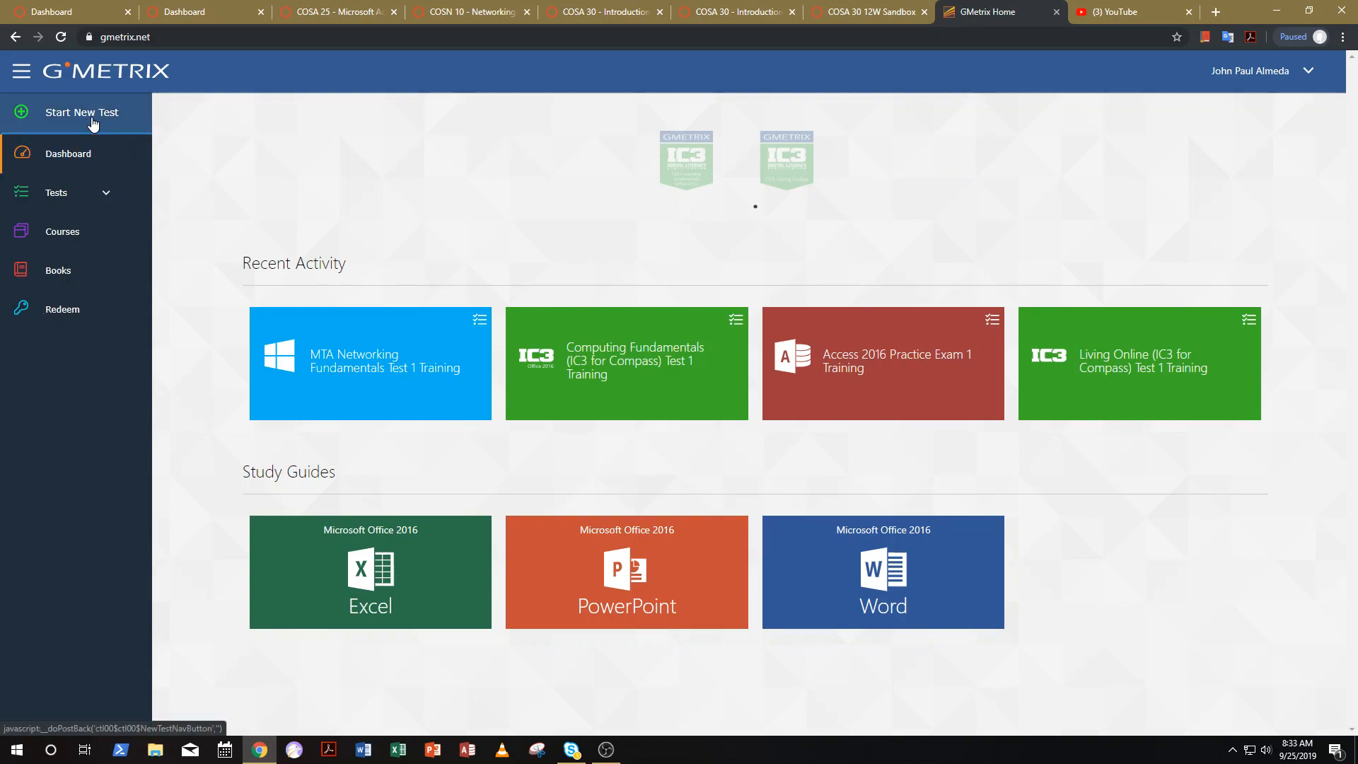
Start choosing a new test and expand the Microsoft Office 365/2019 category of subjects
click(80, 112)
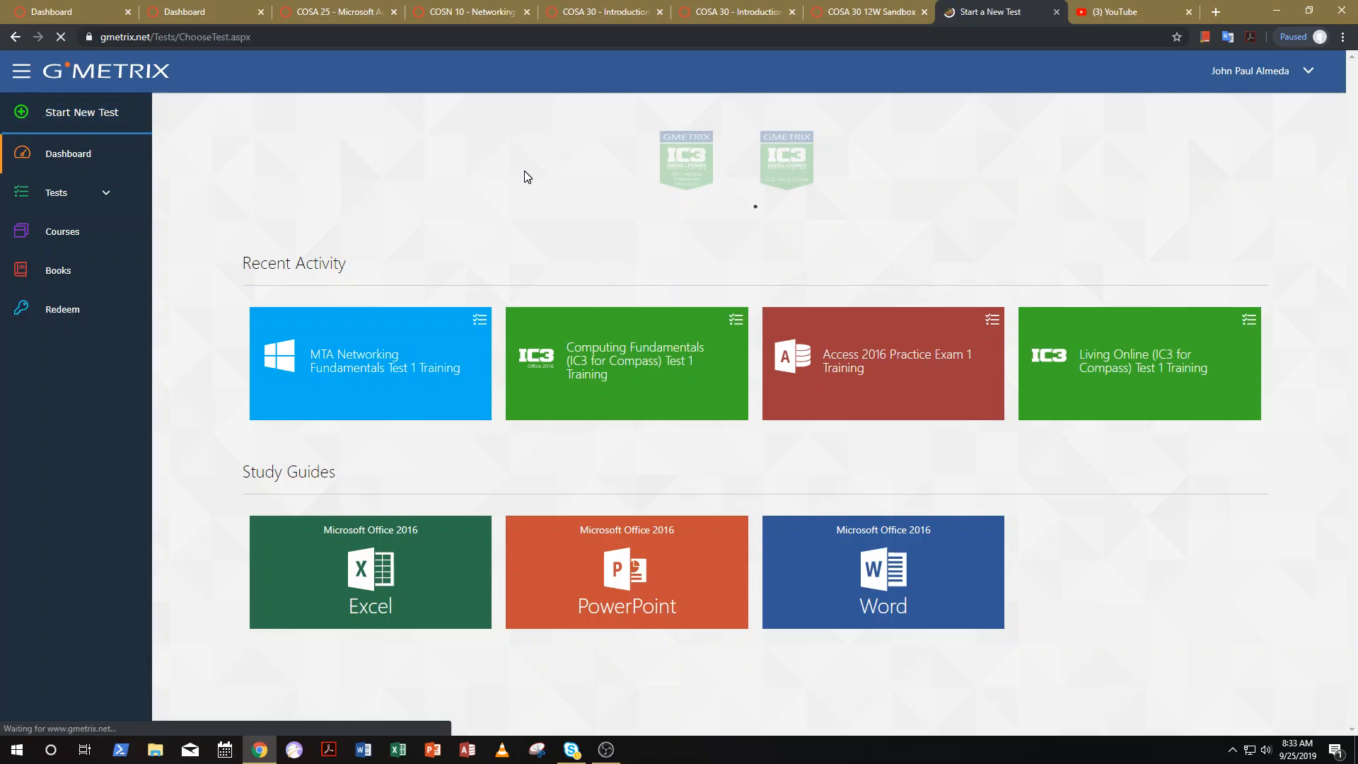
click(82, 112)
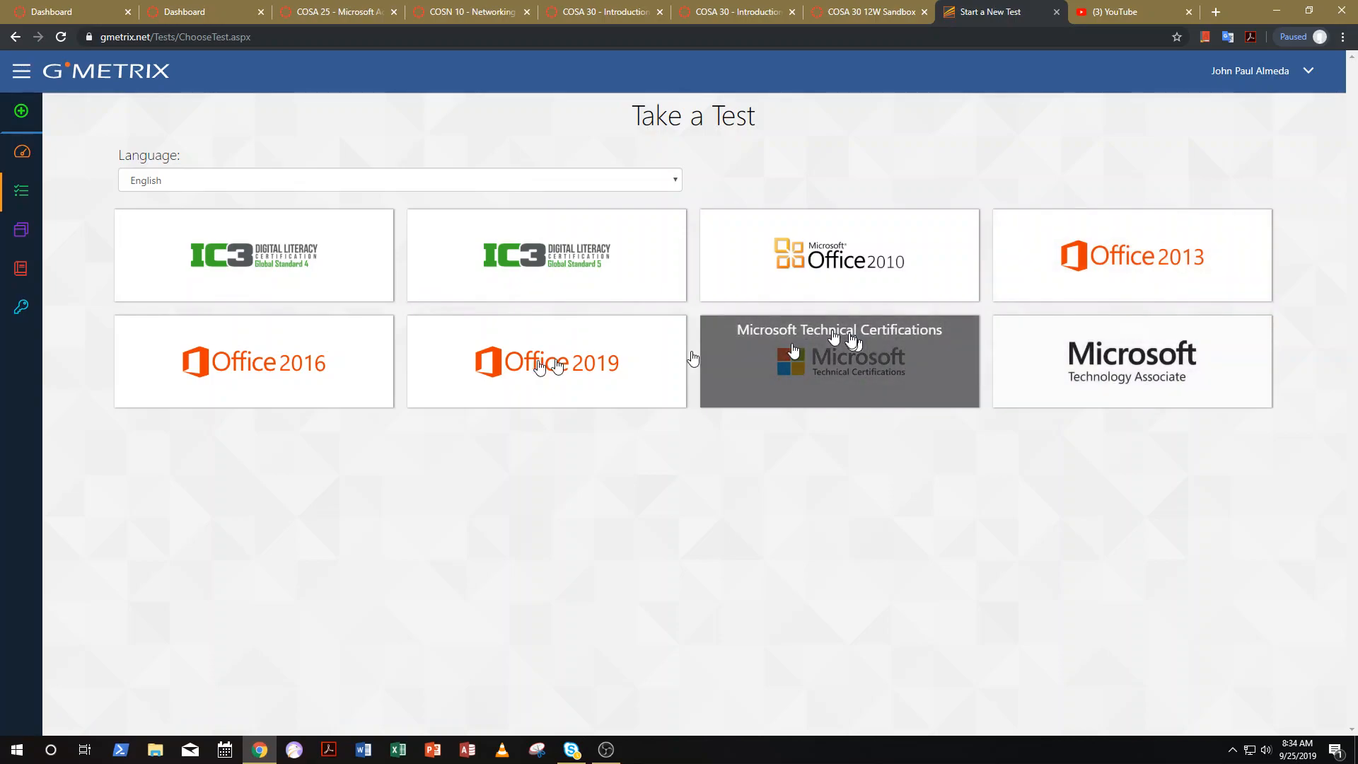
mouse_move(531, 509)
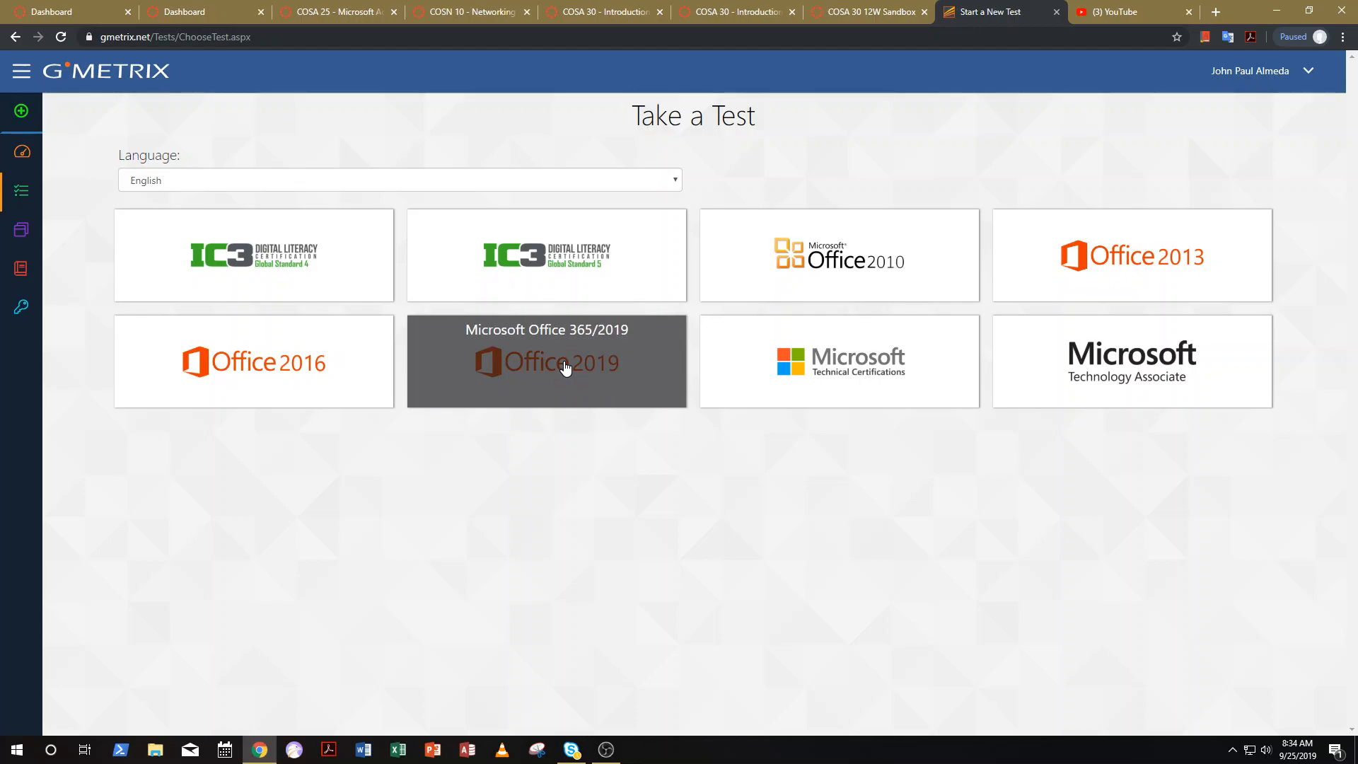
mouse_move(674, 494)
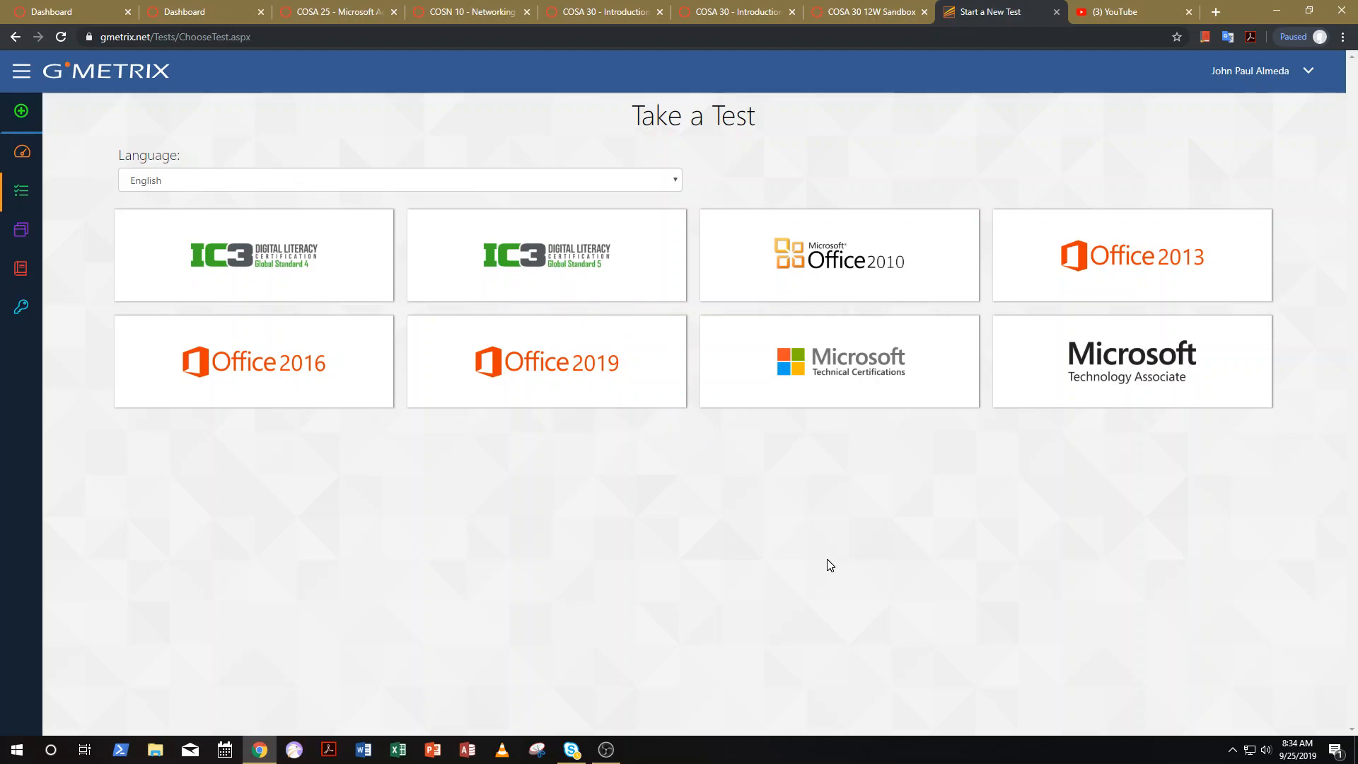
mouse_move(852, 570)
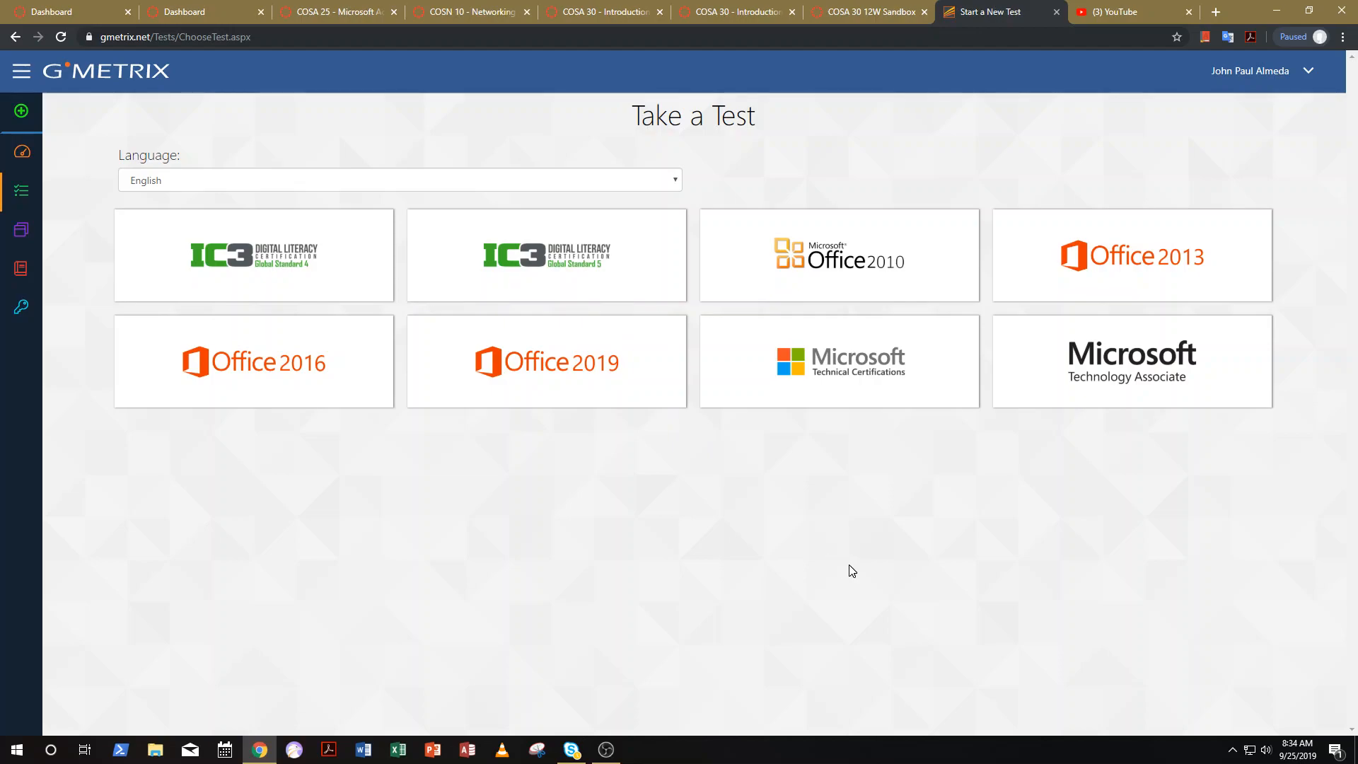
mouse_move(1130, 358)
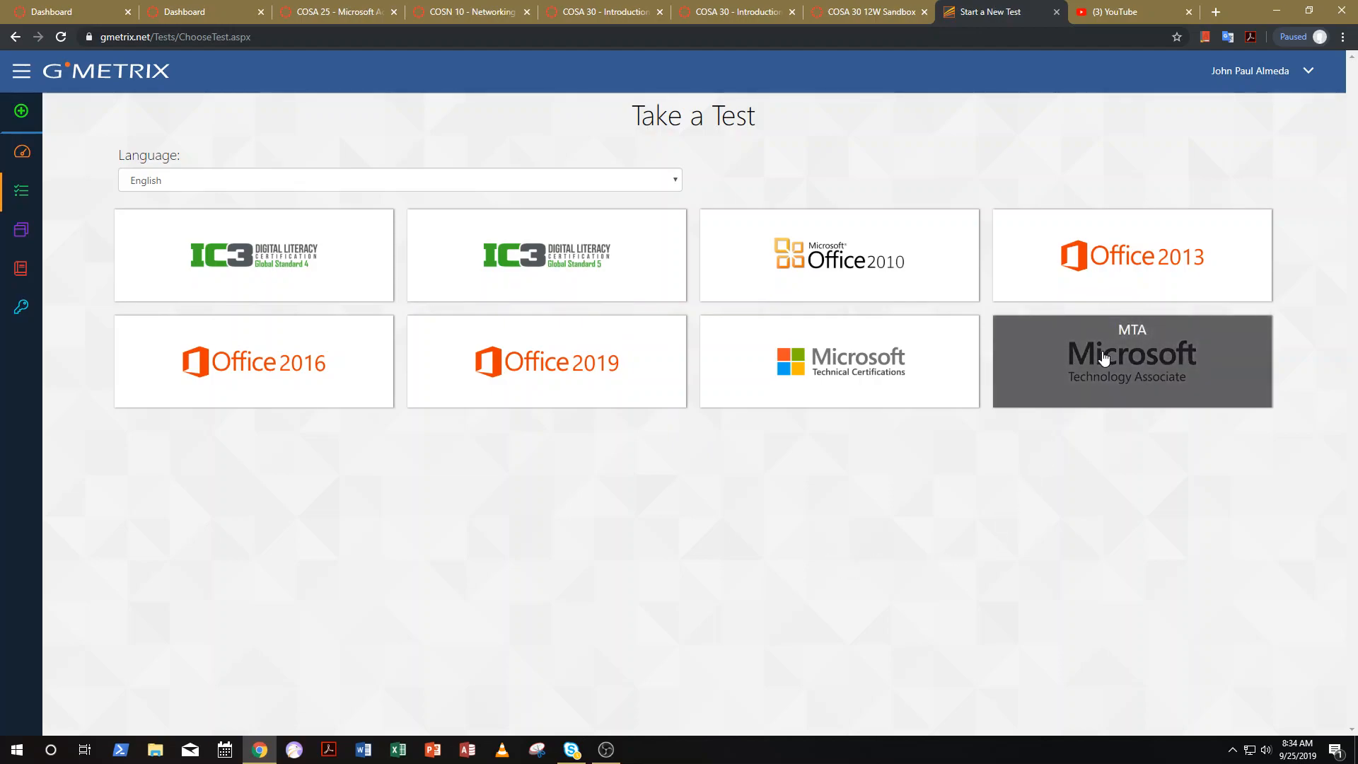
mouse_move(798, 482)
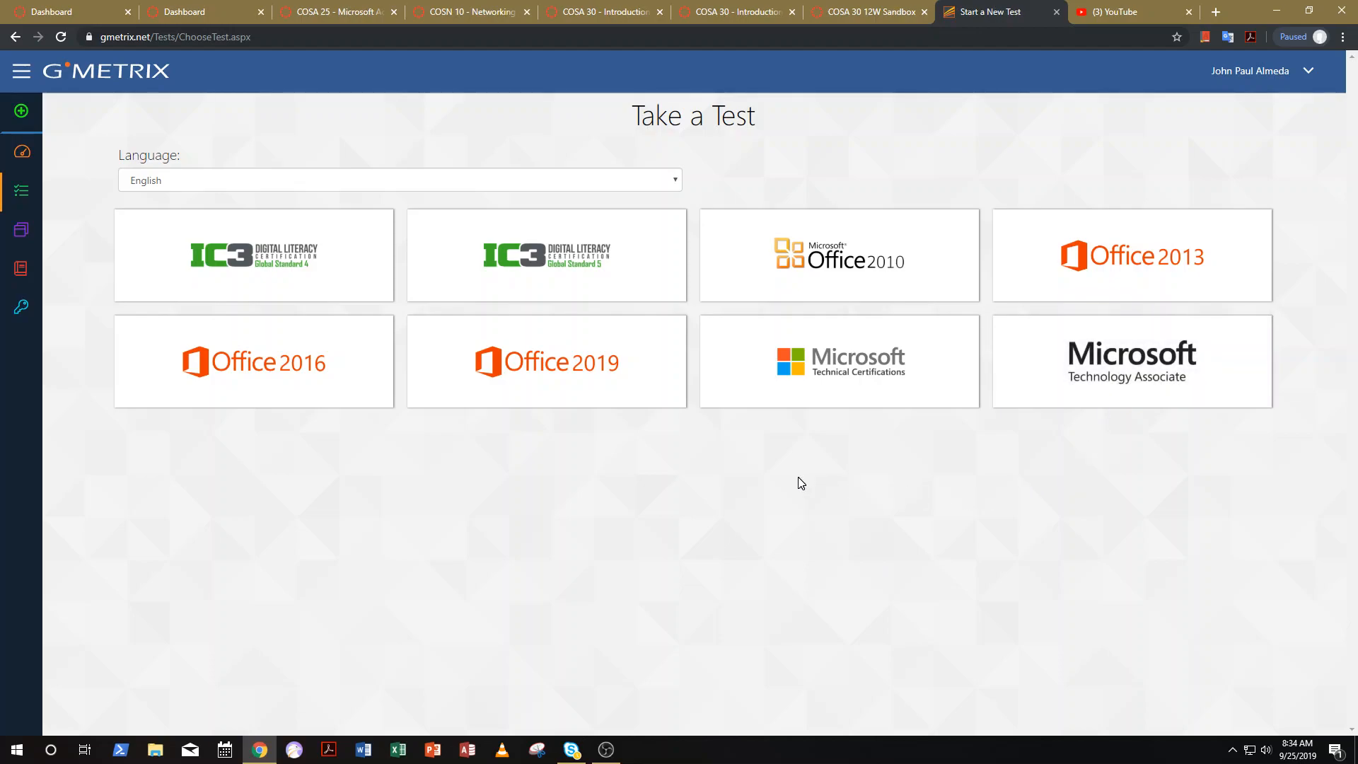
mouse_move(761, 484)
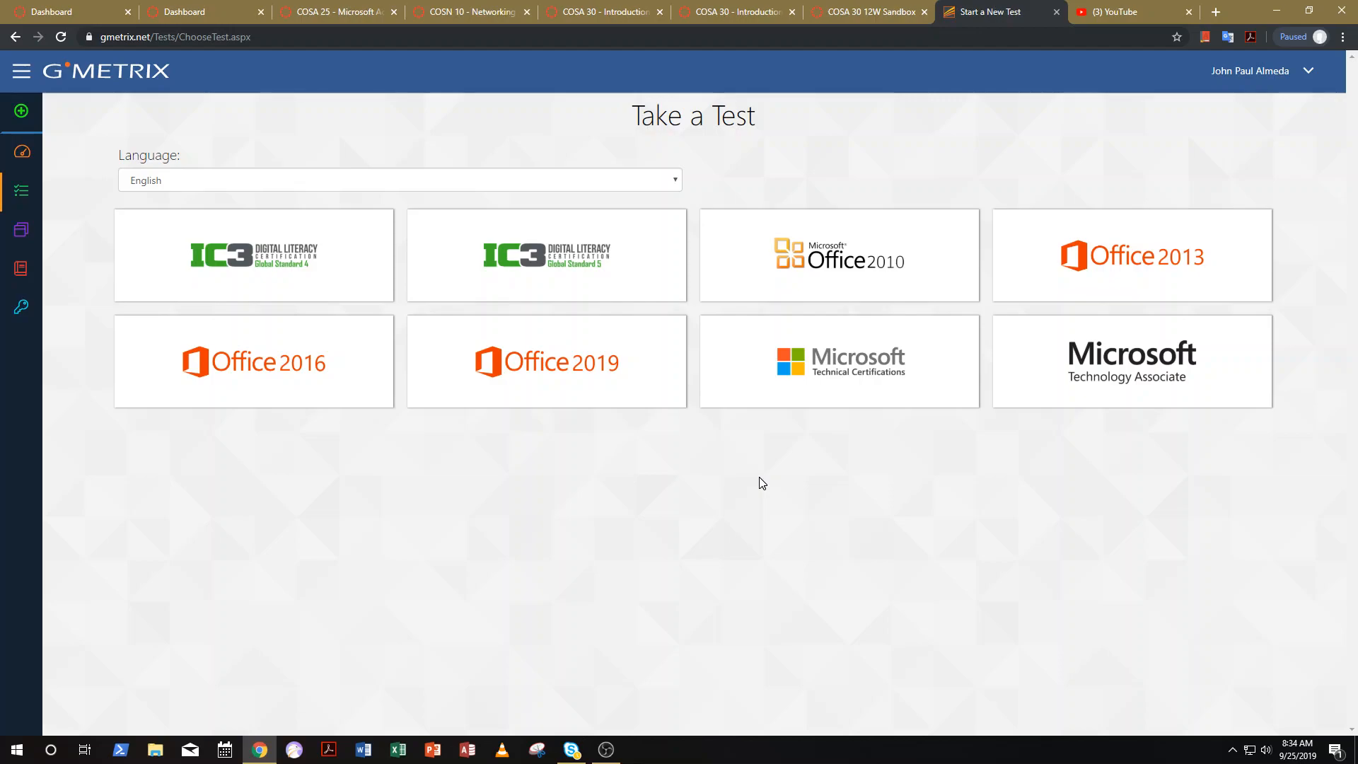
mouse_move(762, 445)
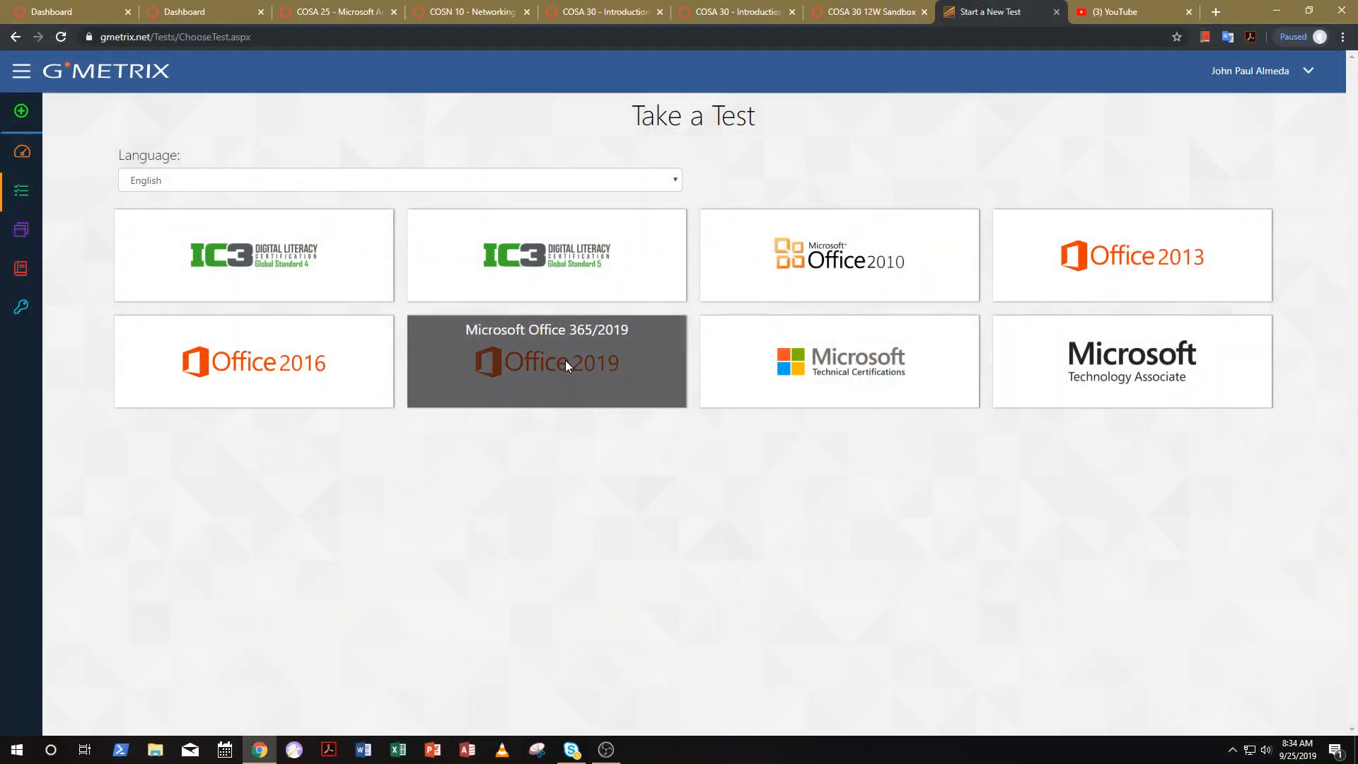
click(546, 360)
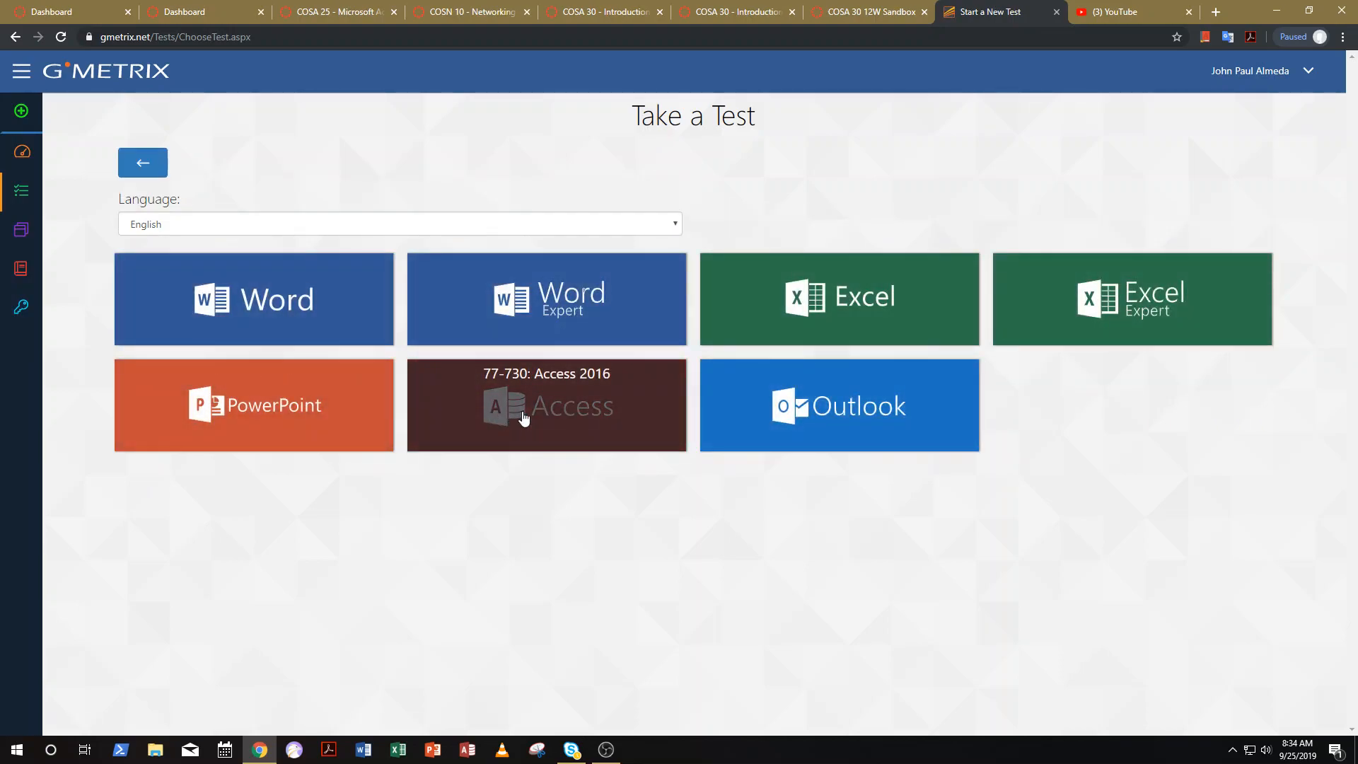
Browse Access 2016 Practice Exam 1 in training mode, dismiss the resume prompt, and go back to all categories
click(546, 405)
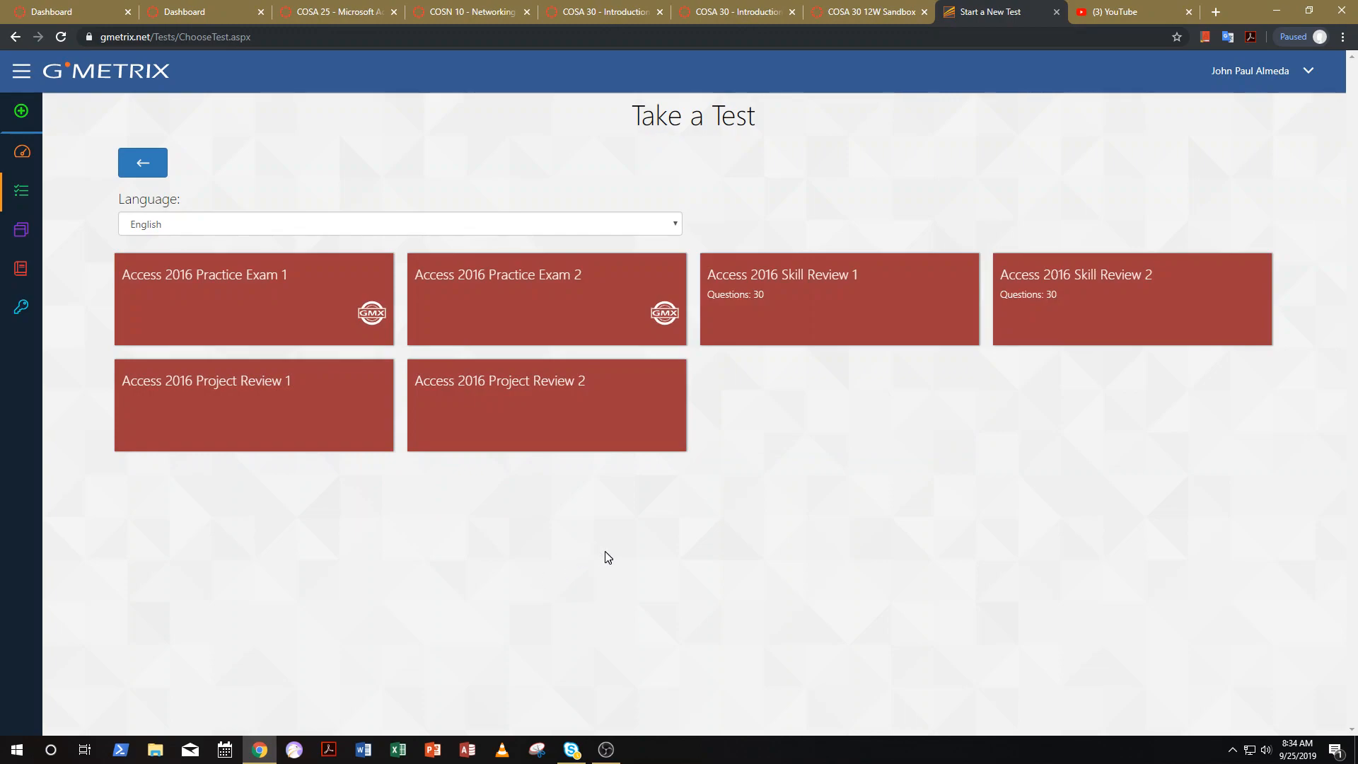
mouse_move(687, 564)
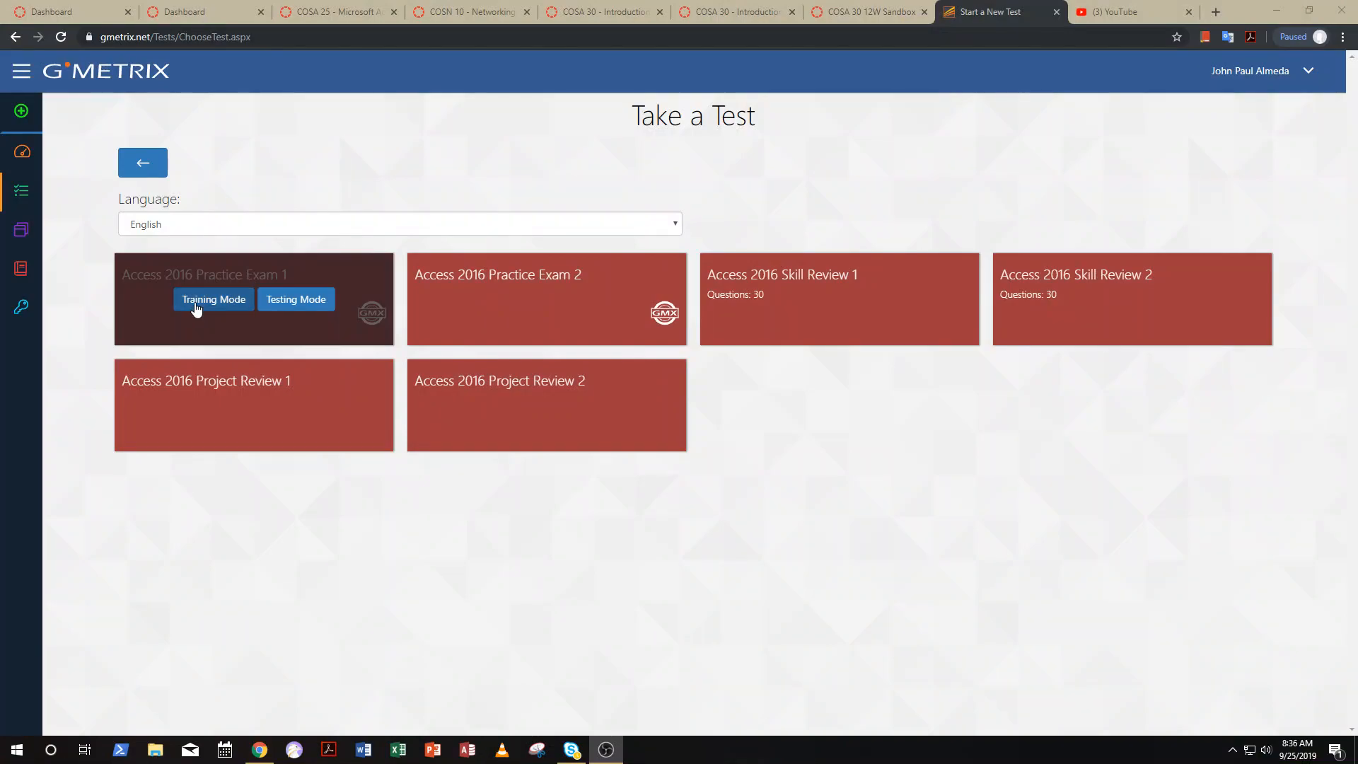
click(213, 299)
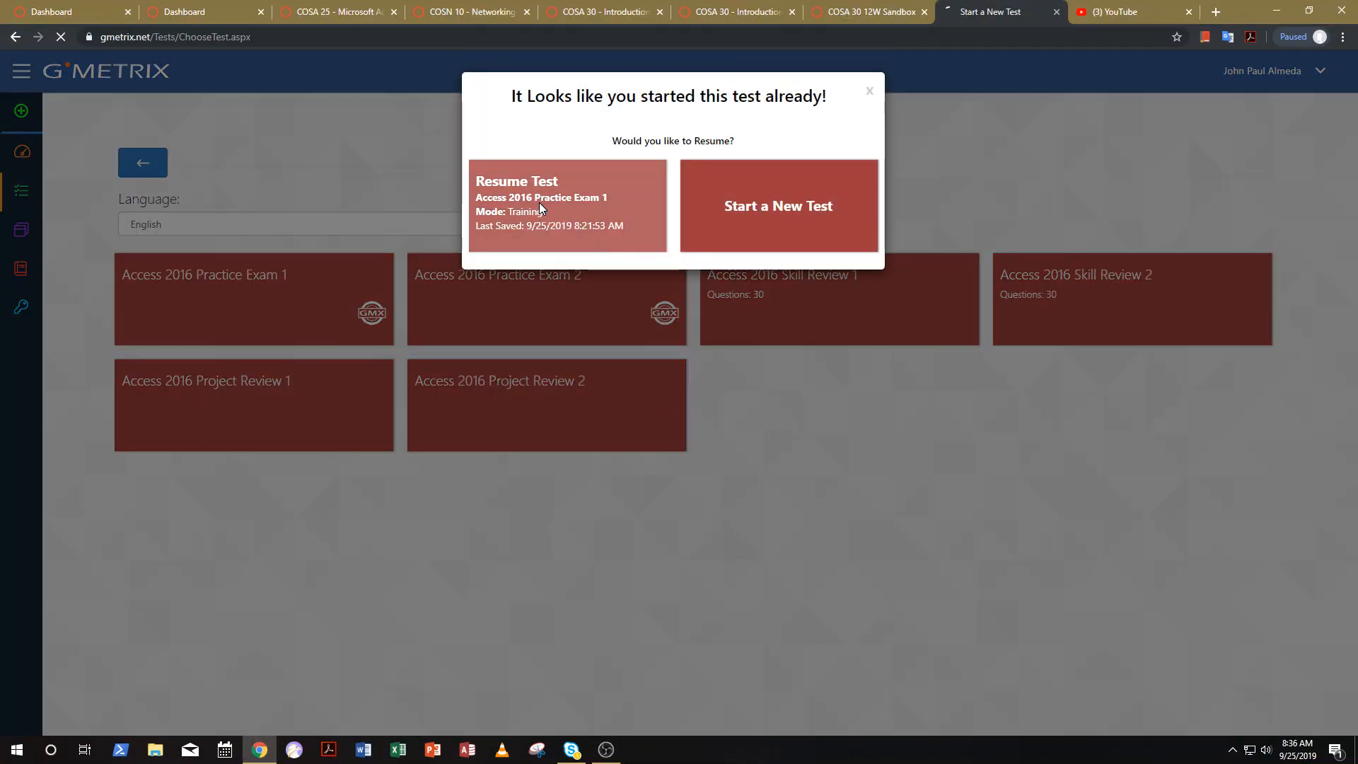
click(567, 205)
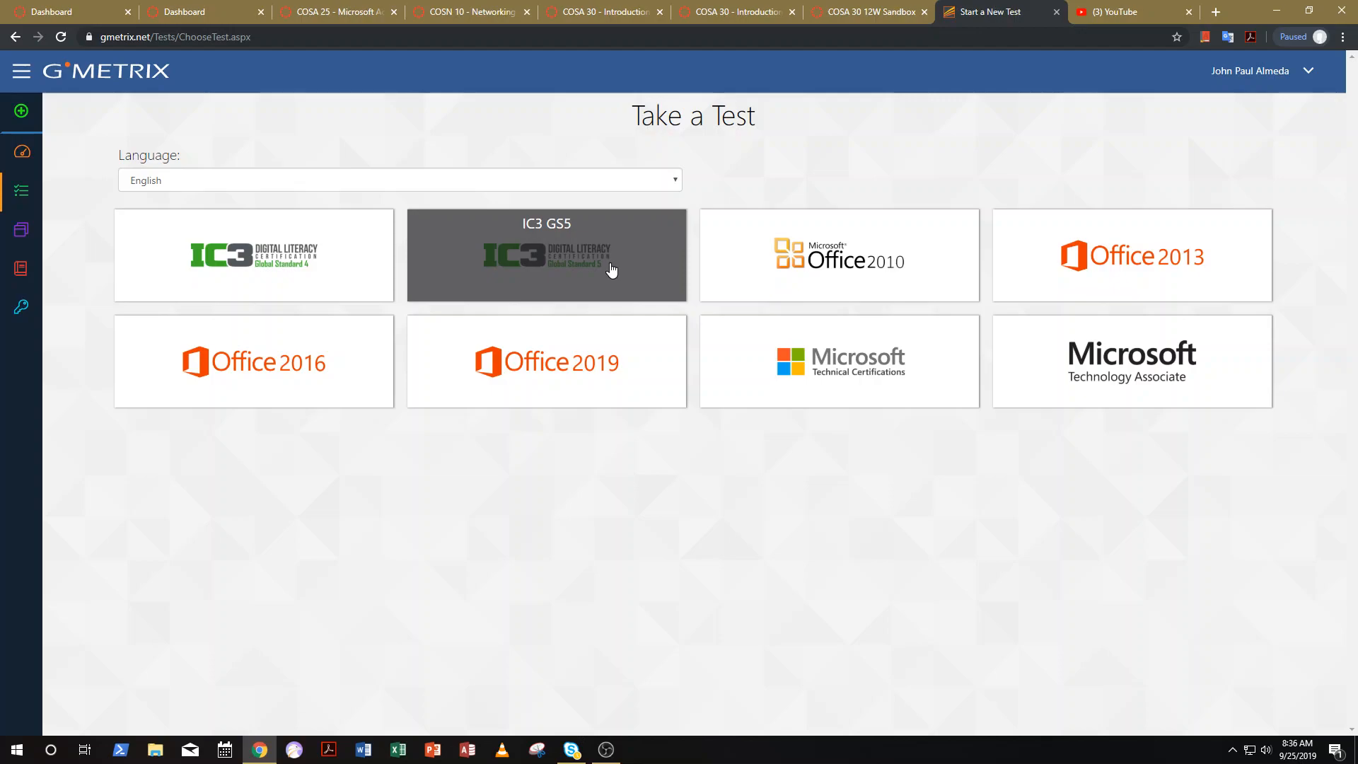
Choose IC3 GS5 and start Computing Fundamentals (IC3 for Compass) Test 1 in training mode
click(546, 255)
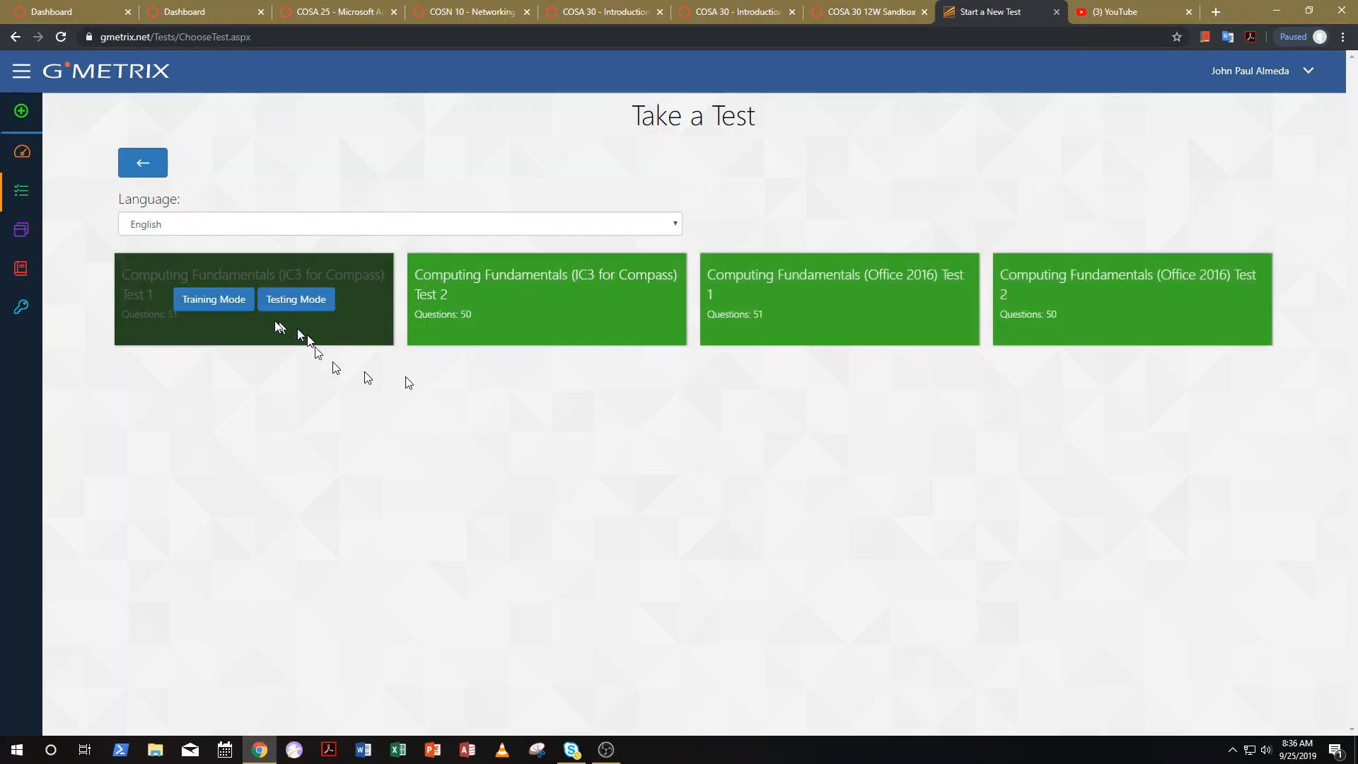
mouse_move(296, 299)
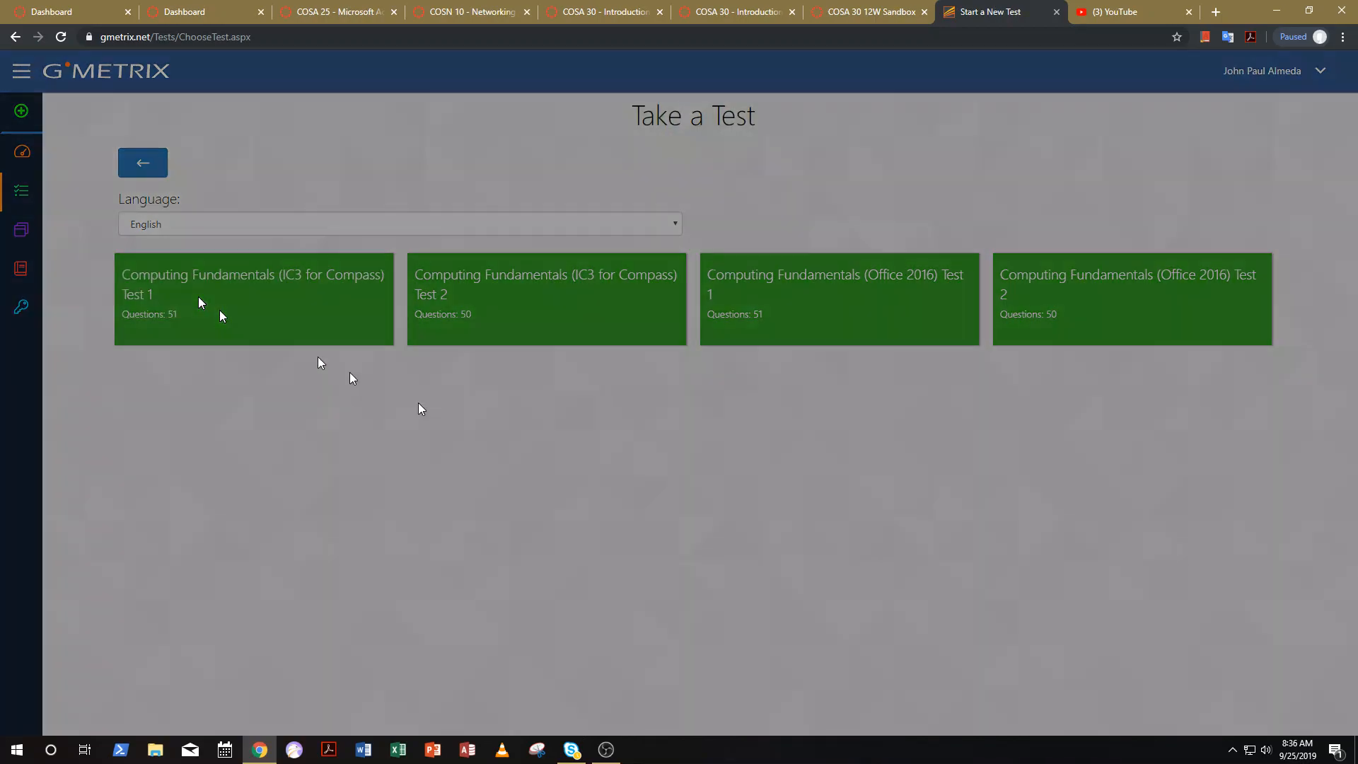
click(253, 298)
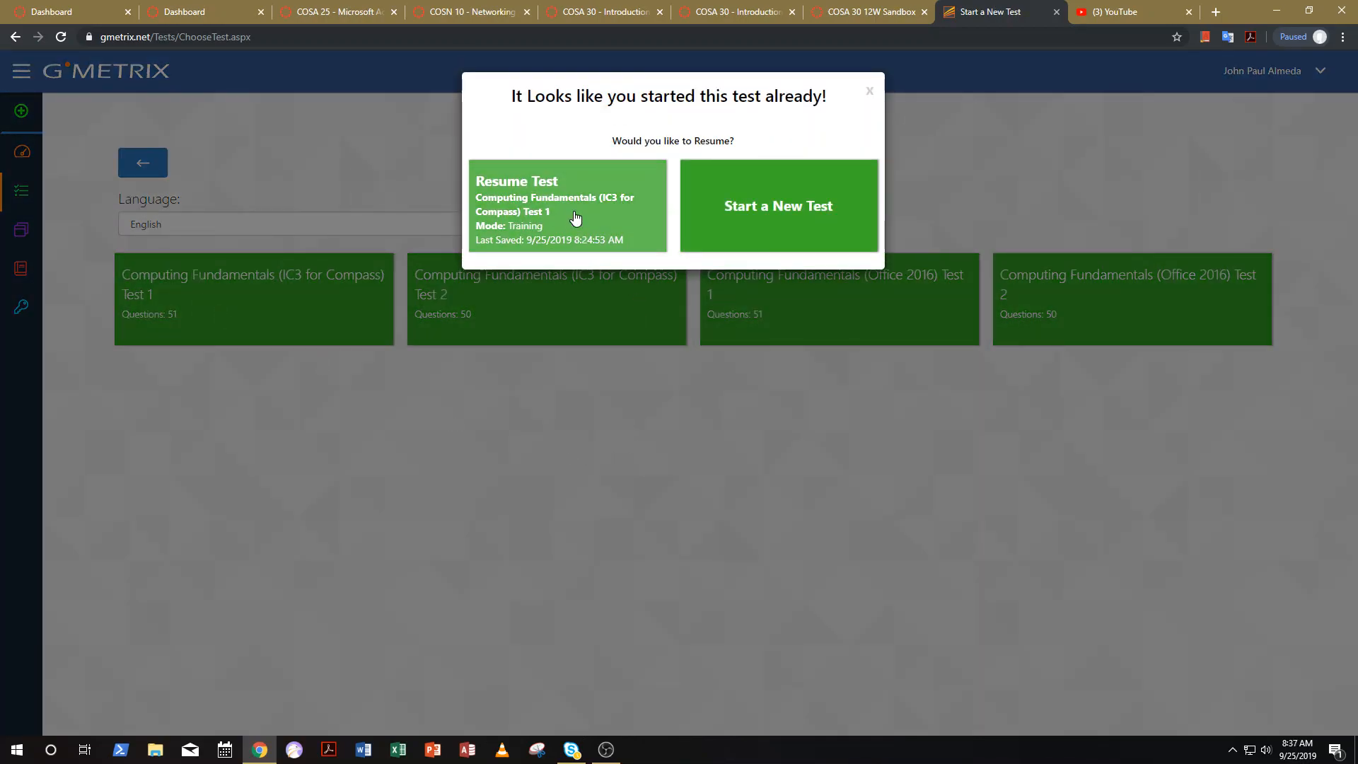
Resume the IC3 Compass test and answer question 3 with SIM card, confirmed correct
click(568, 206)
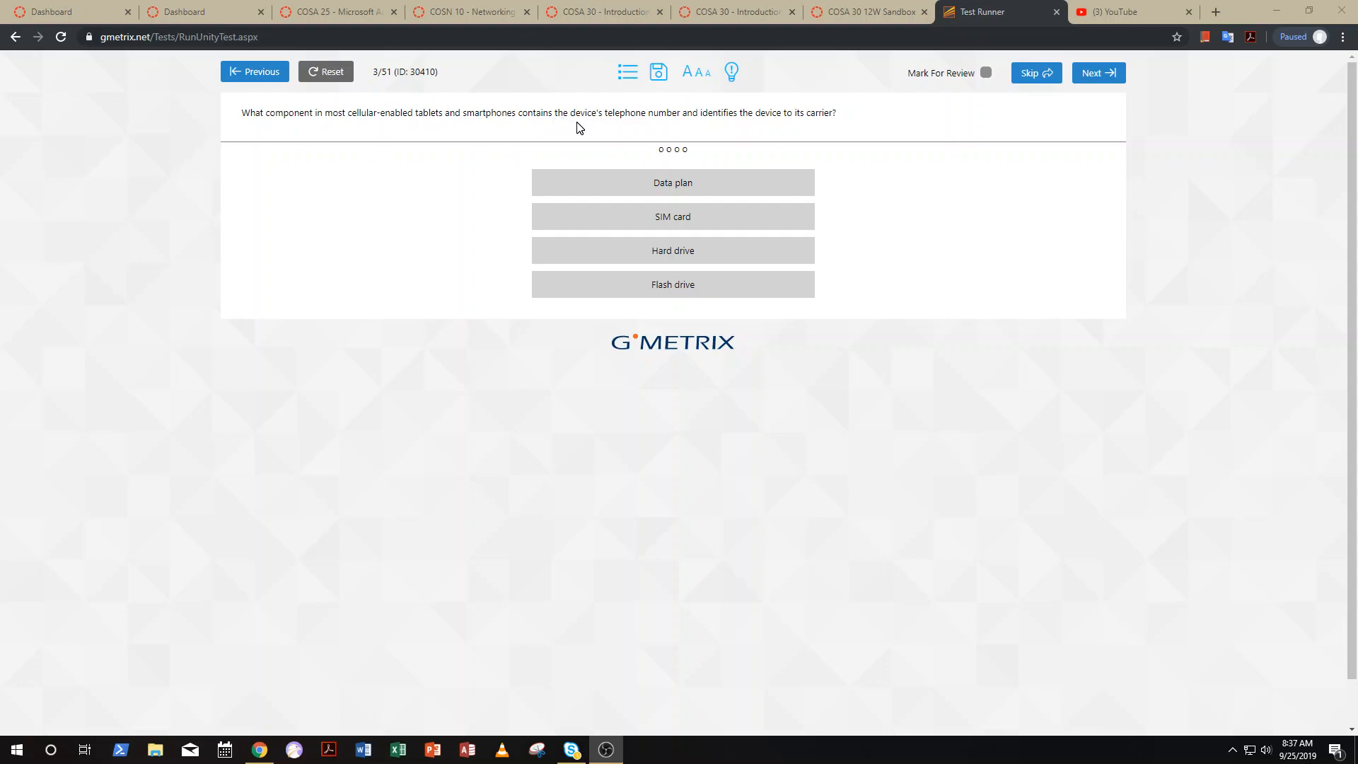
mouse_move(742, 130)
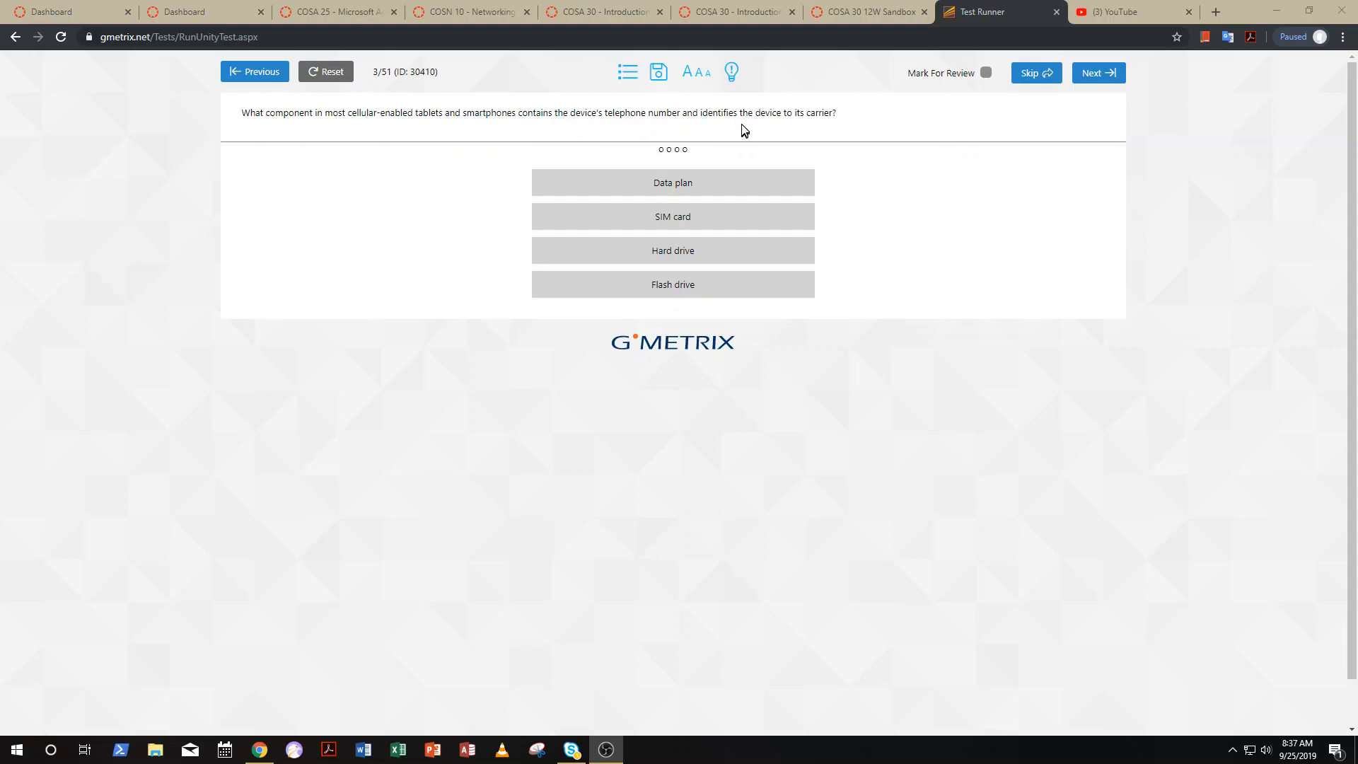
mouse_move(888, 179)
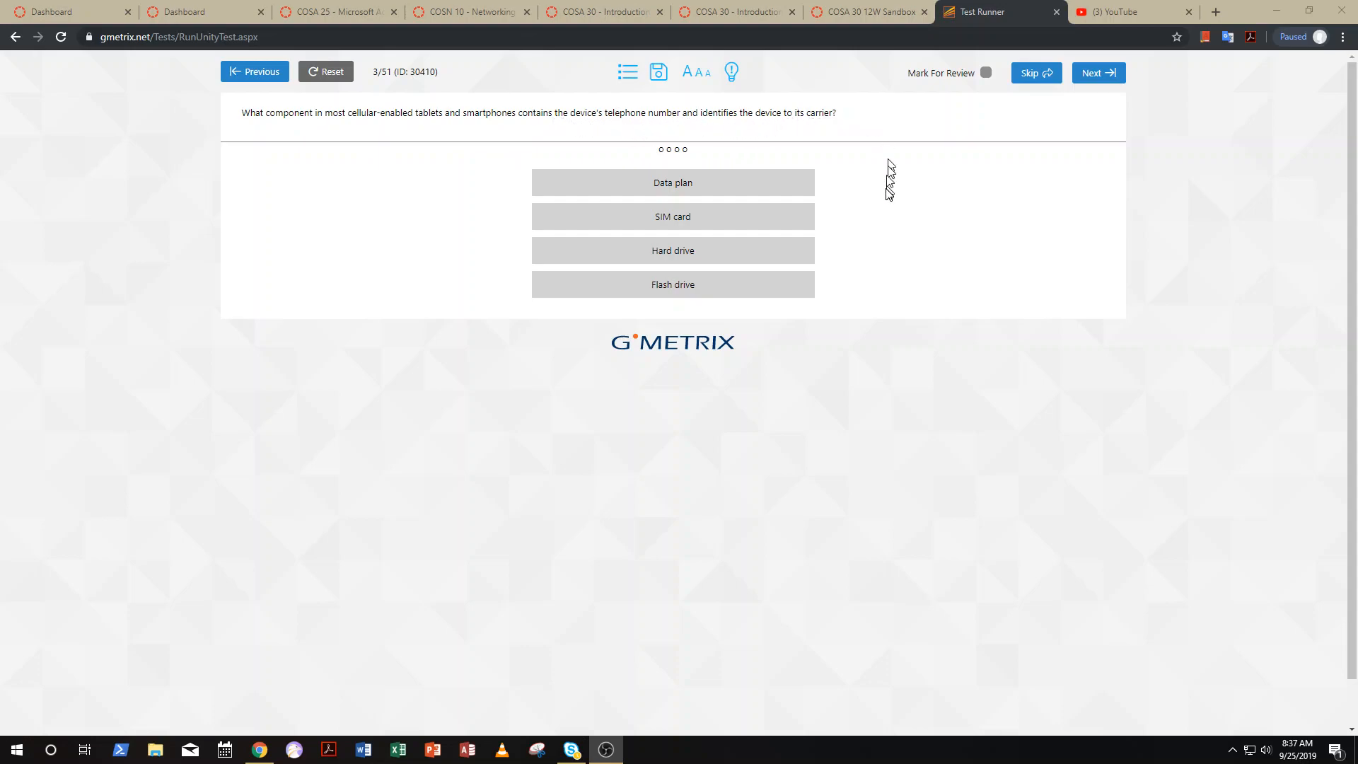
mouse_move(934, 284)
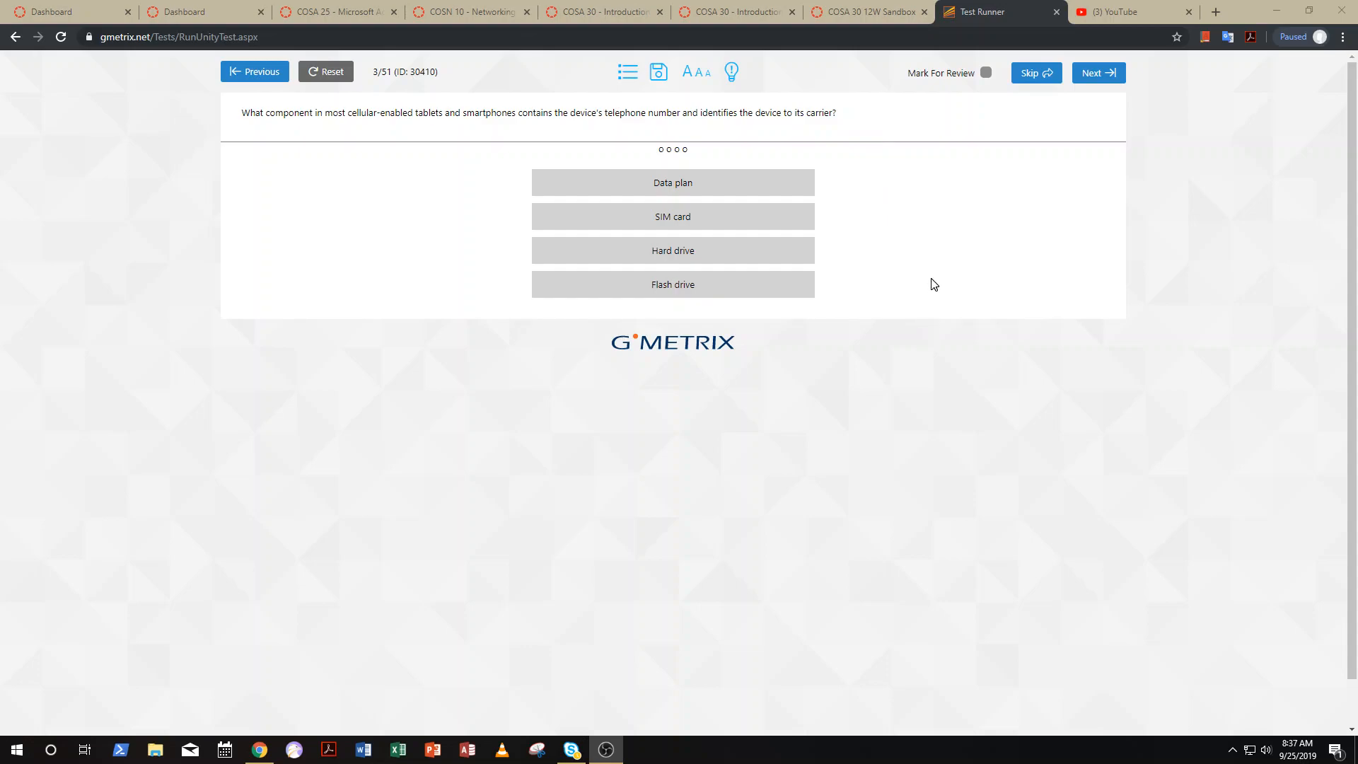
mouse_move(678, 310)
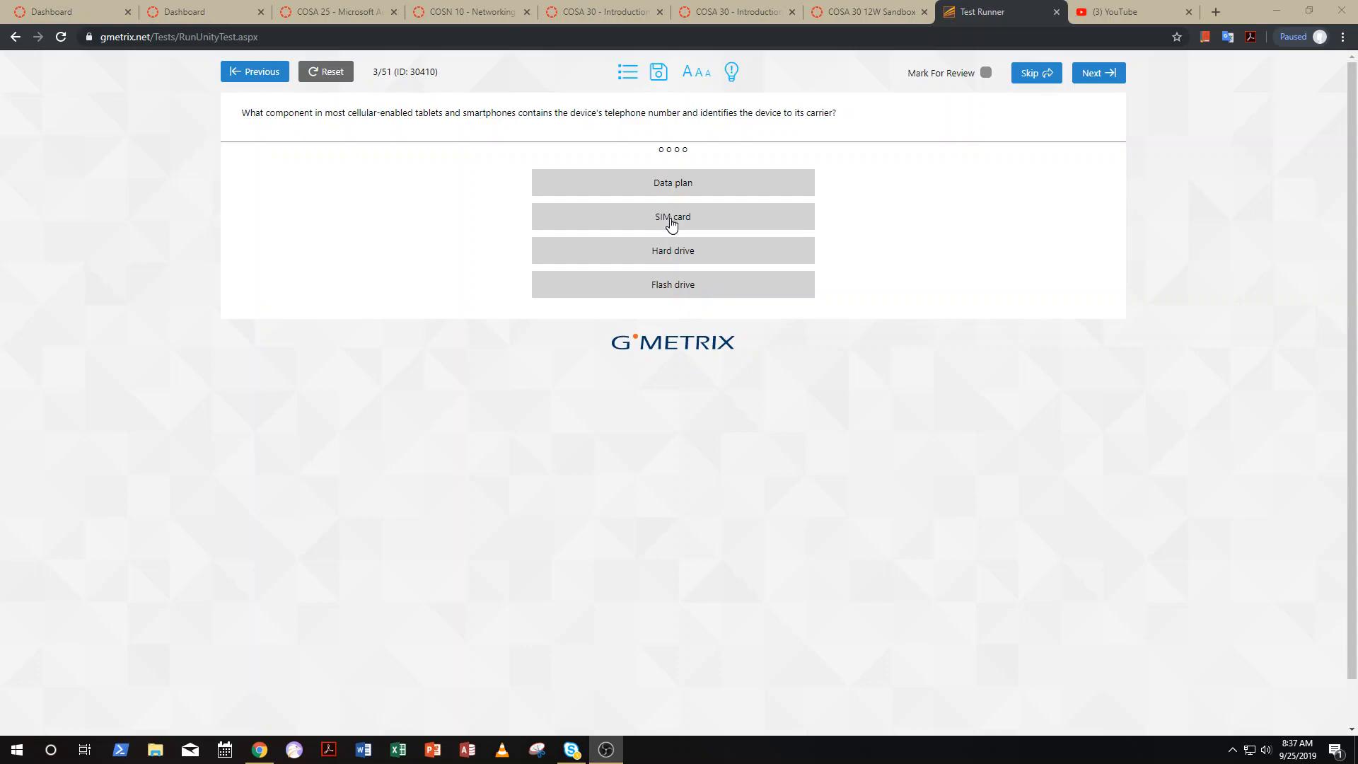
click(671, 217)
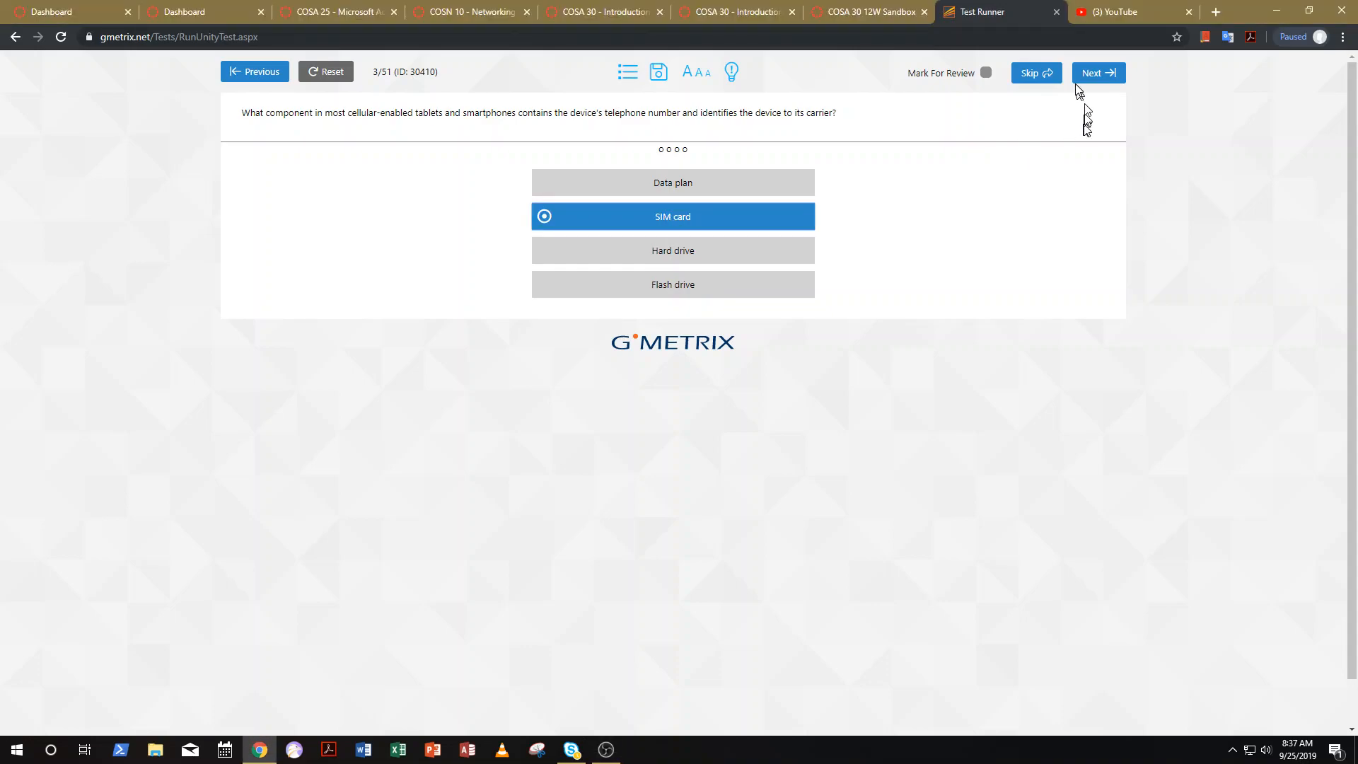
click(1097, 72)
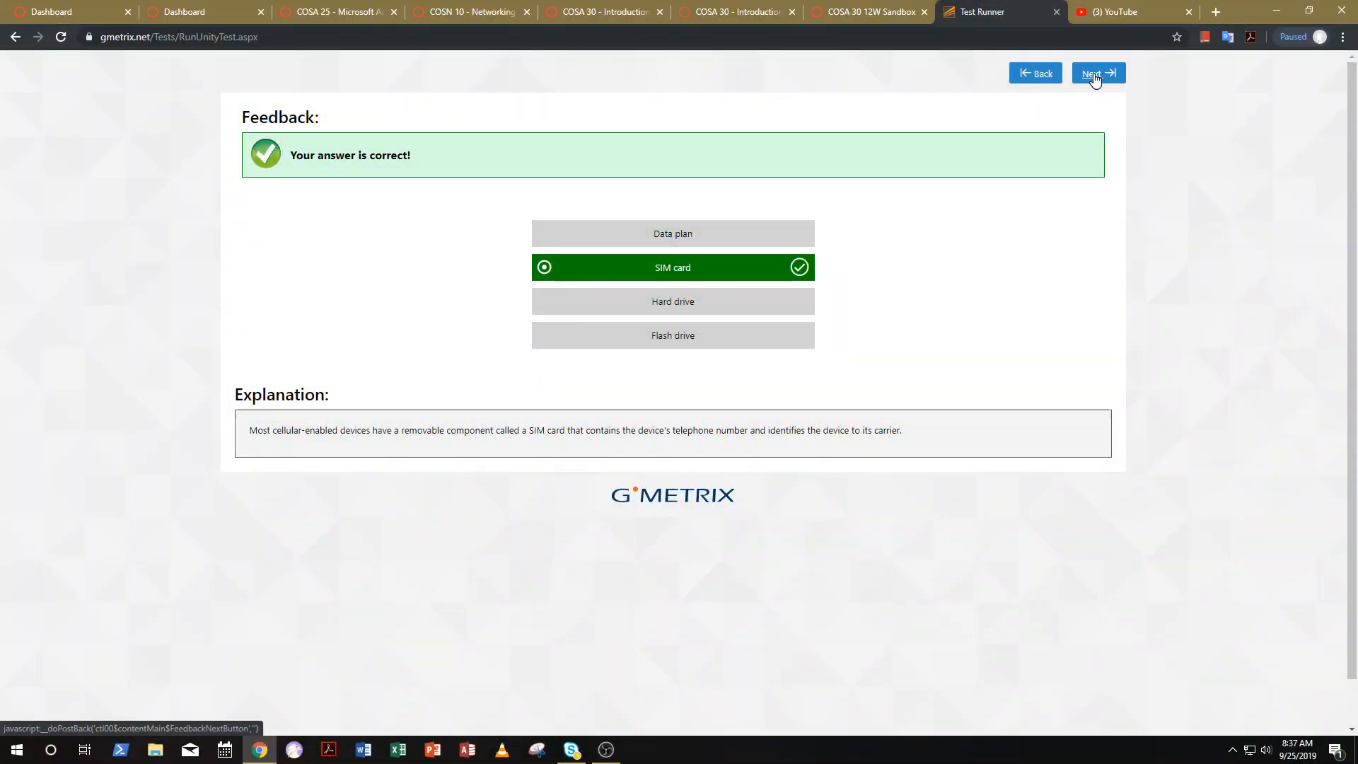
Move to question 4, glance at the question list, and mark question 4 for review
click(1098, 72)
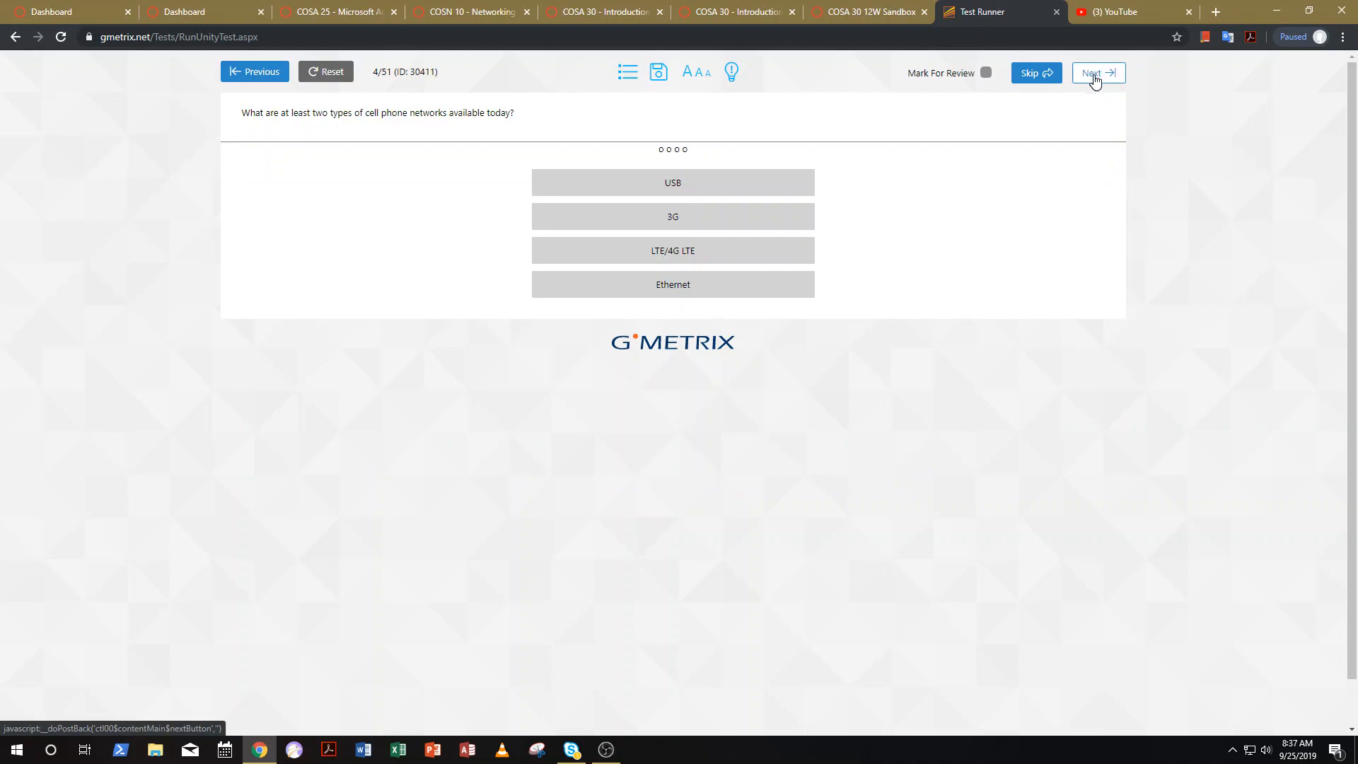
mouse_move(656, 318)
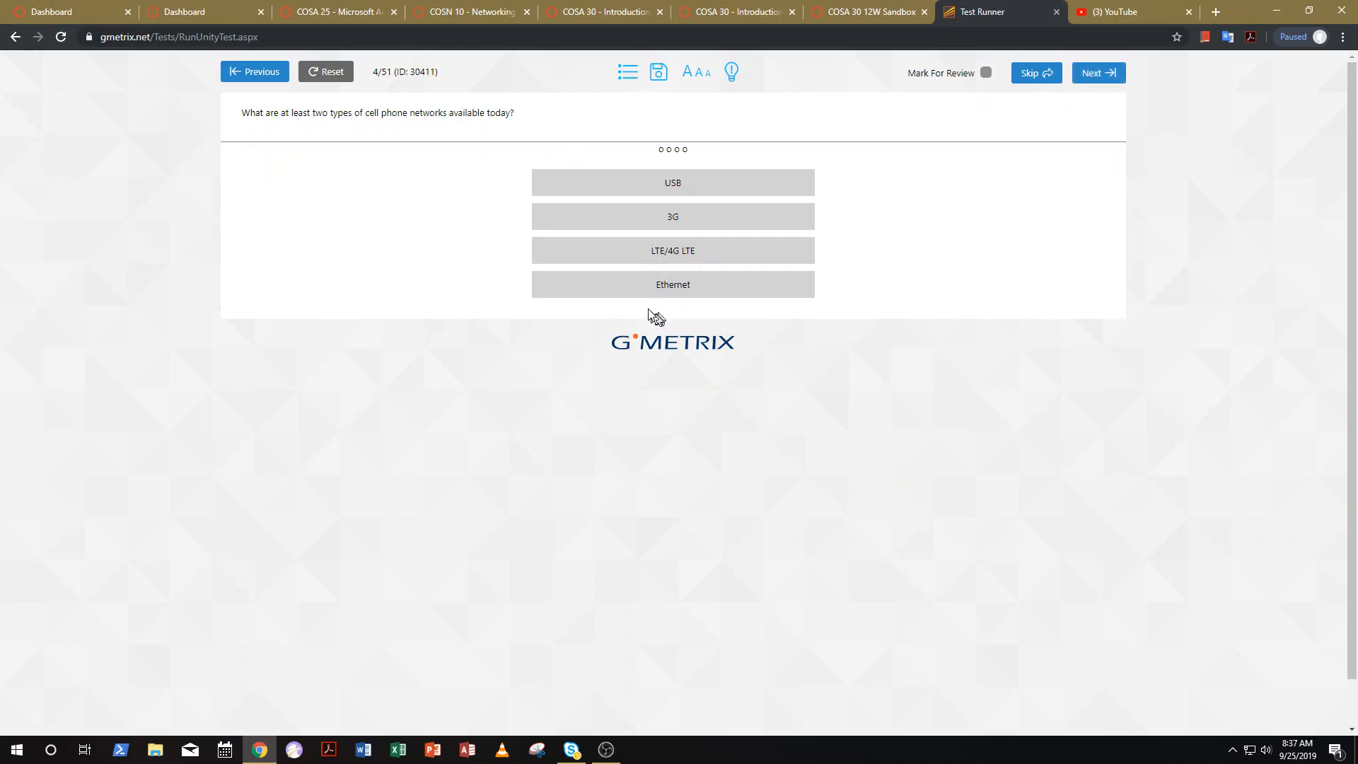
mouse_move(493, 118)
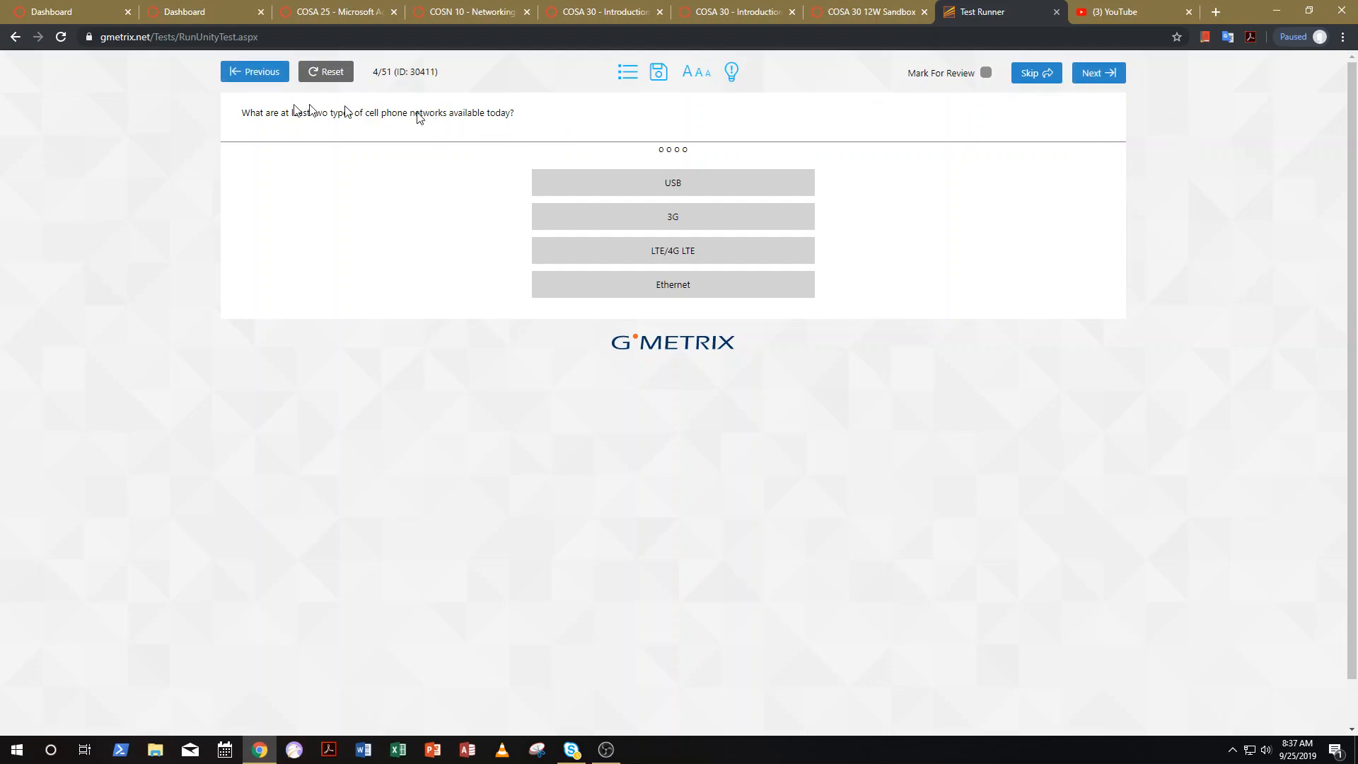
click(626, 72)
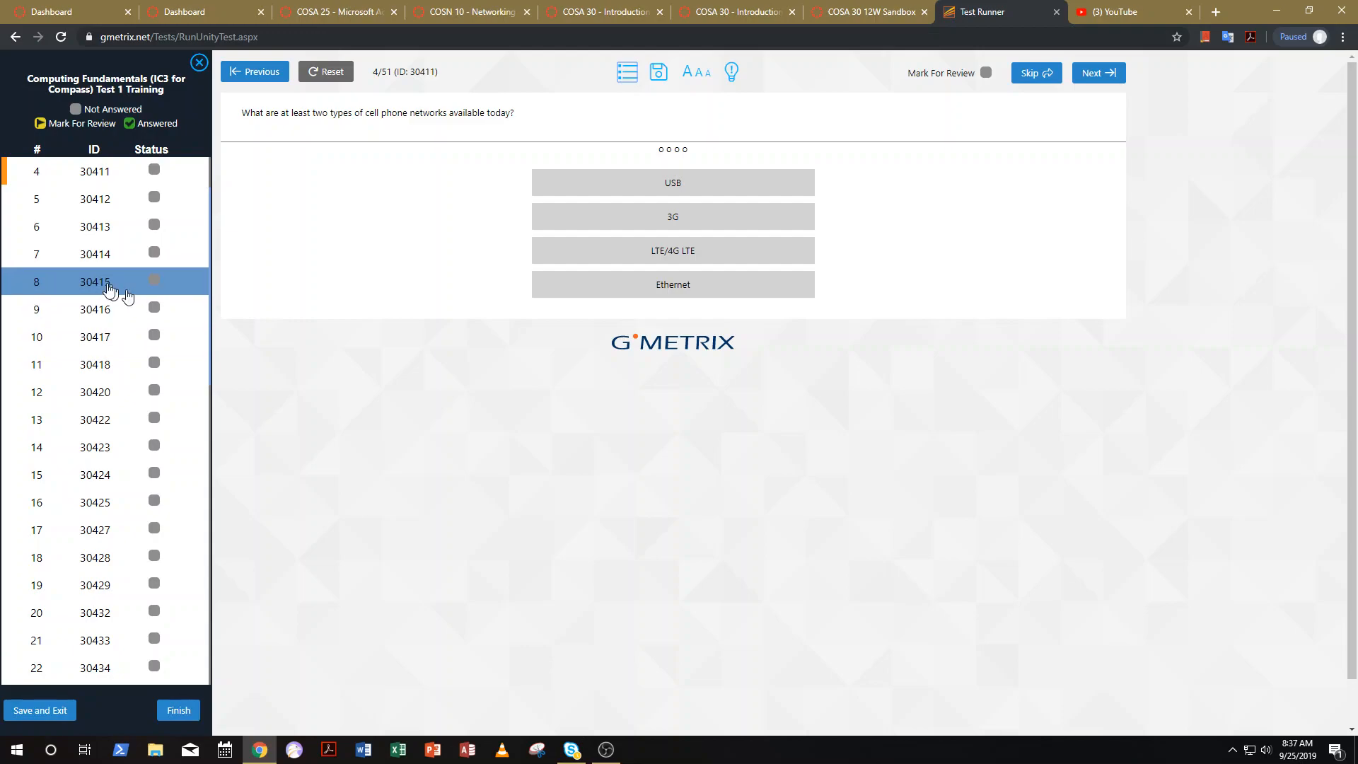
mouse_move(627, 72)
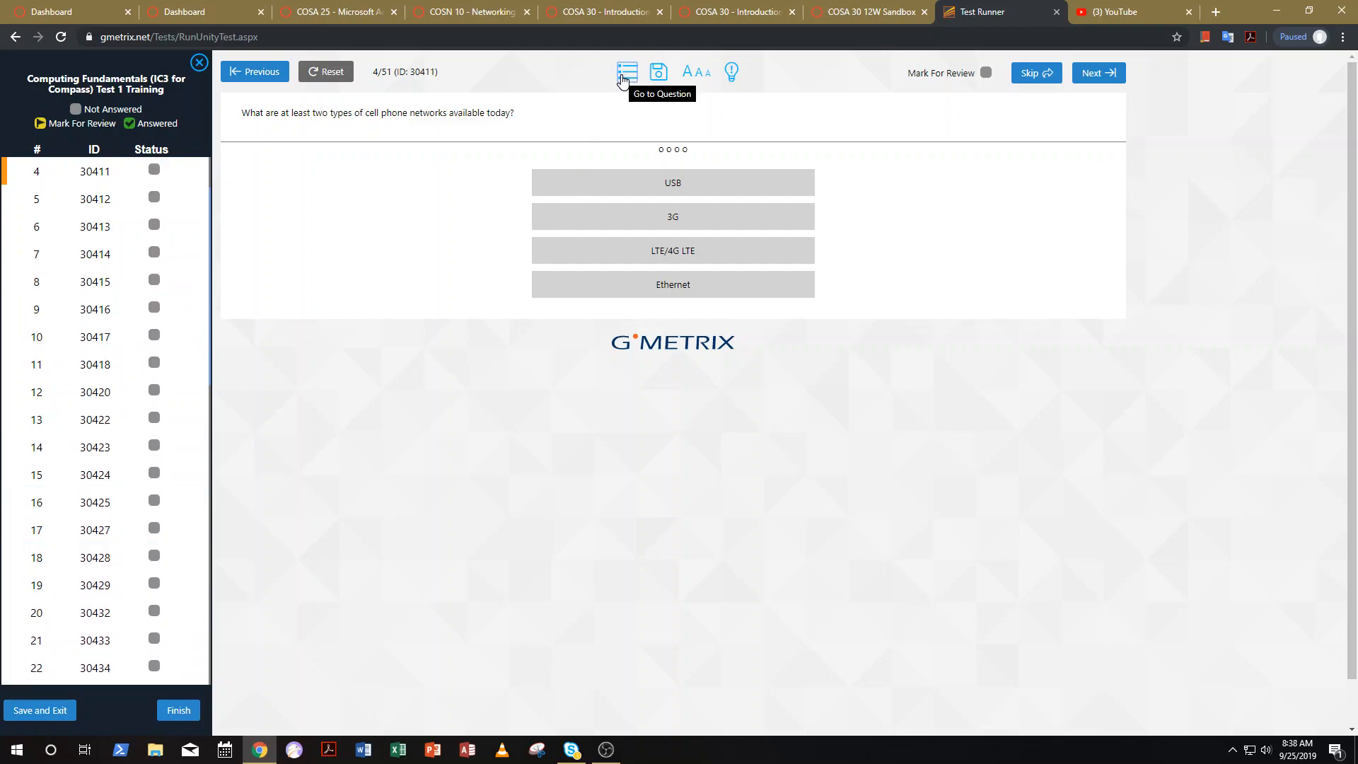
click(627, 72)
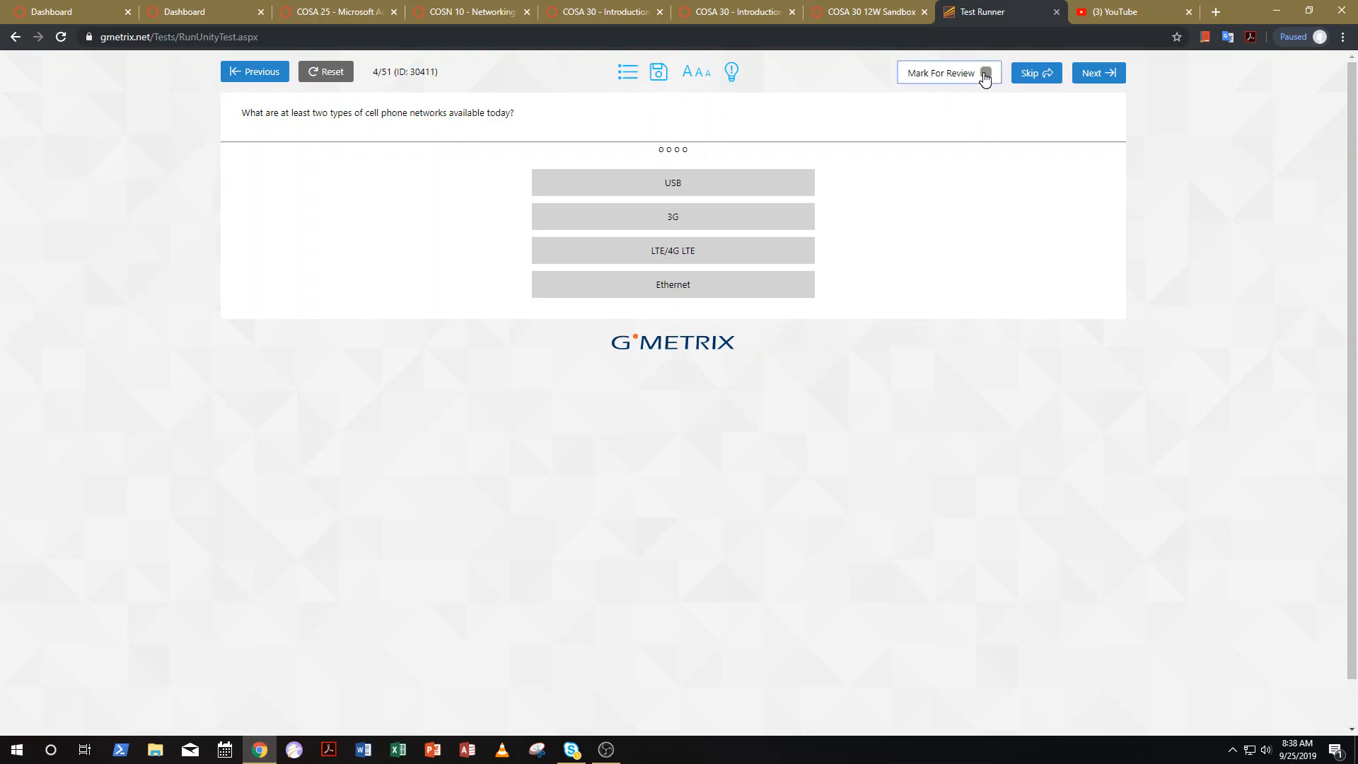
click(948, 73)
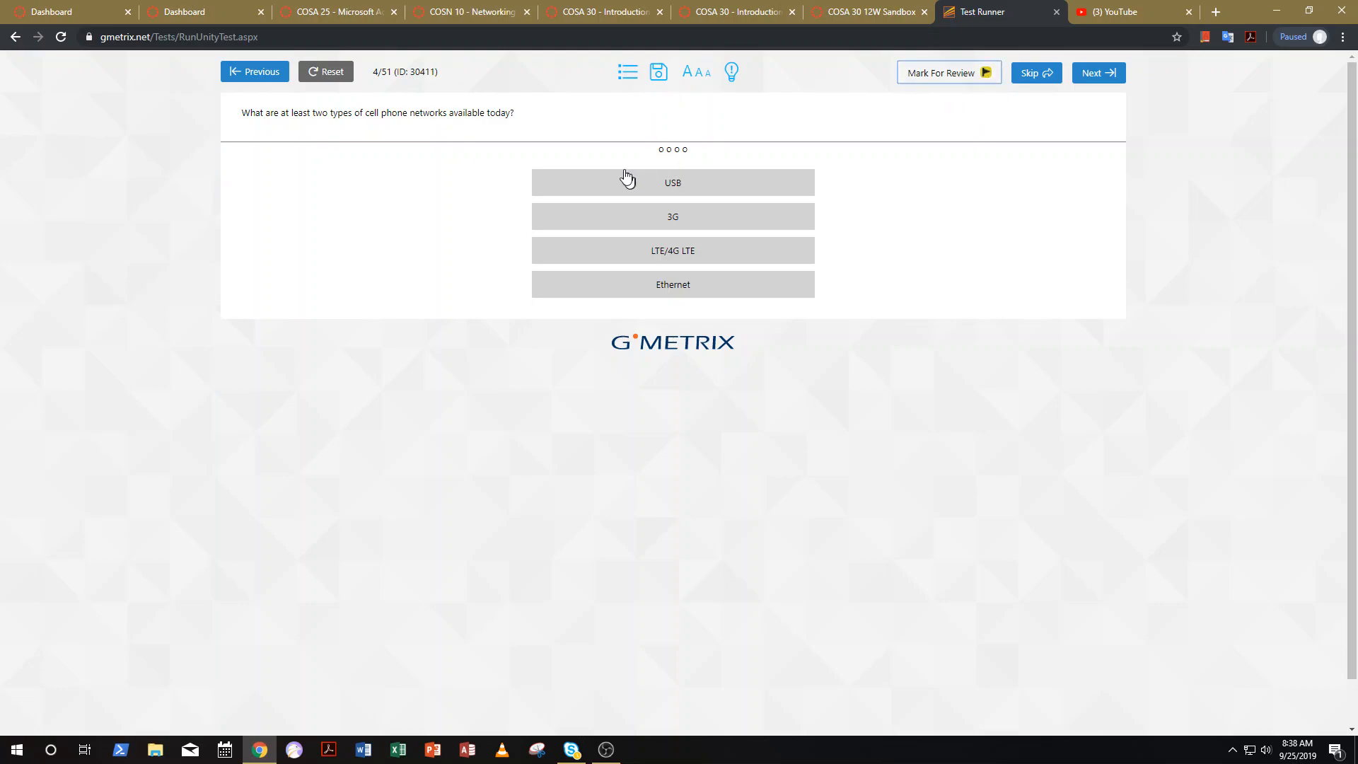
mouse_move(657, 72)
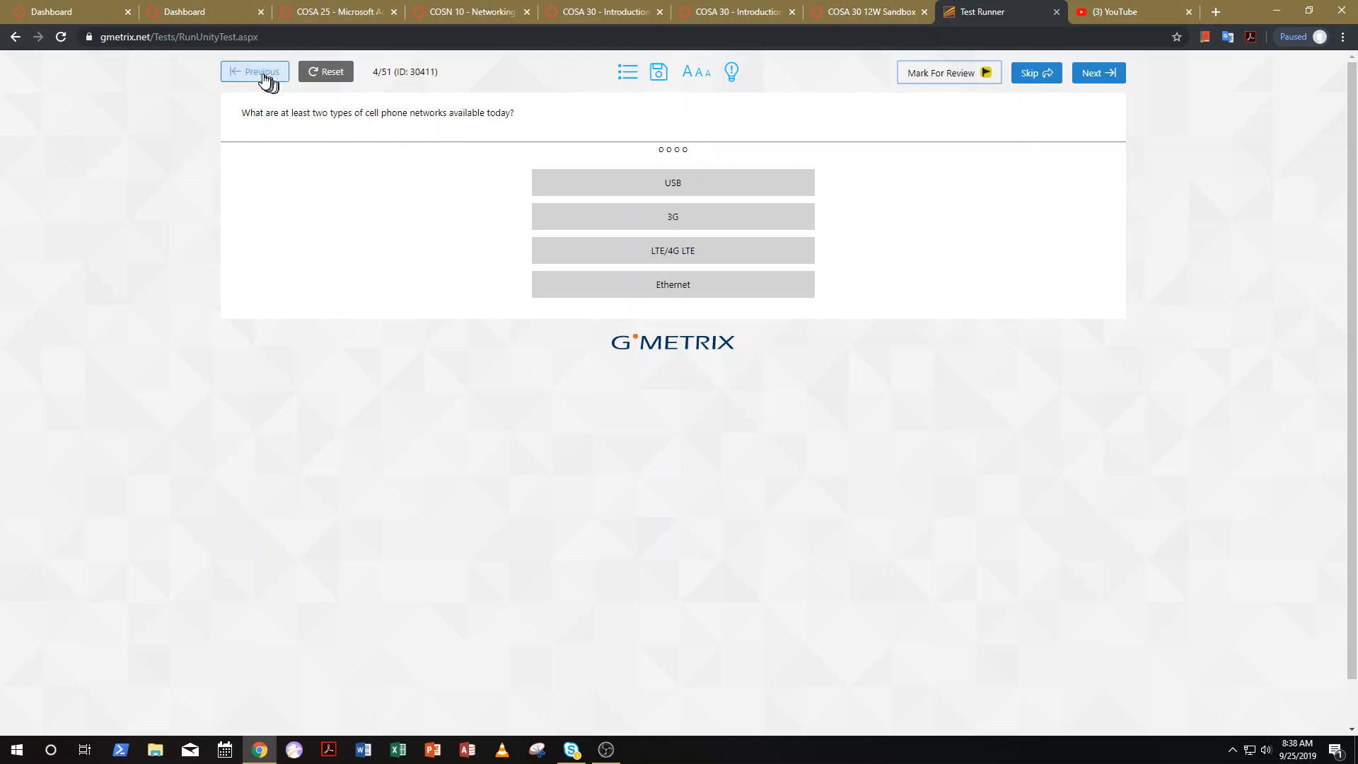
Return to question 2, confirm its three statements are correct, and advance to question 3's feedback
click(255, 71)
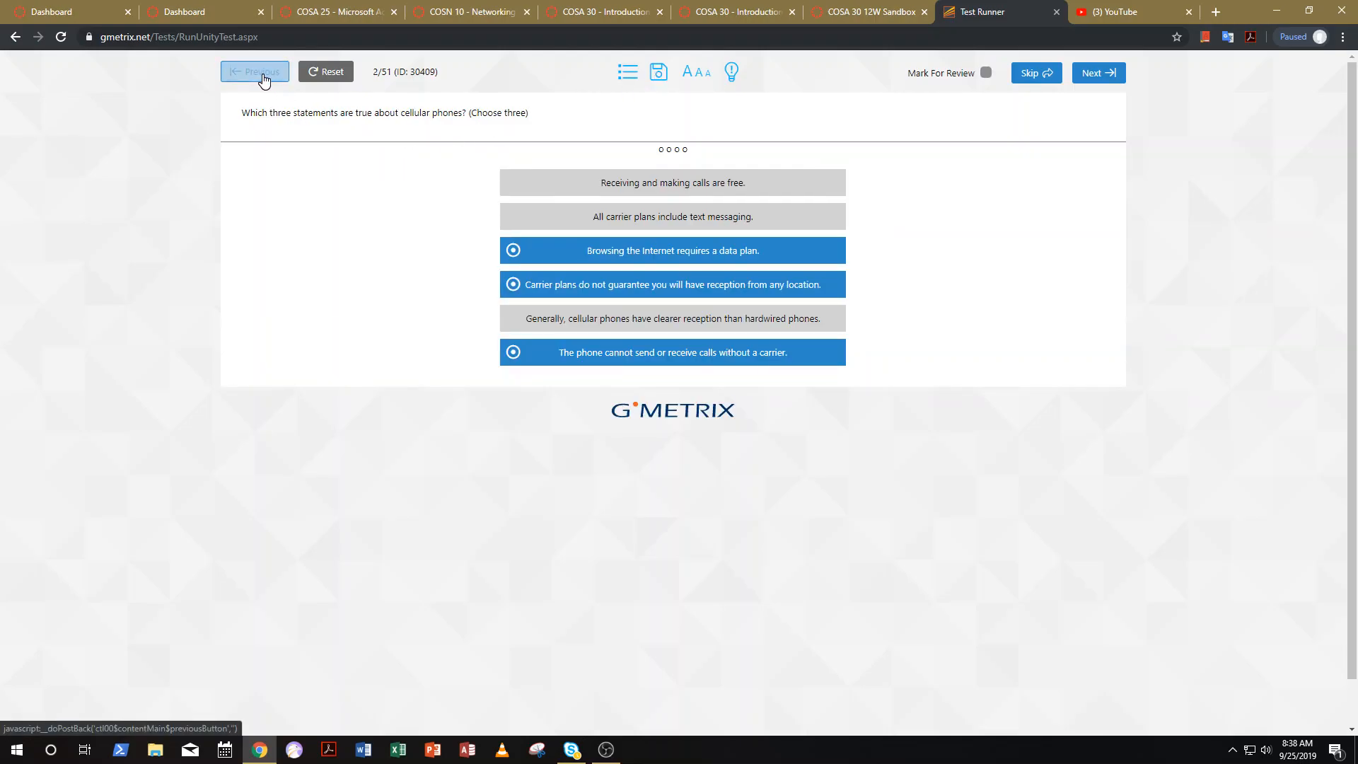
mouse_move(411, 493)
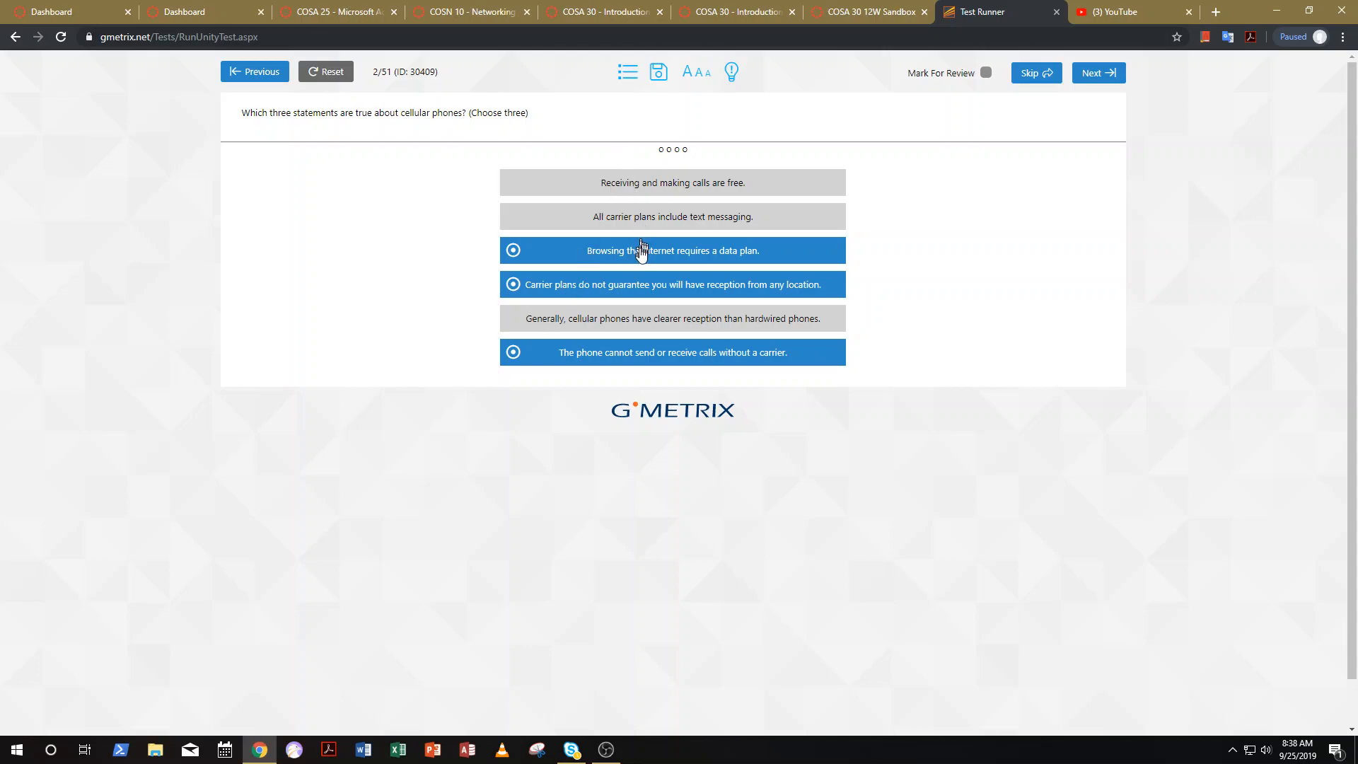
mouse_move(662, 381)
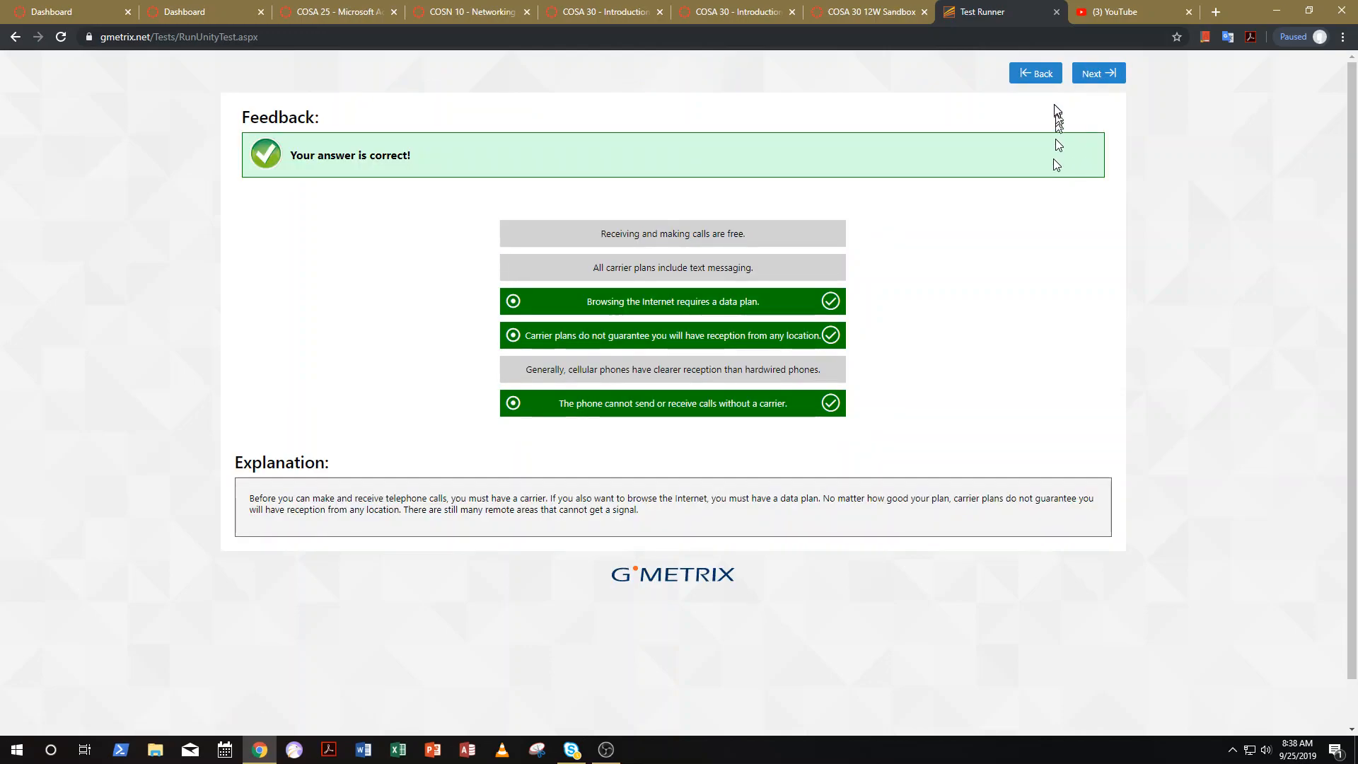
click(1097, 72)
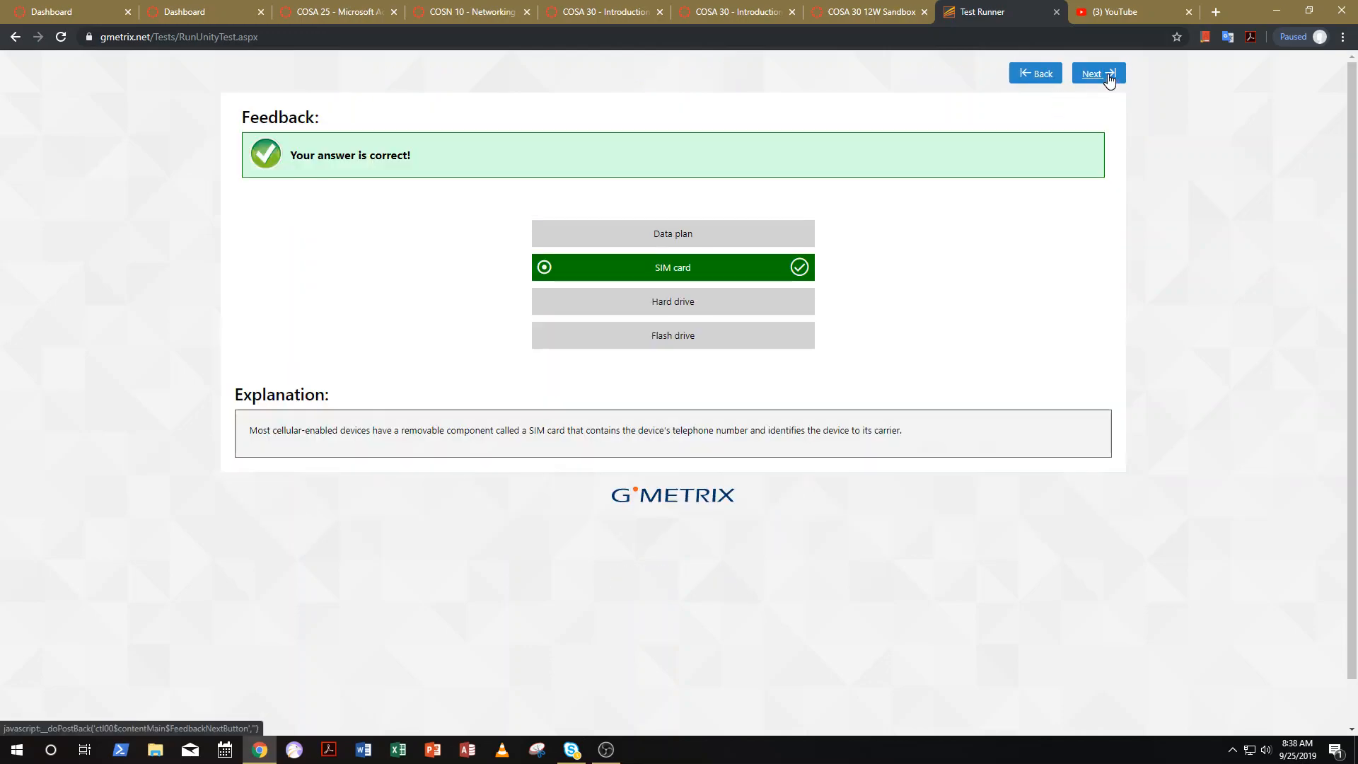
Answer question 4 with USB and LTE/4G LTE and submit it, marked incorrect (3G and LTE expected)
click(1097, 72)
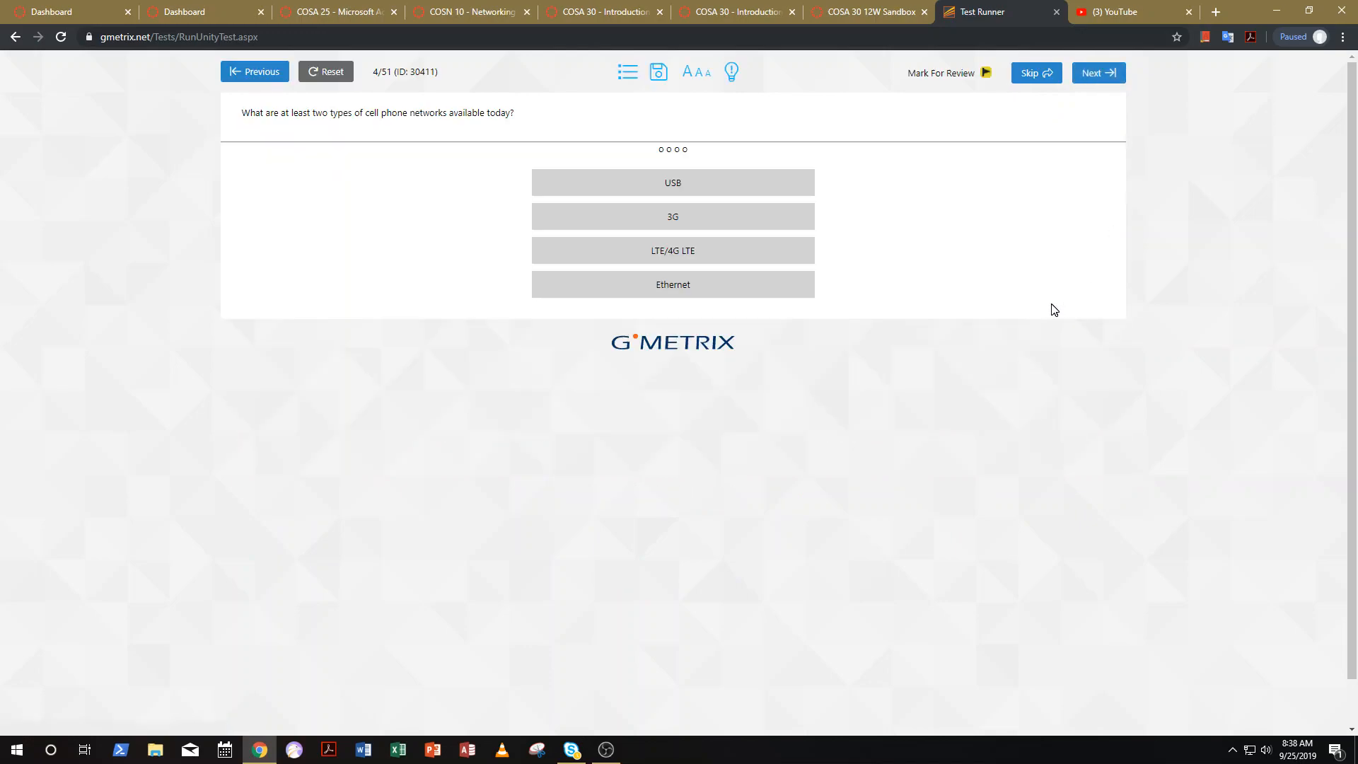
mouse_move(814, 427)
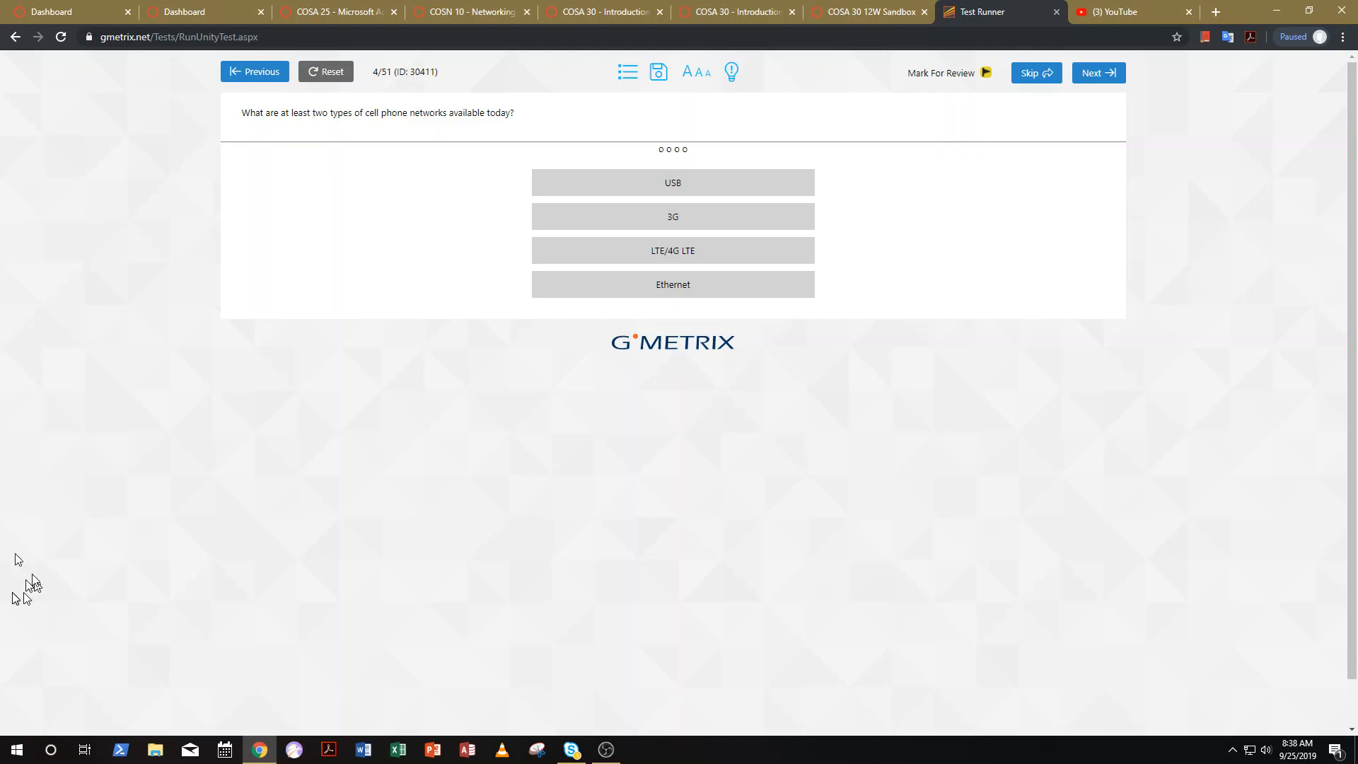
mouse_move(28, 586)
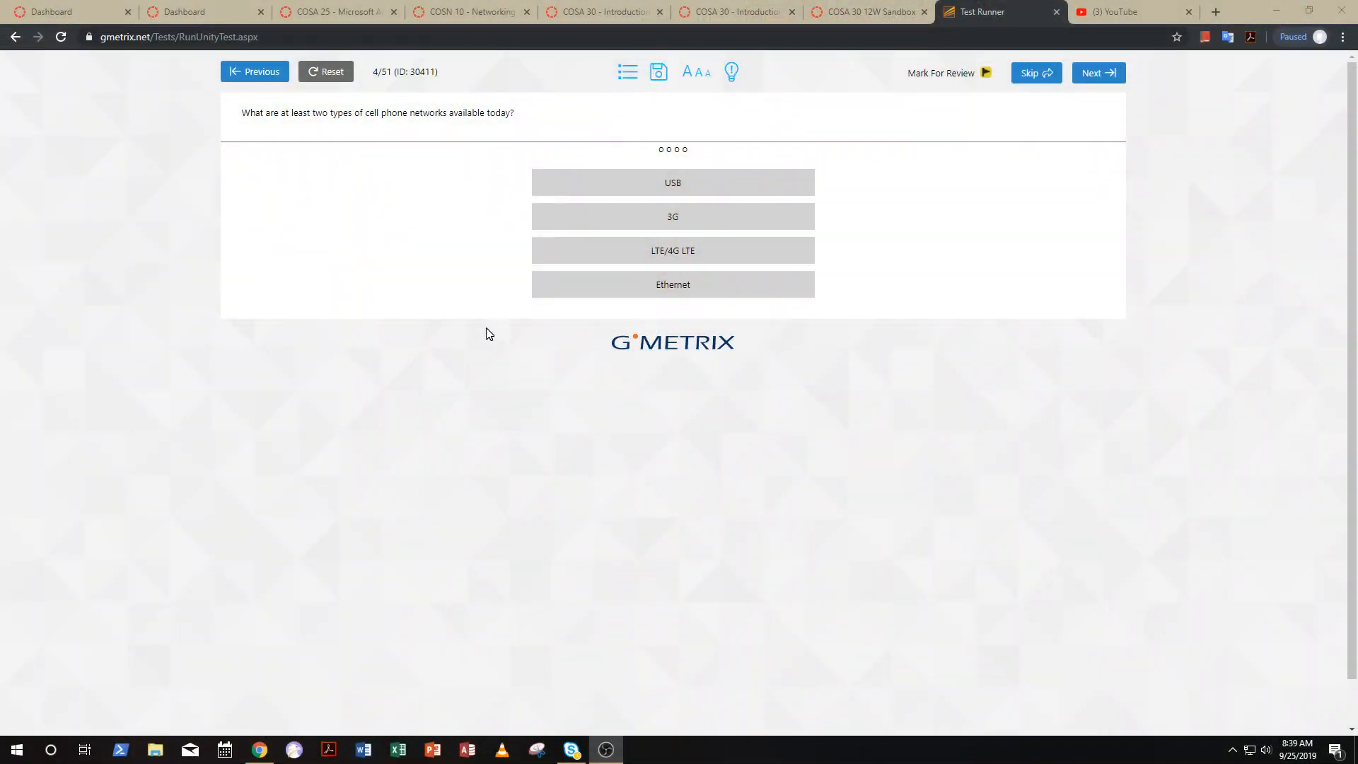
click(672, 182)
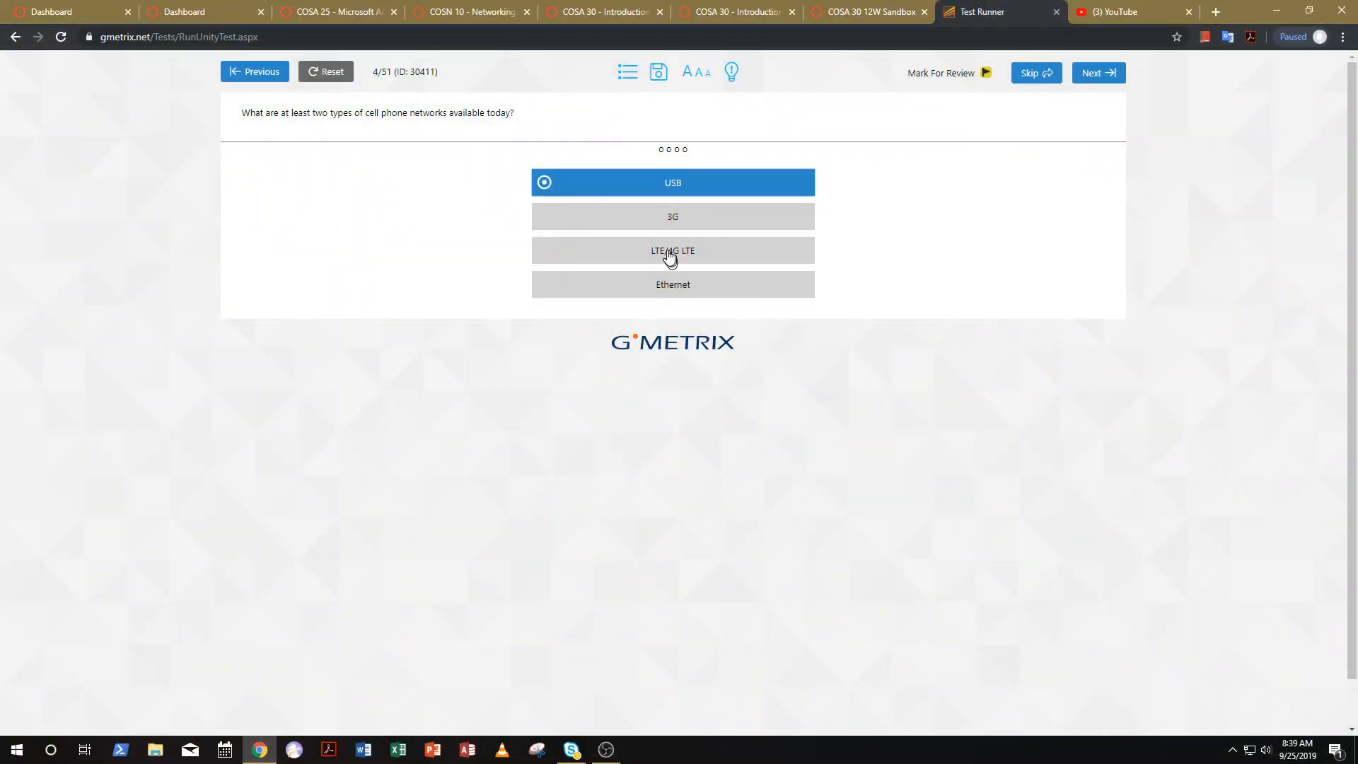
click(672, 250)
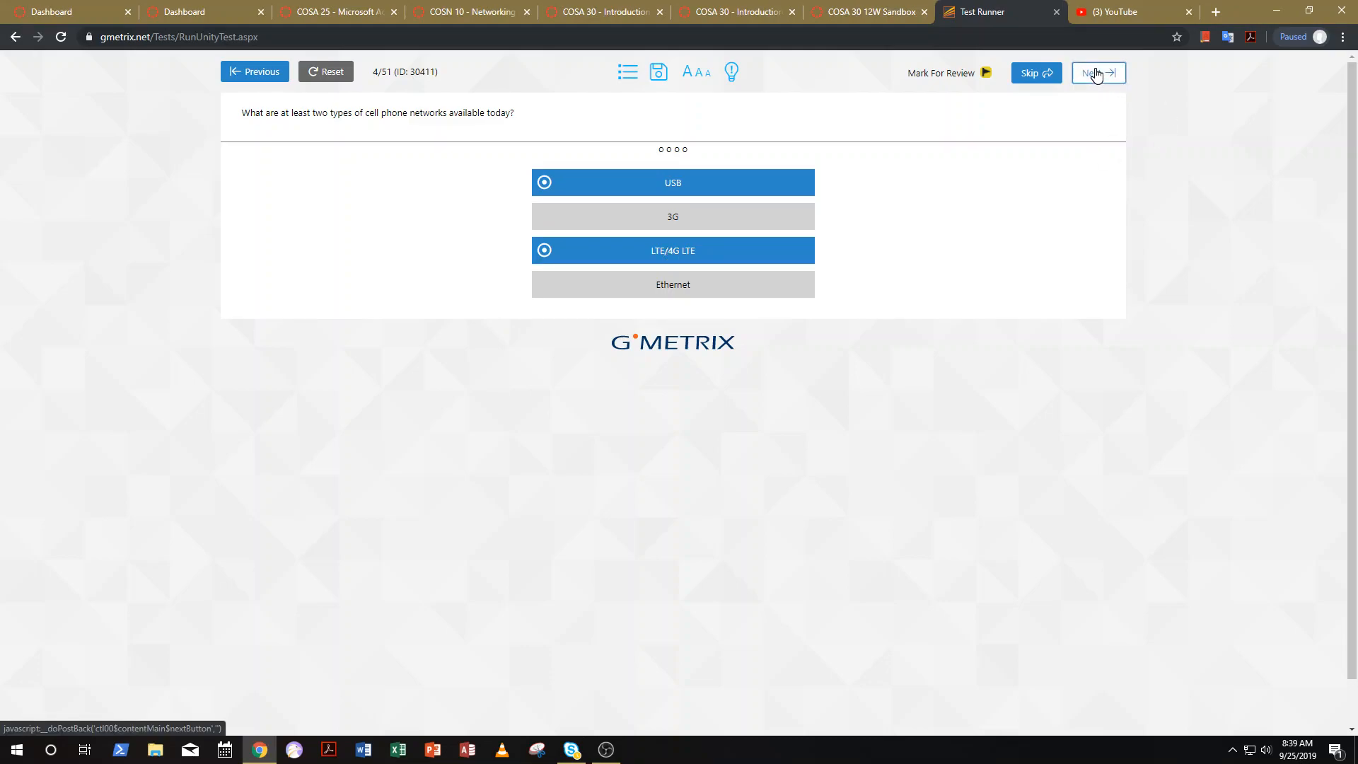
click(1097, 72)
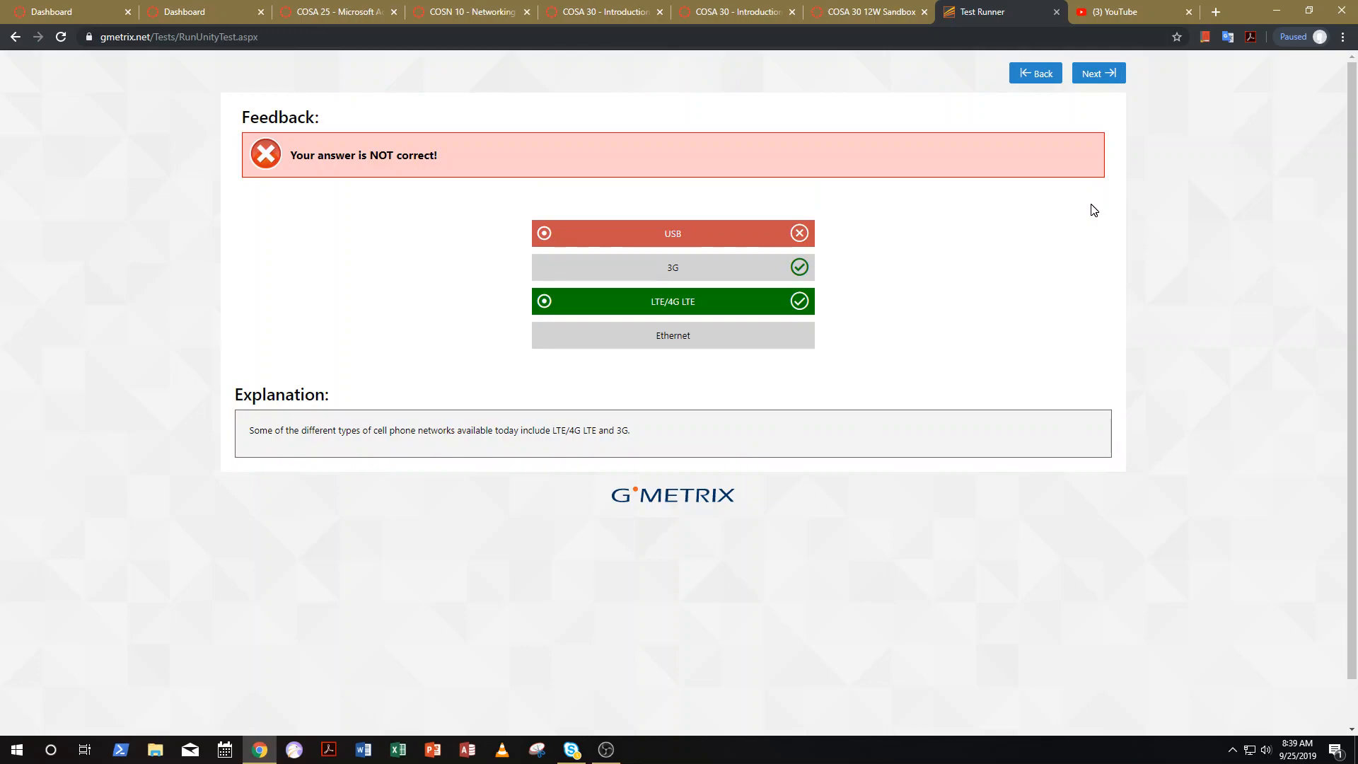
mouse_move(240, 488)
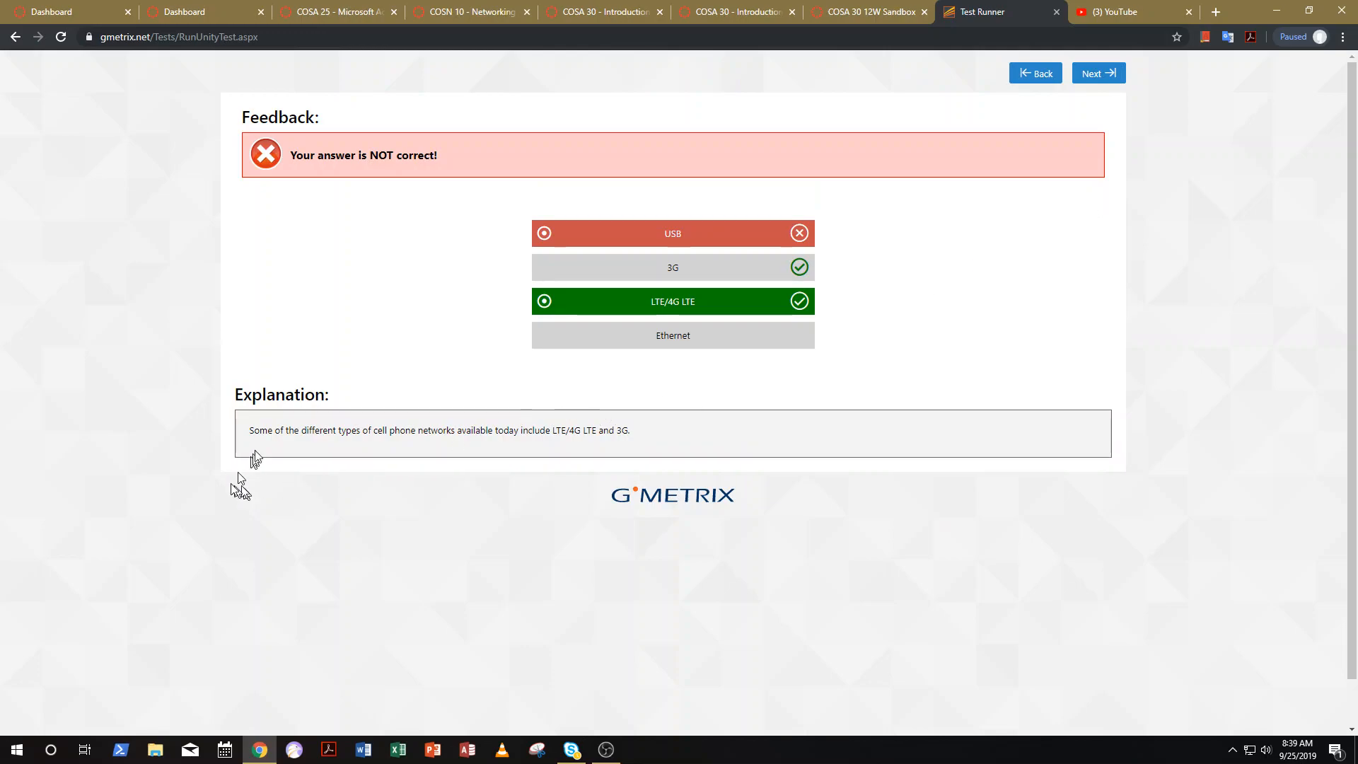
mouse_move(553, 449)
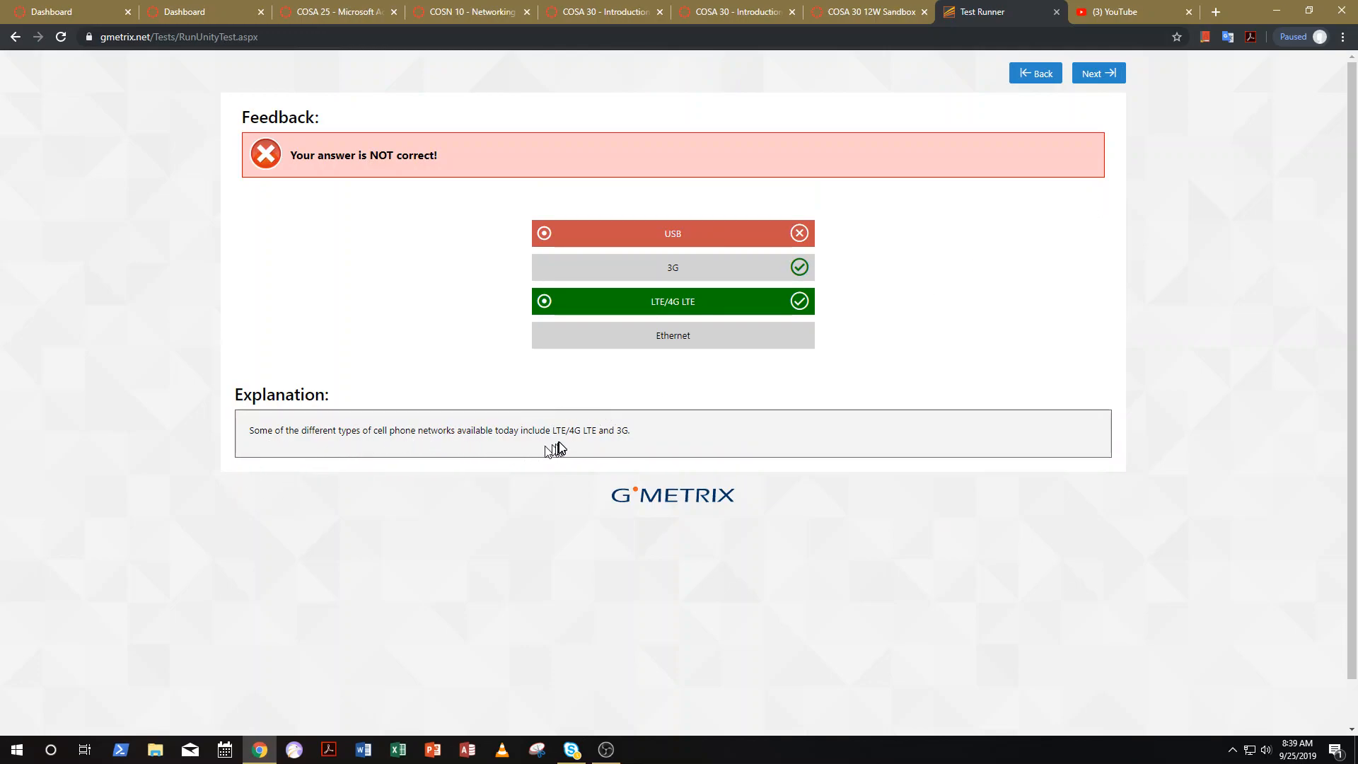
mouse_move(578, 437)
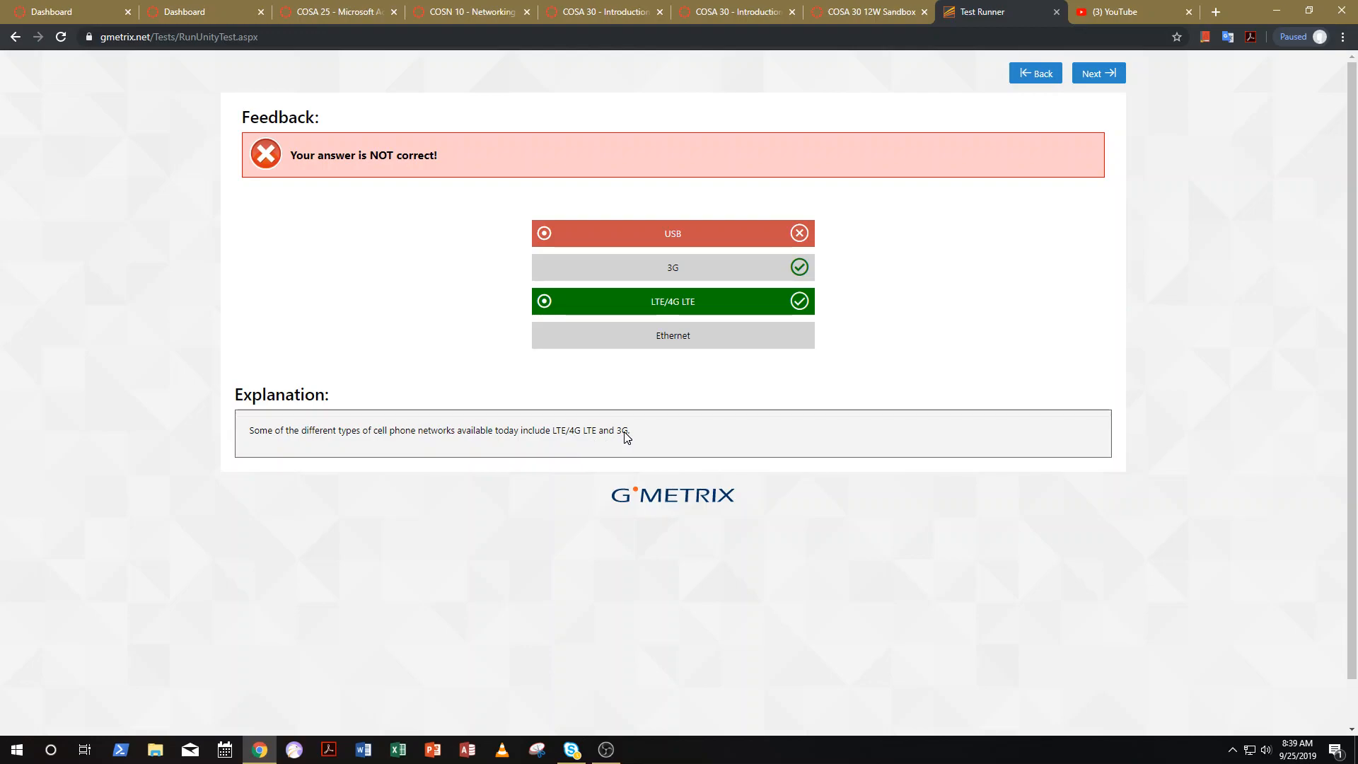
mouse_move(652, 393)
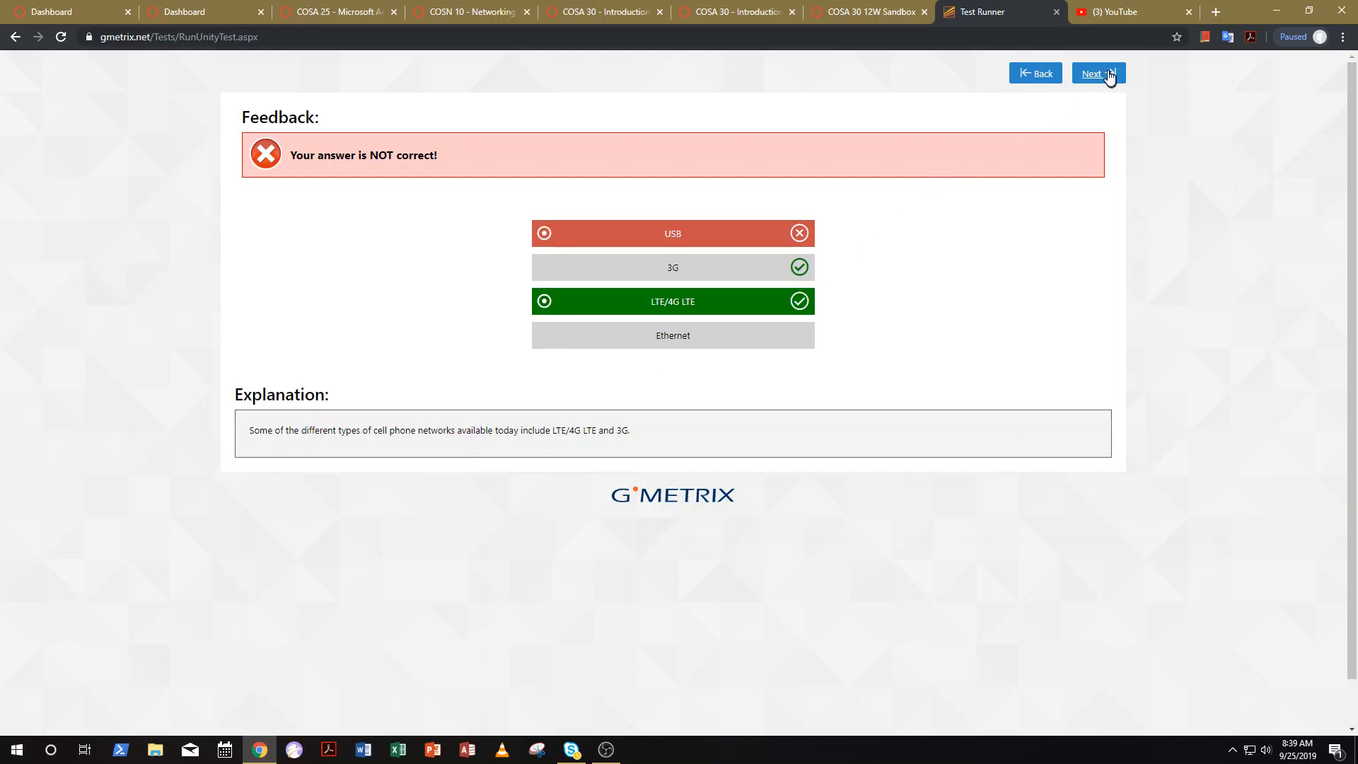
Advance to question 5, then save and exit the IC3 practice test
click(1096, 72)
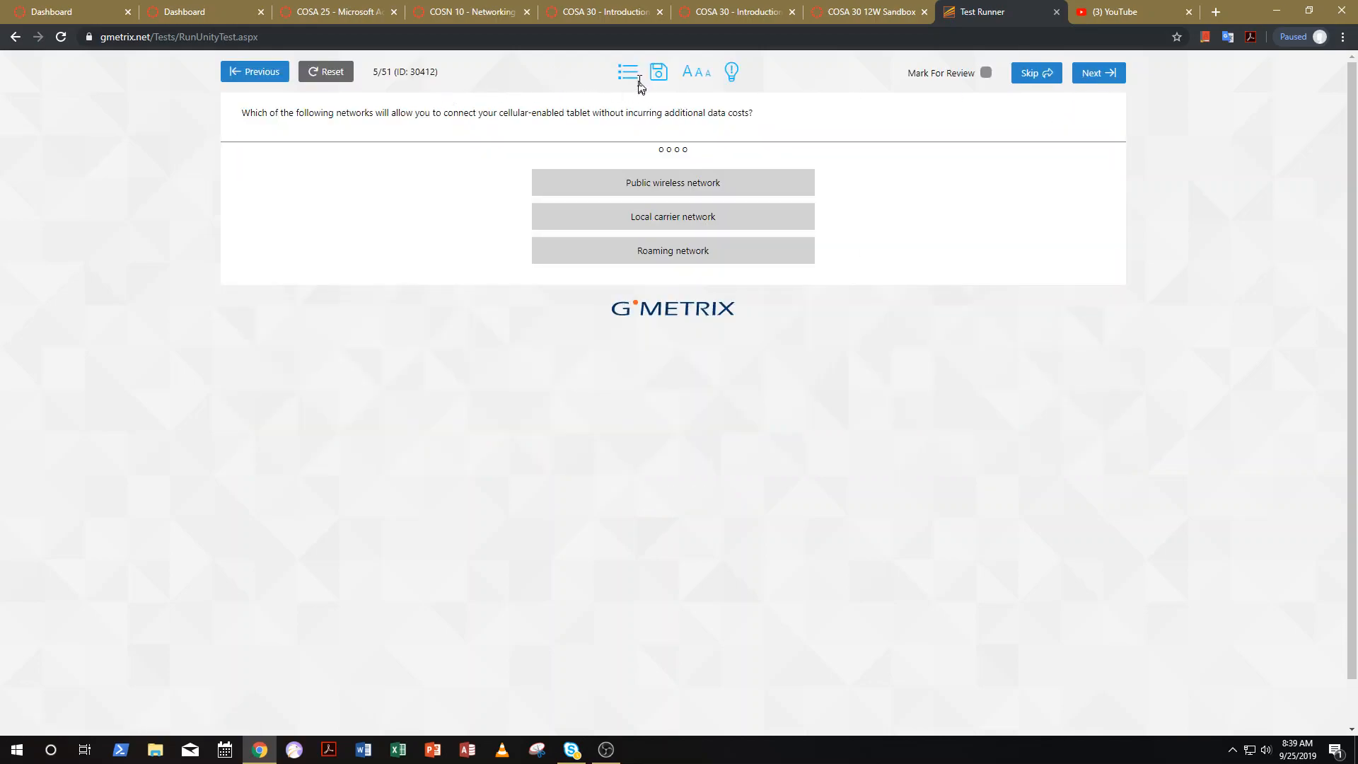
click(658, 72)
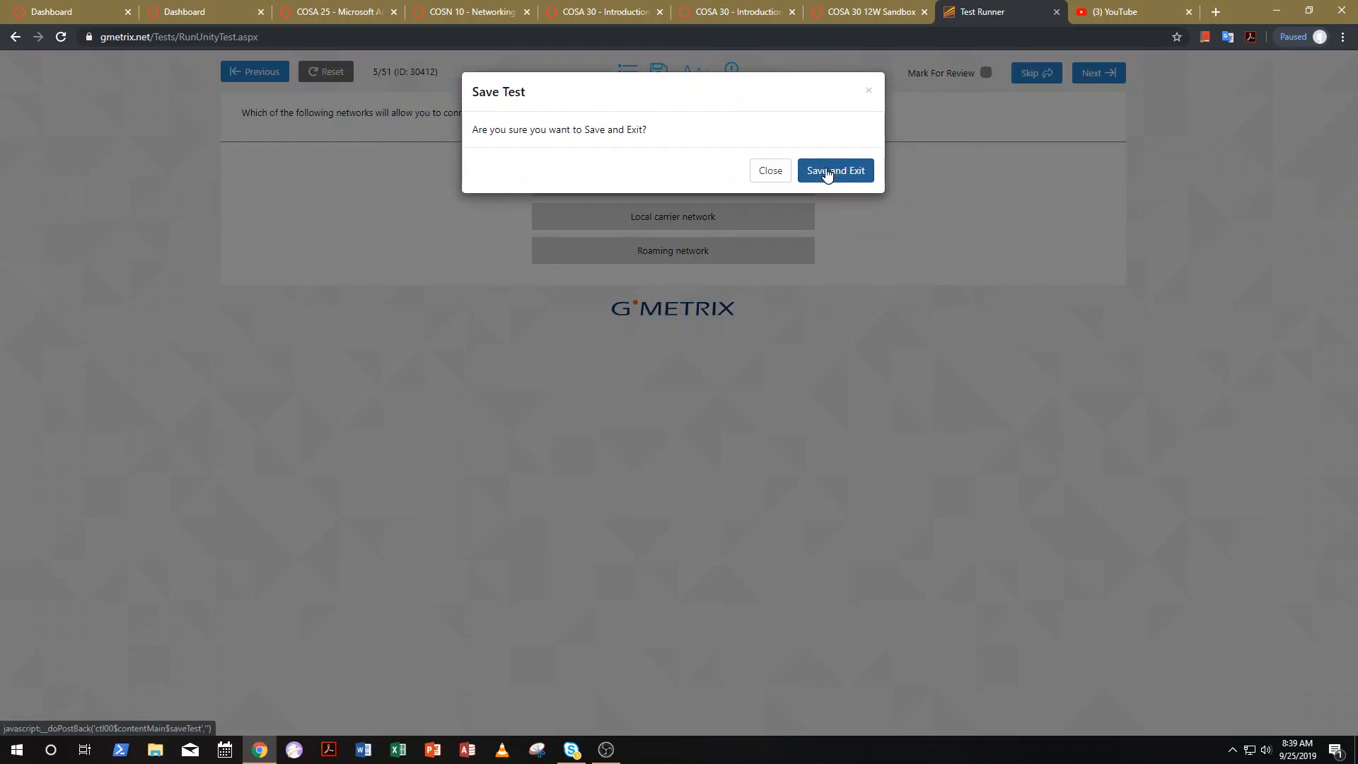
click(835, 170)
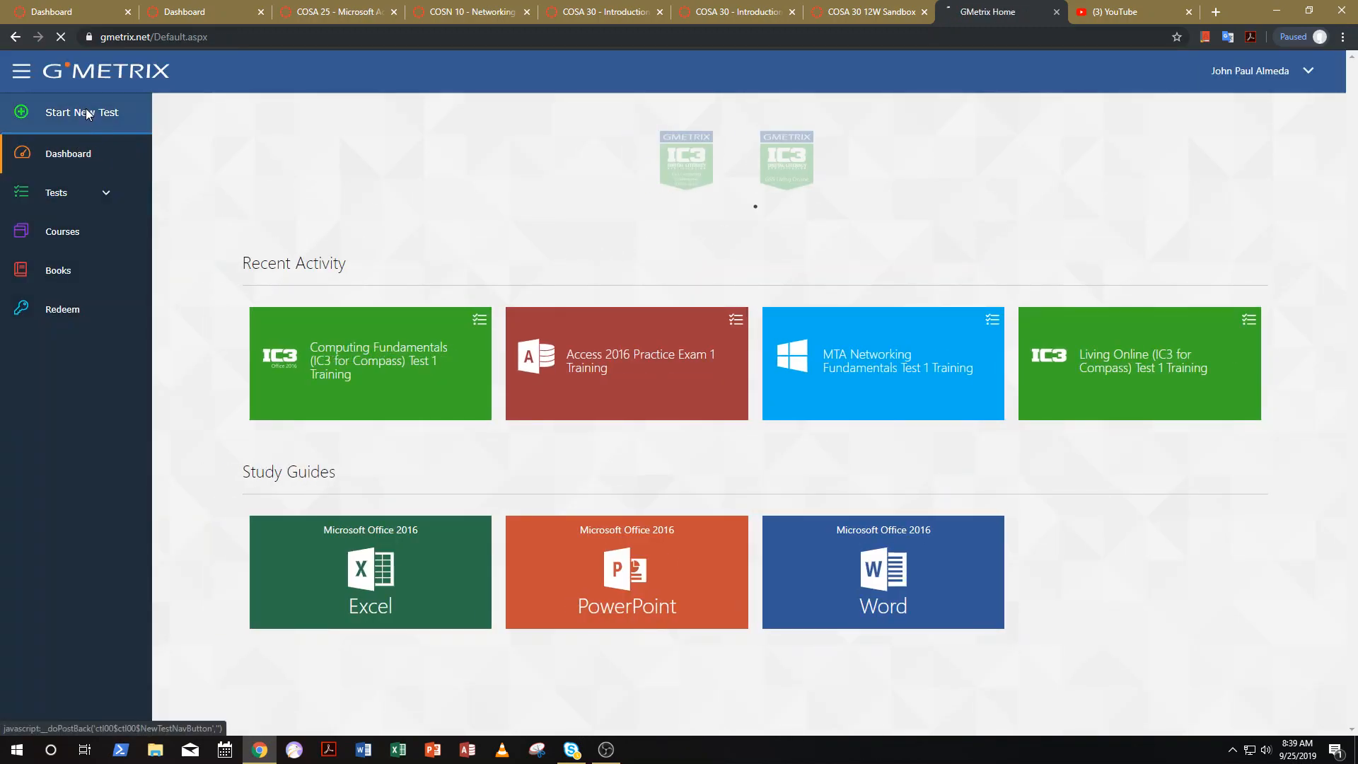
Start a new test and list the IC3 Global Standard 4 Living Online practice tests
click(82, 112)
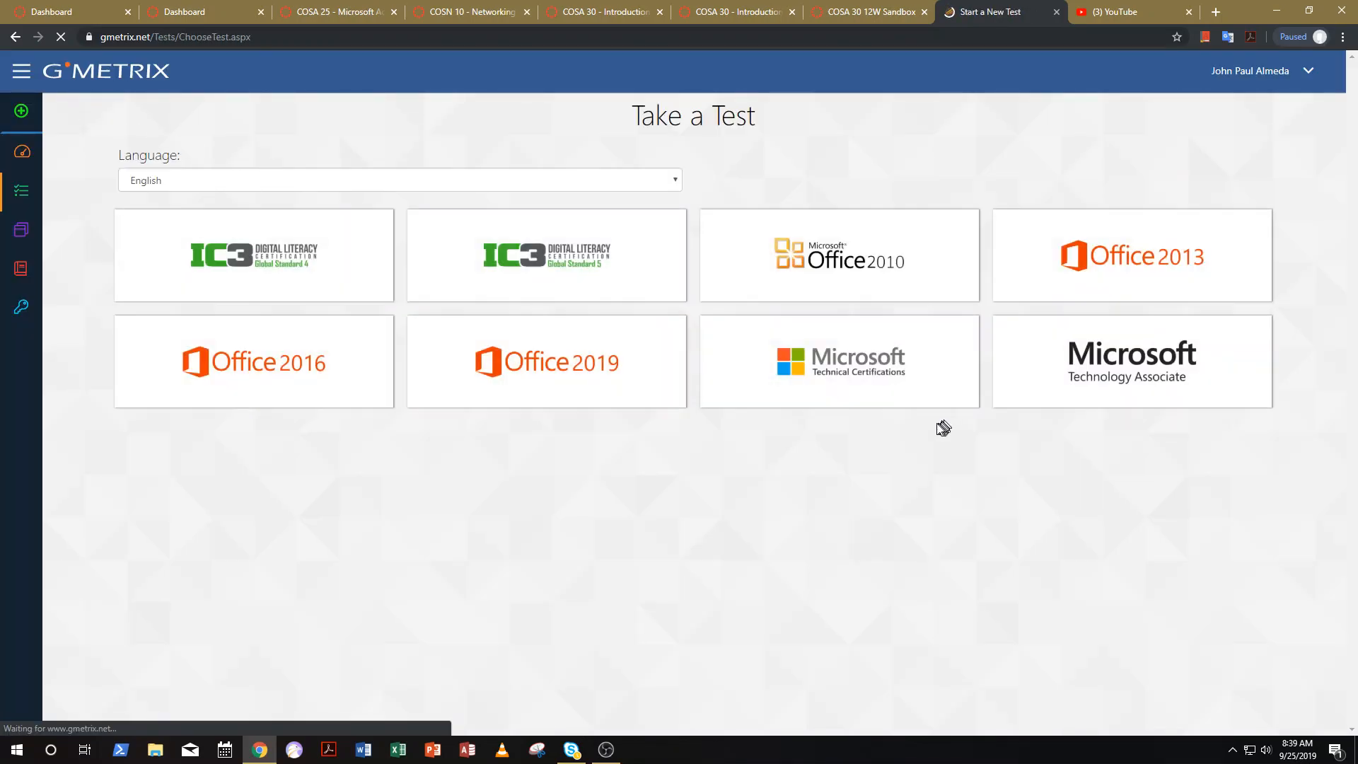
click(254, 254)
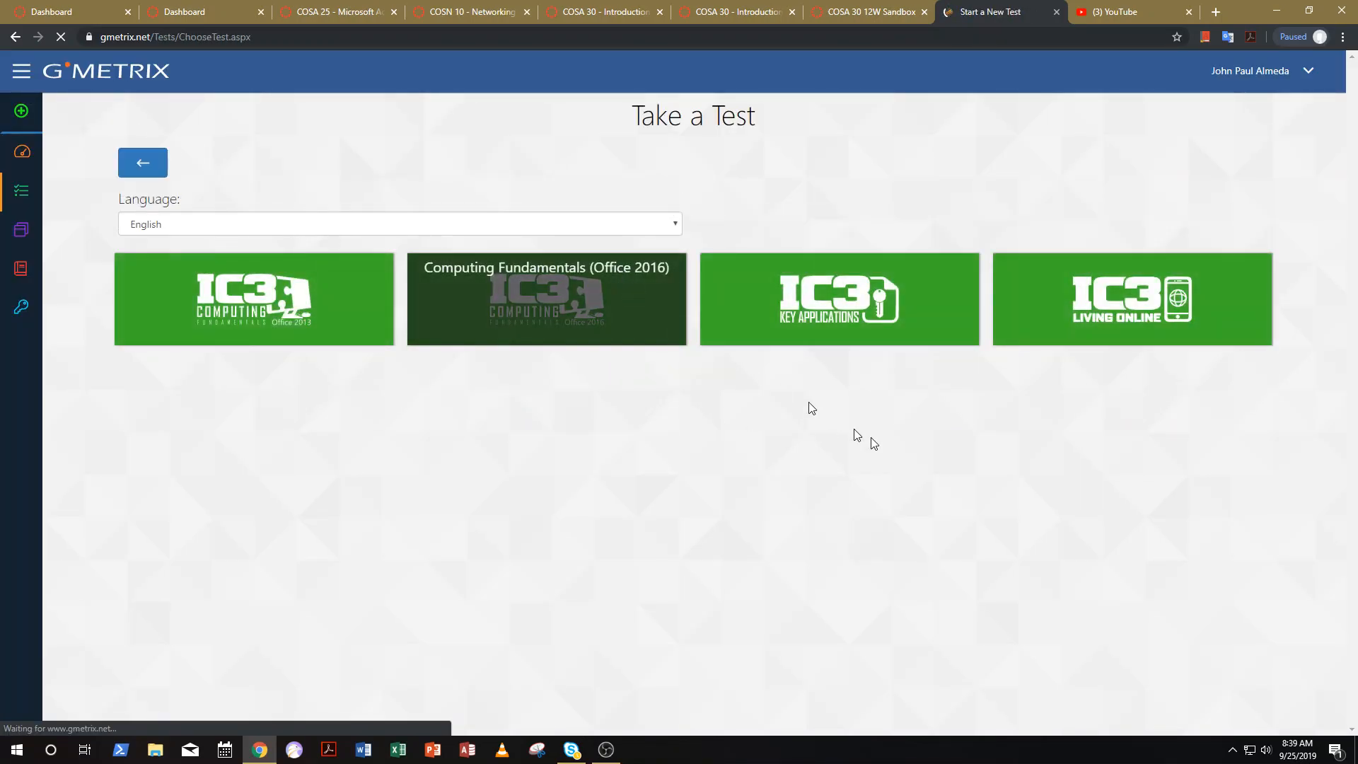
click(1131, 298)
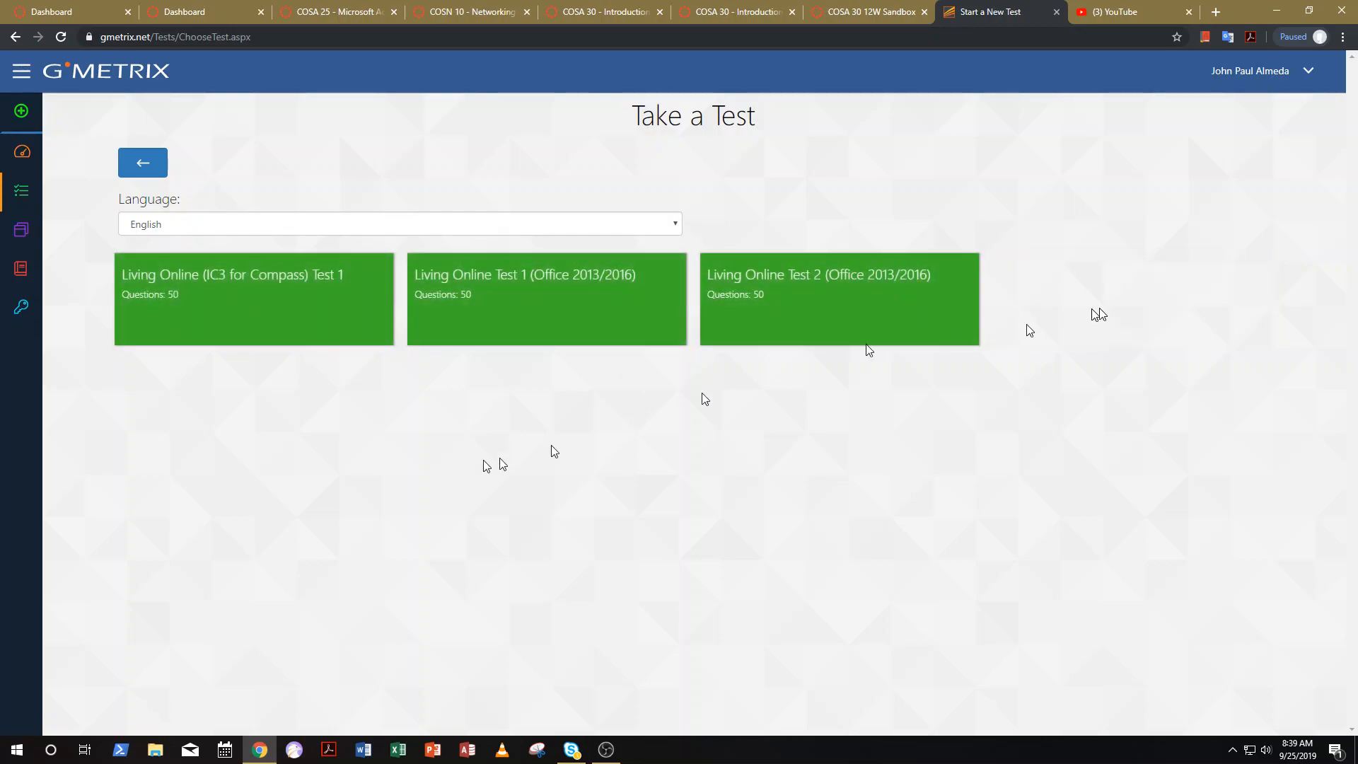
mouse_move(252, 298)
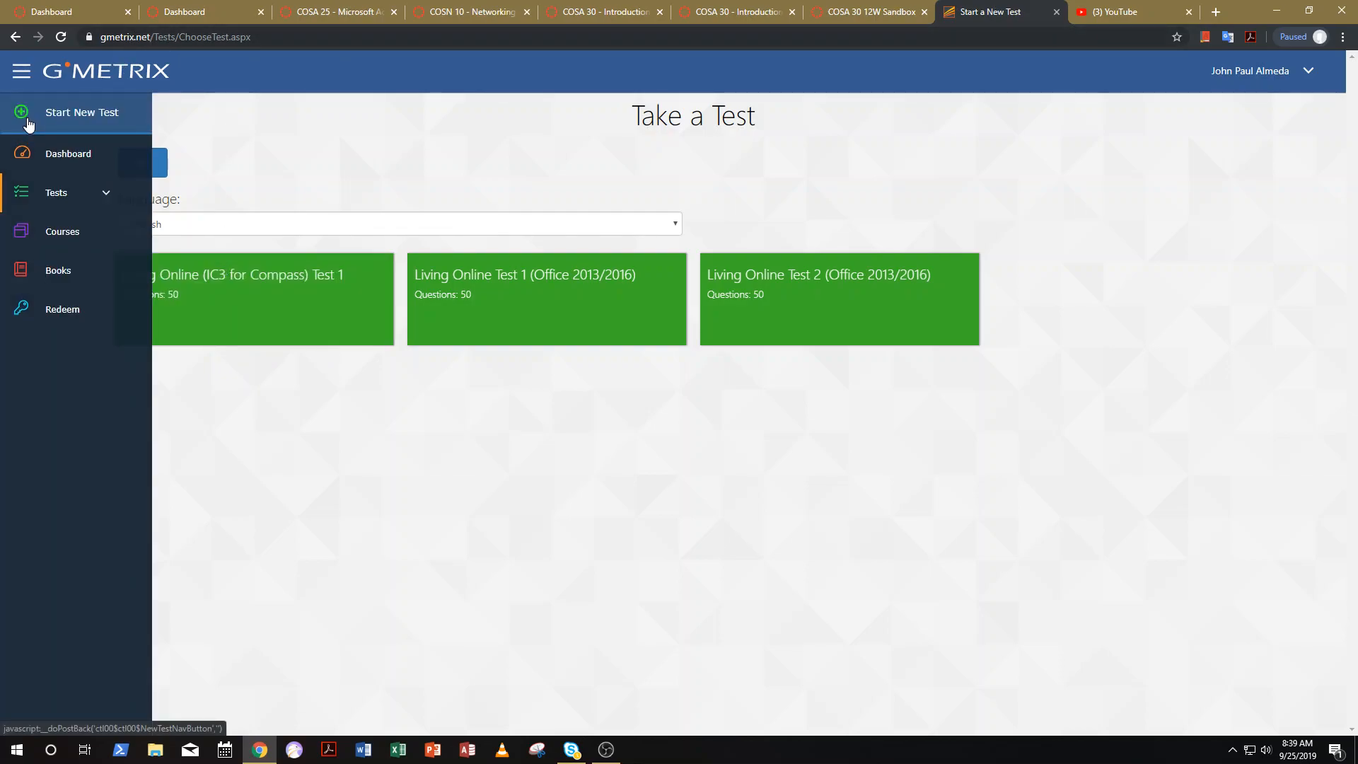
mouse_move(68, 152)
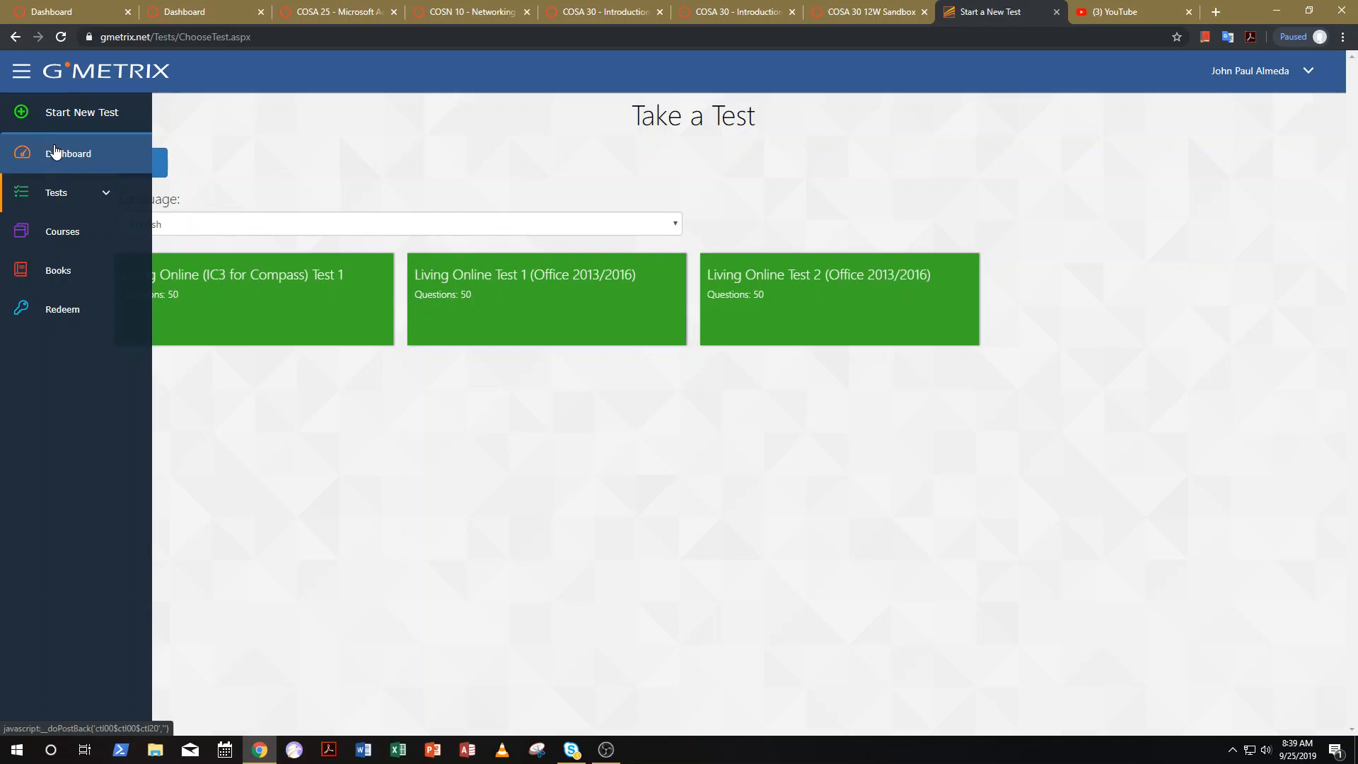
Resume the saved Networking Fundamentals Test 1 in training mode from the Microsoft Technology Associate tests
click(82, 112)
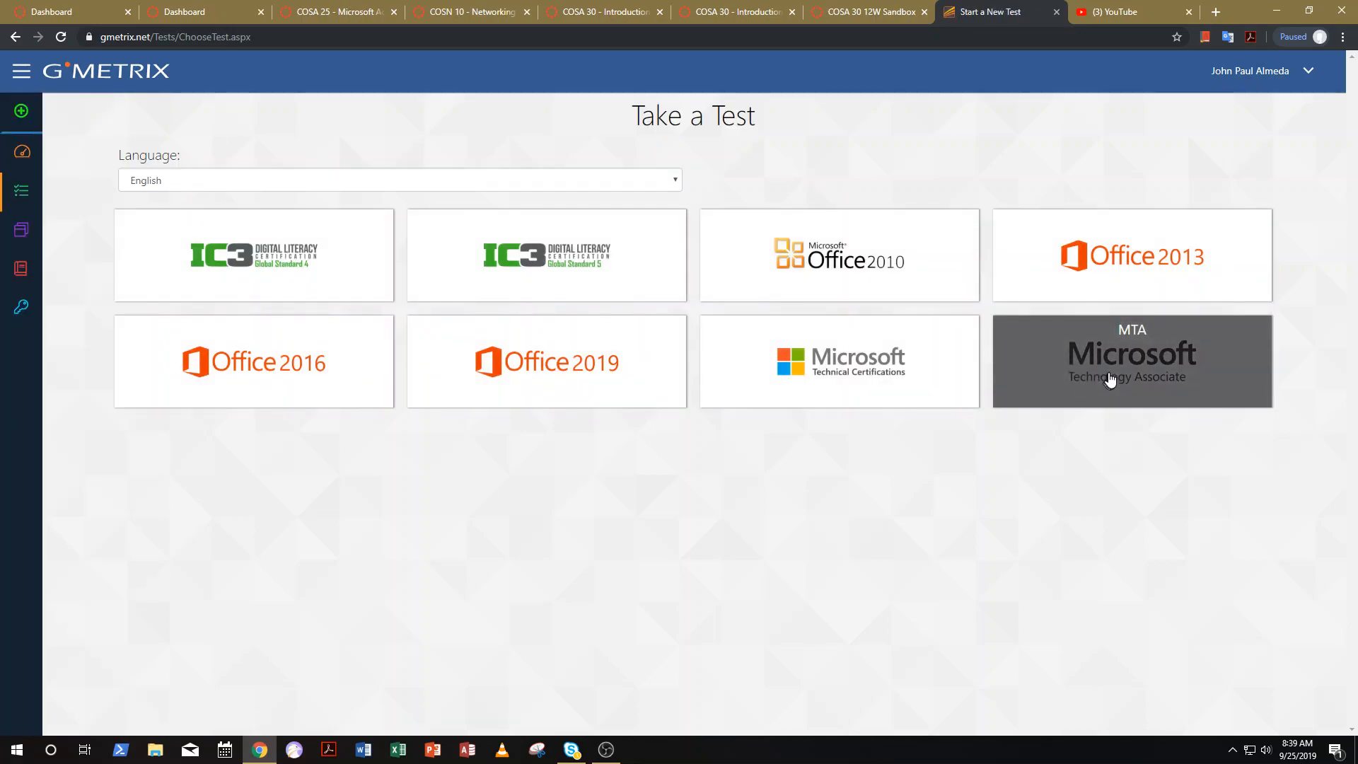
click(1130, 361)
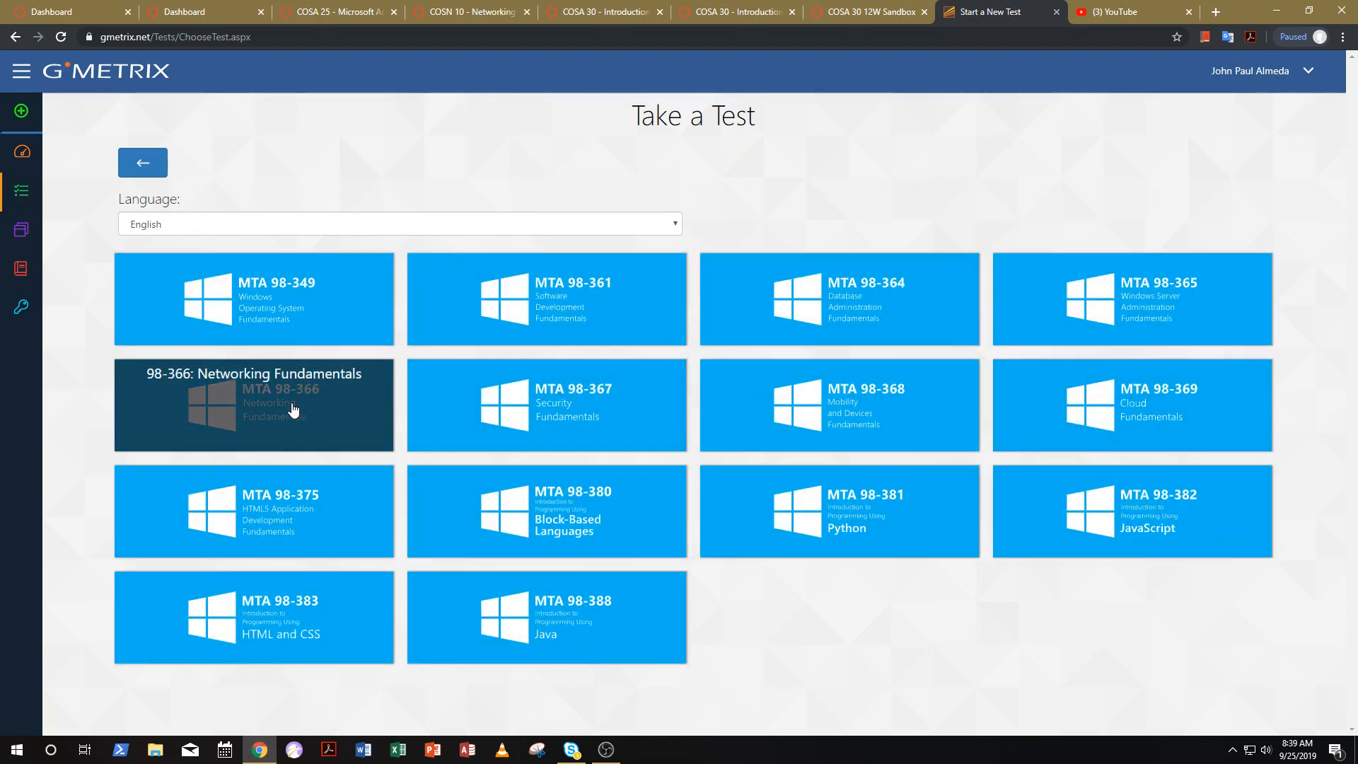
click(253, 406)
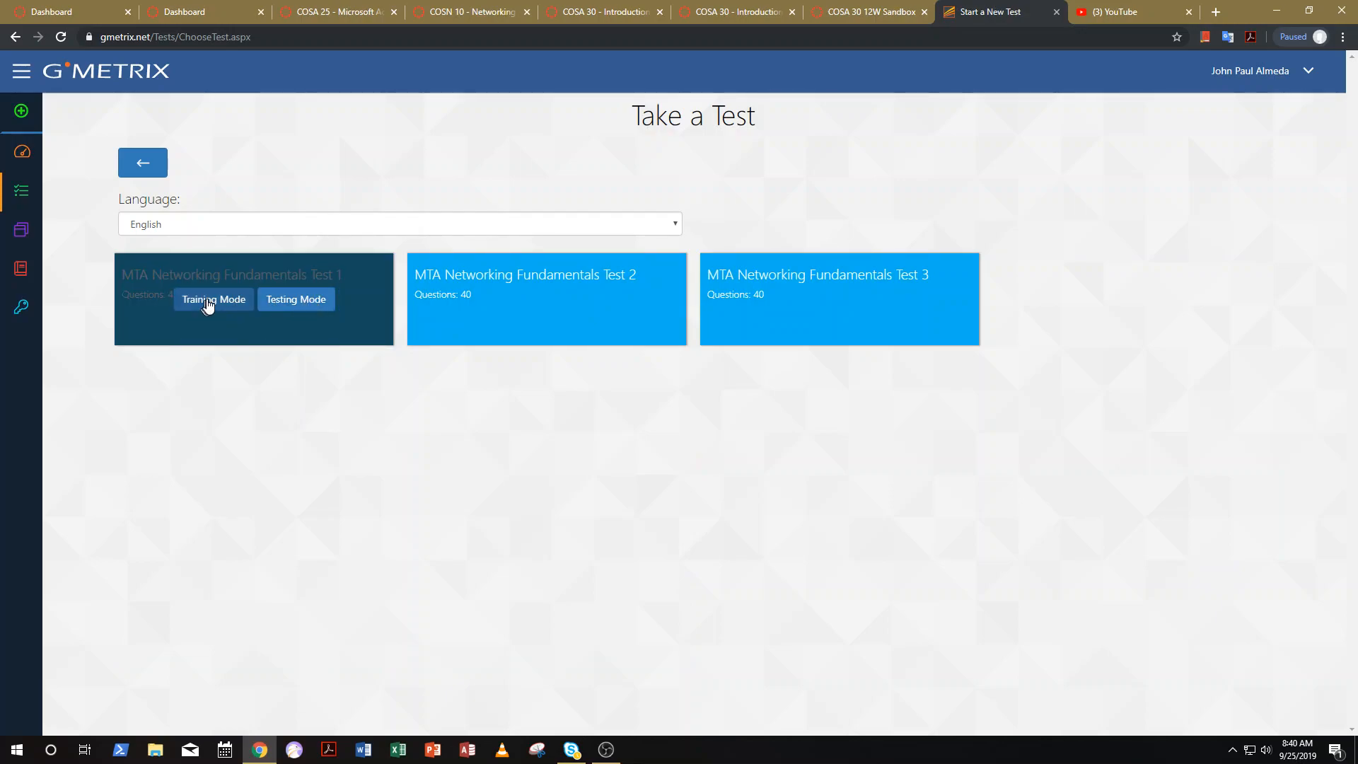
click(213, 298)
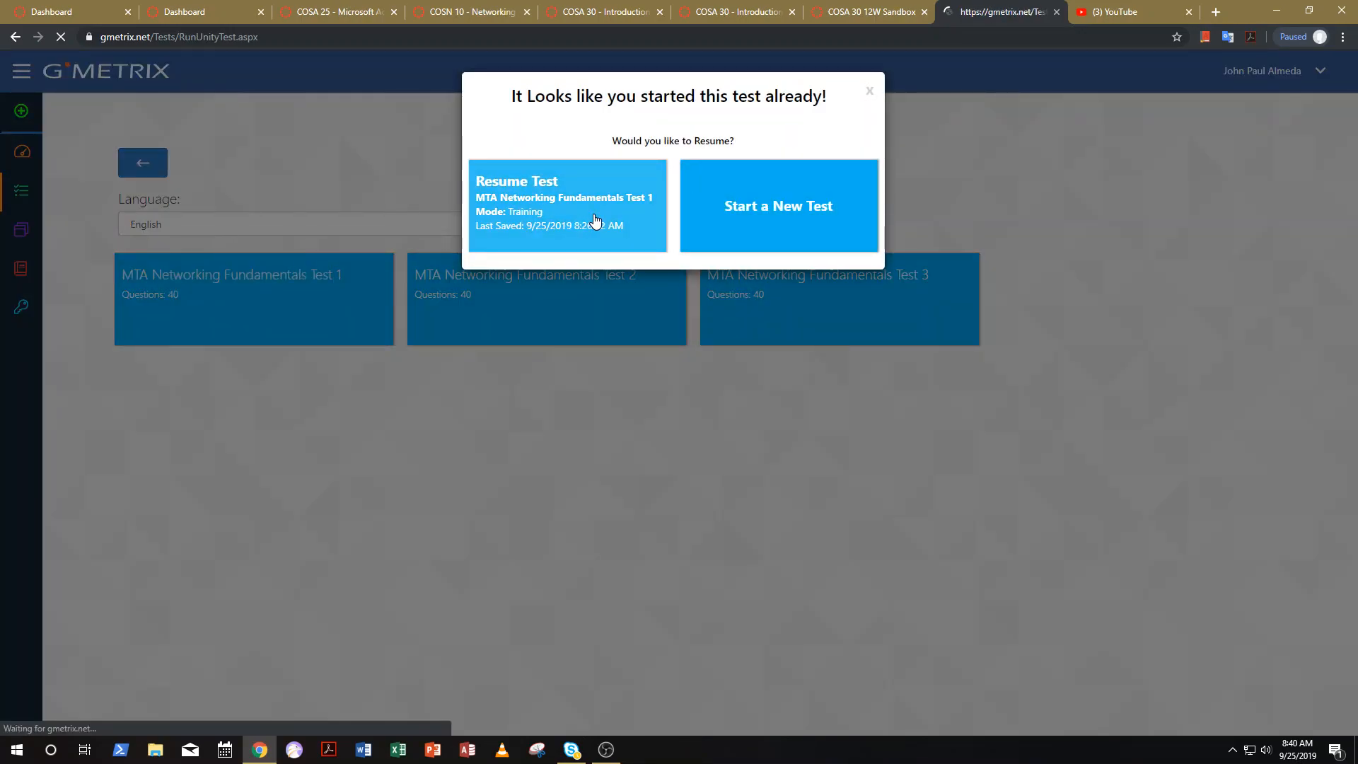
click(568, 204)
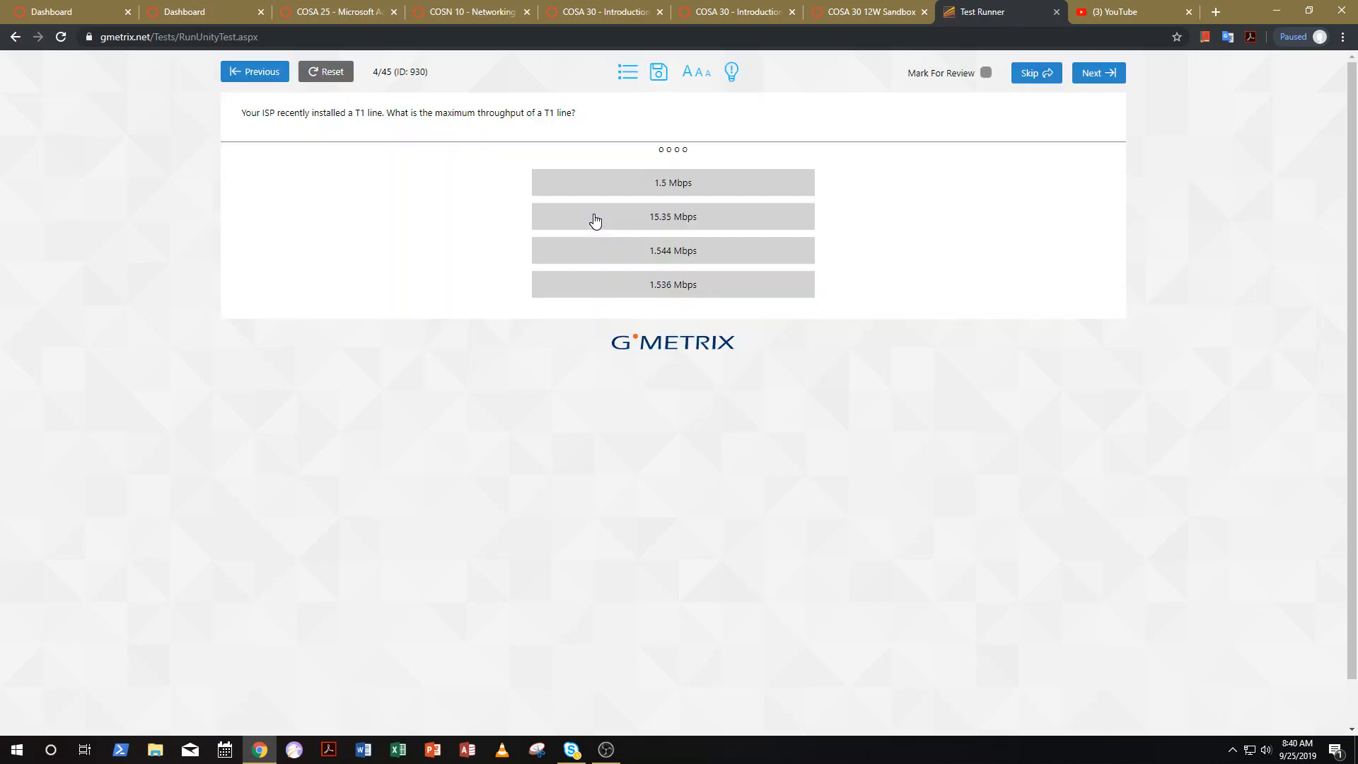
mouse_move(461, 175)
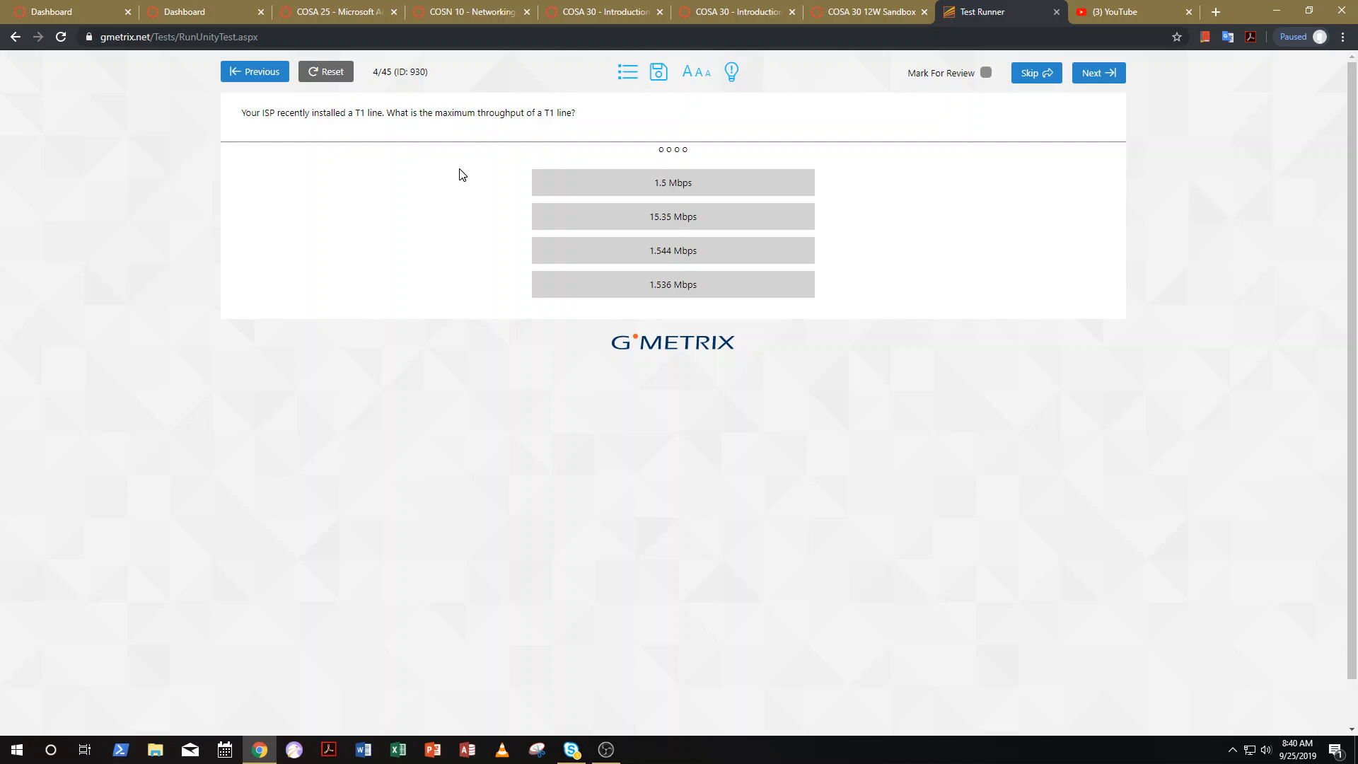
mouse_move(627, 192)
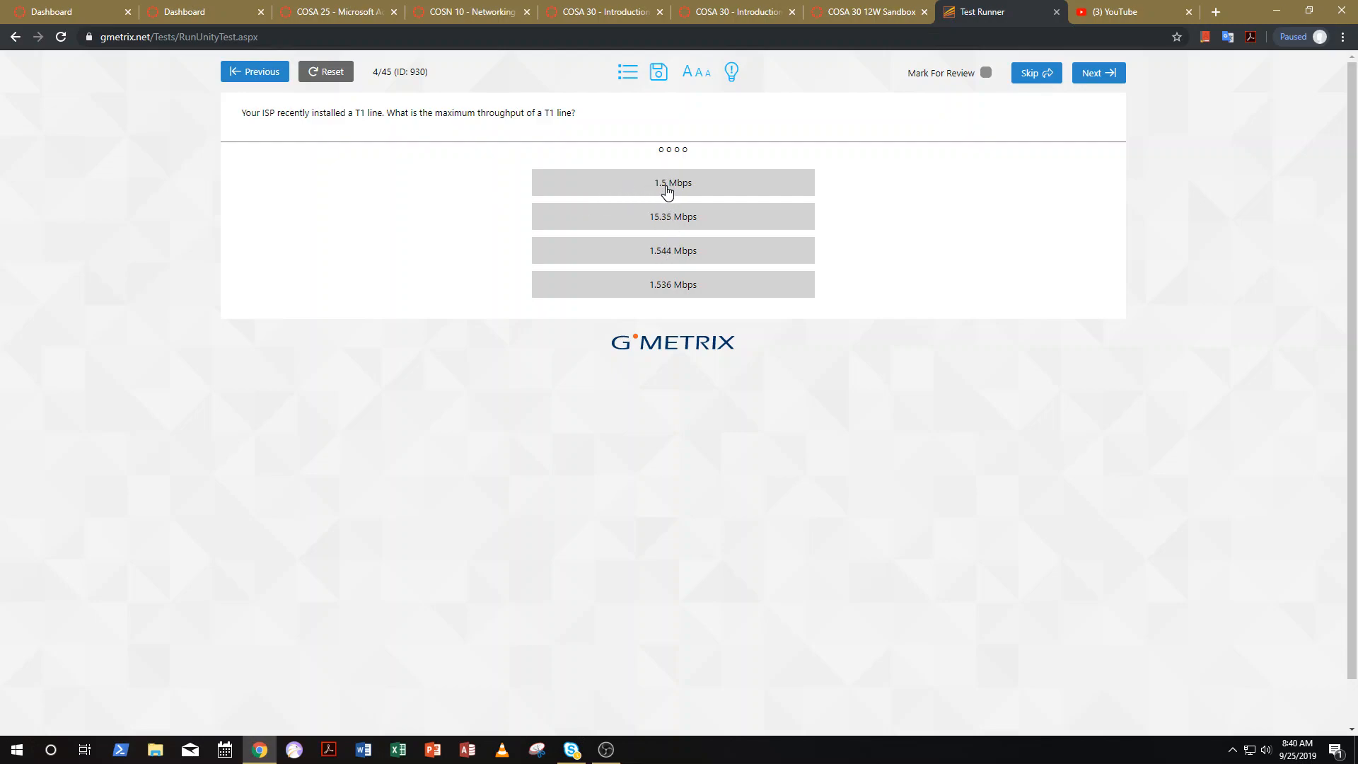
mouse_move(673, 250)
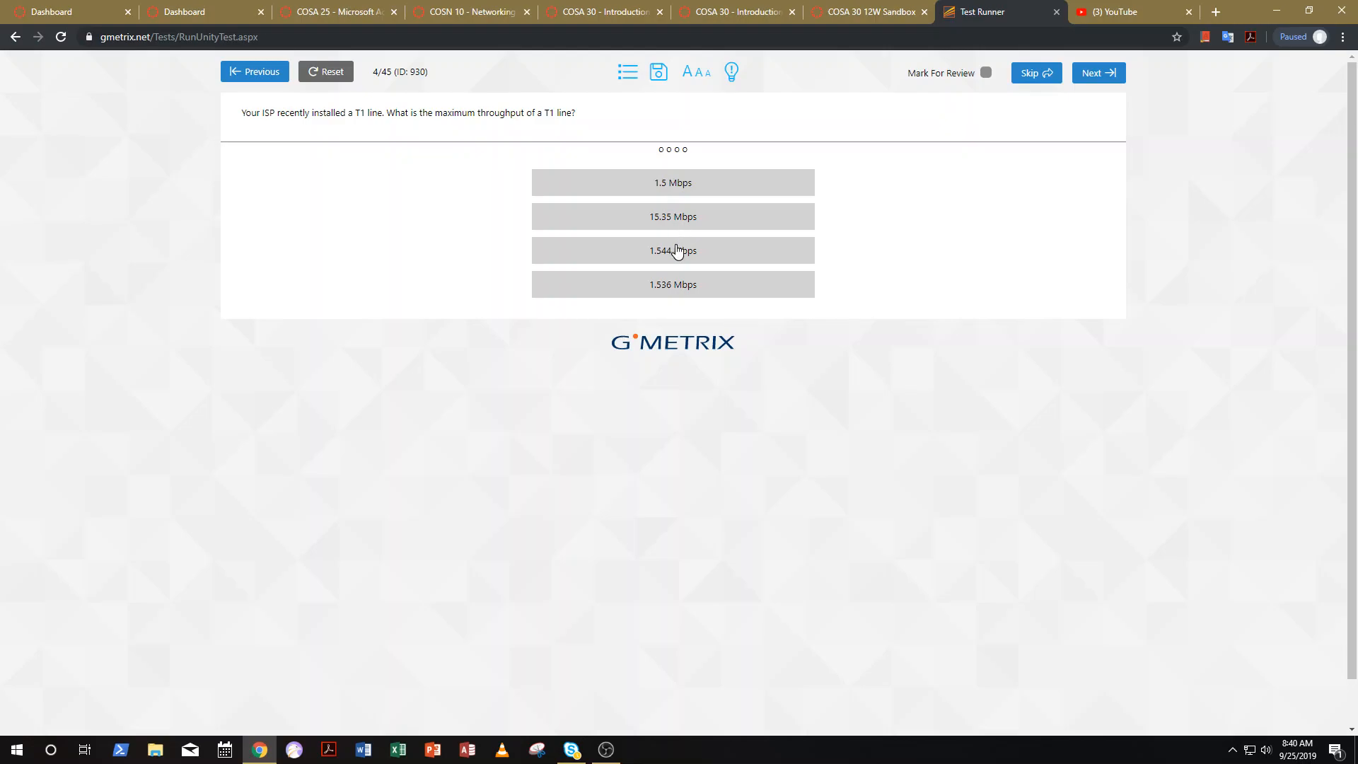
Answer 1.544 Mbps on question 4 and Site-to-Site on question 5, submitting each
click(672, 250)
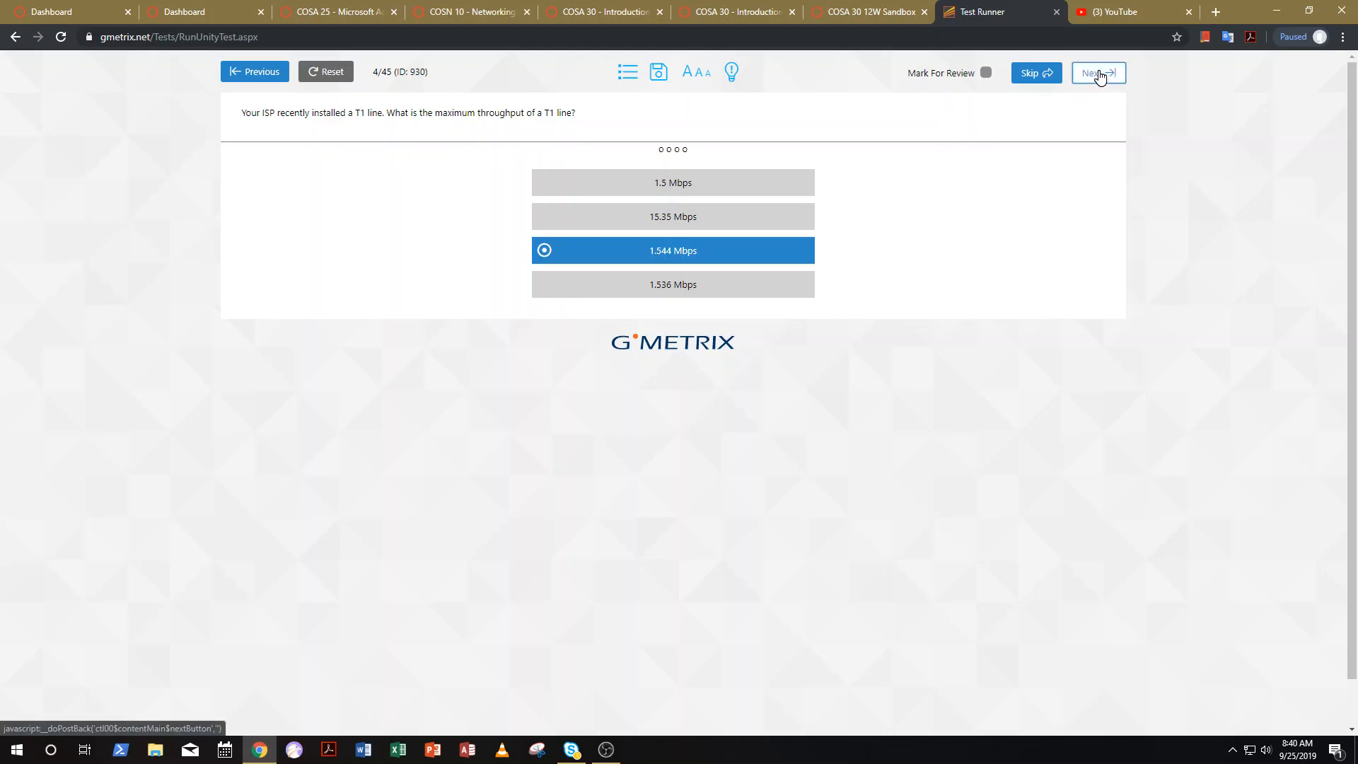
click(1098, 72)
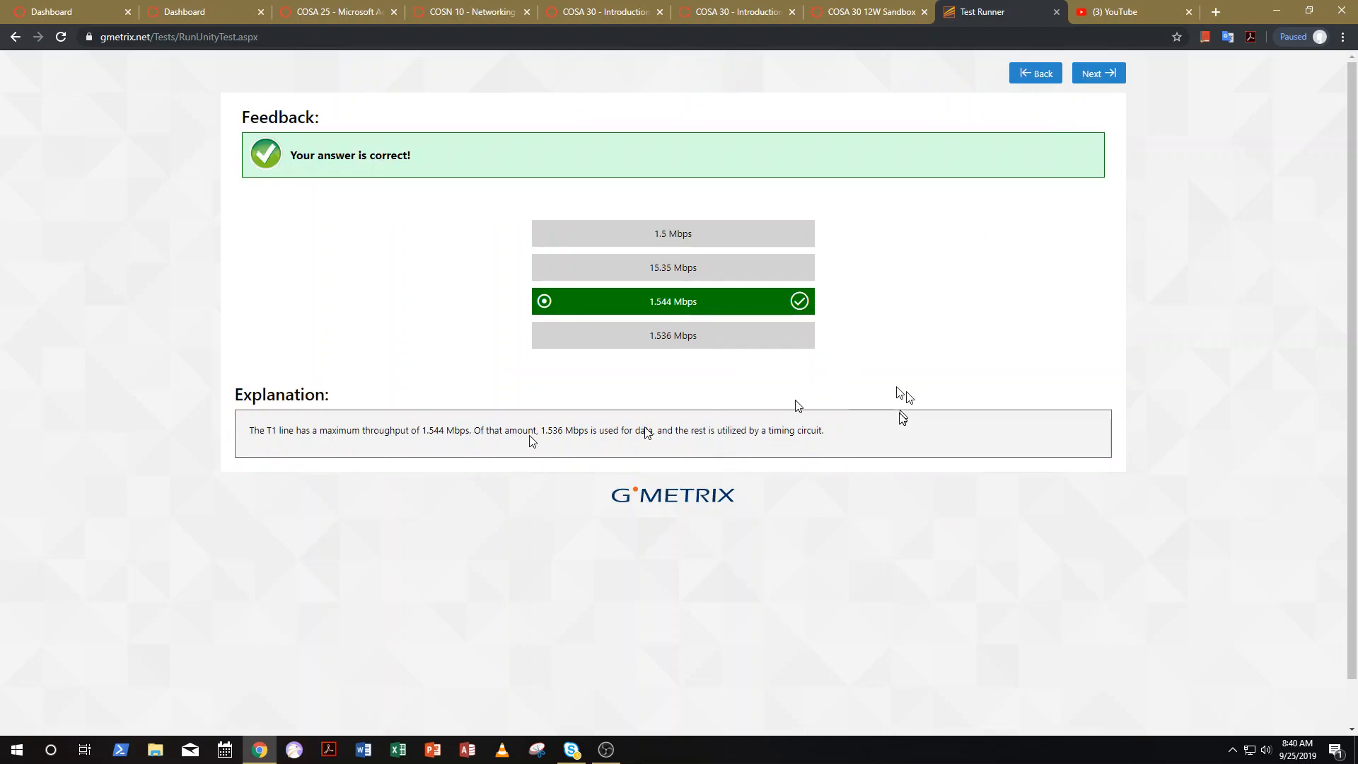
click(1098, 72)
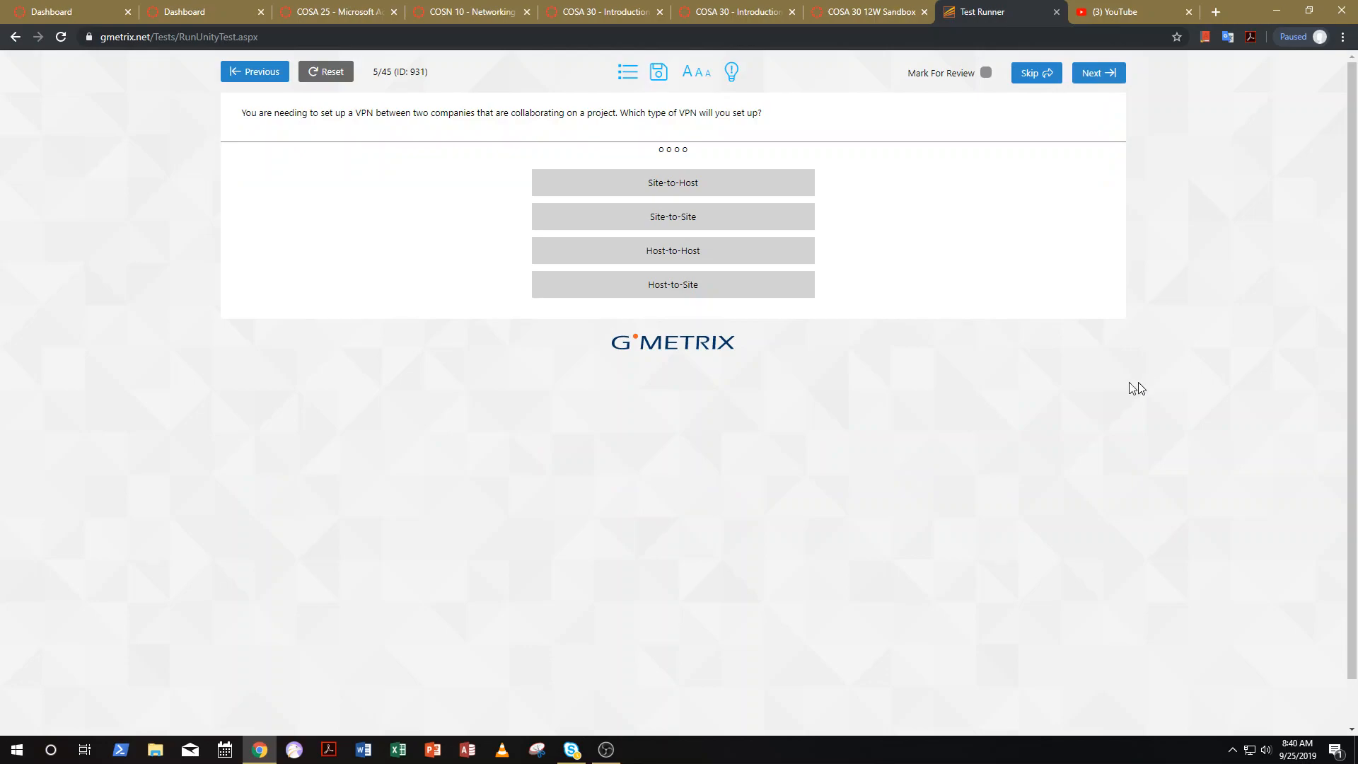
mouse_move(959, 431)
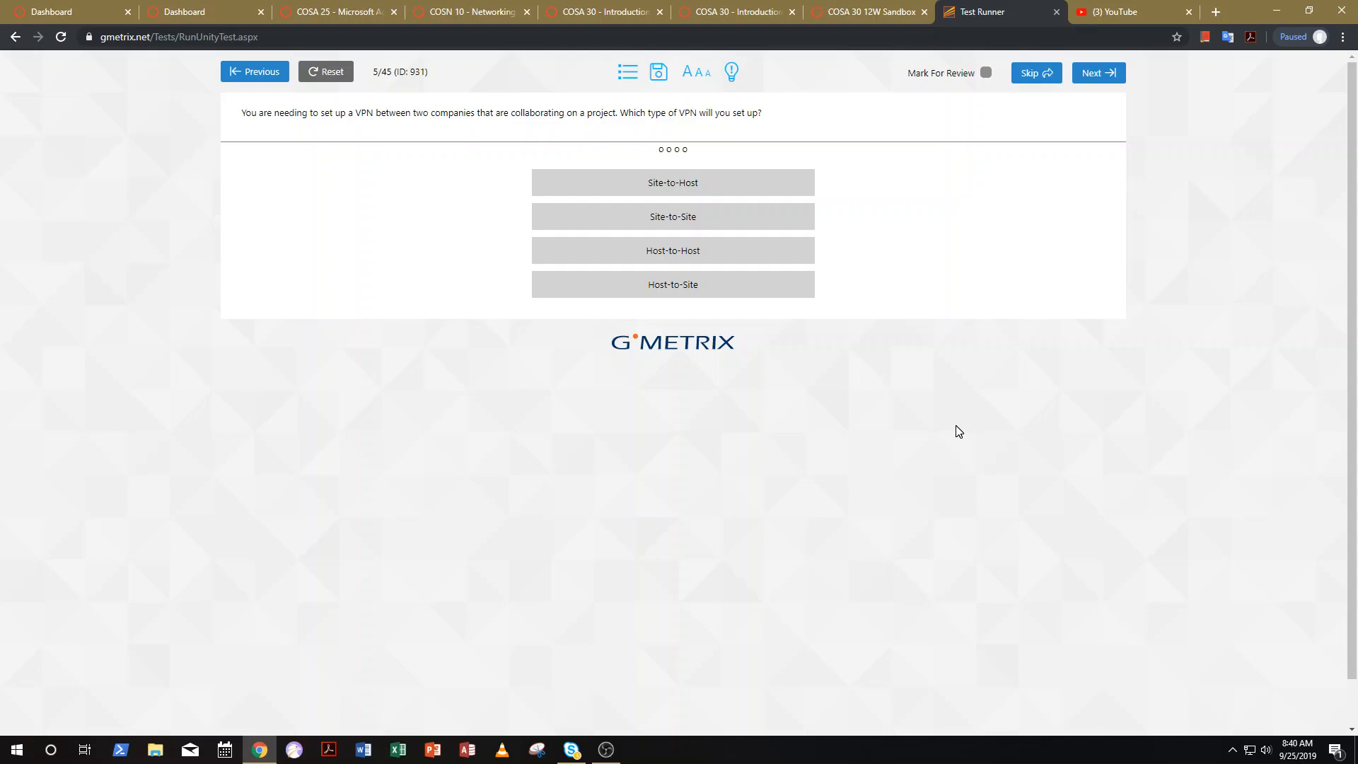
click(671, 215)
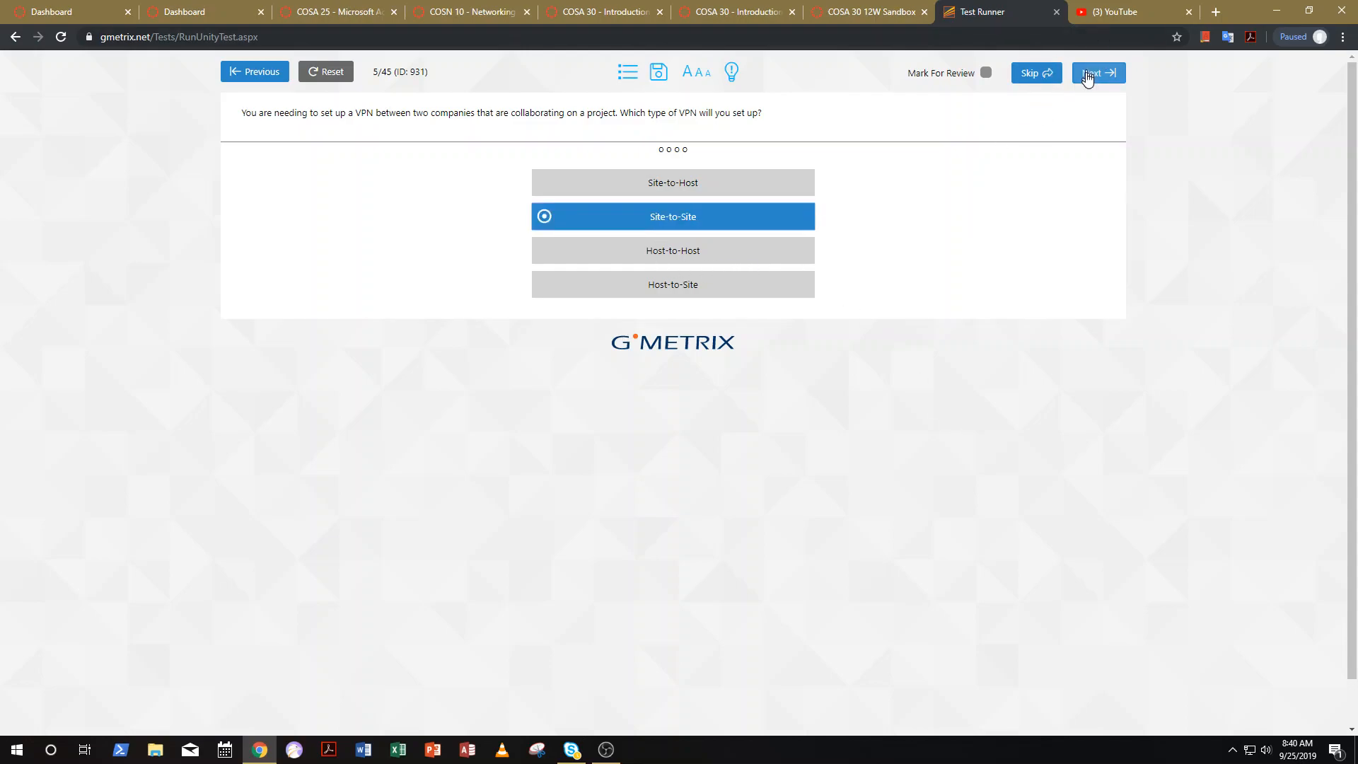
click(1097, 72)
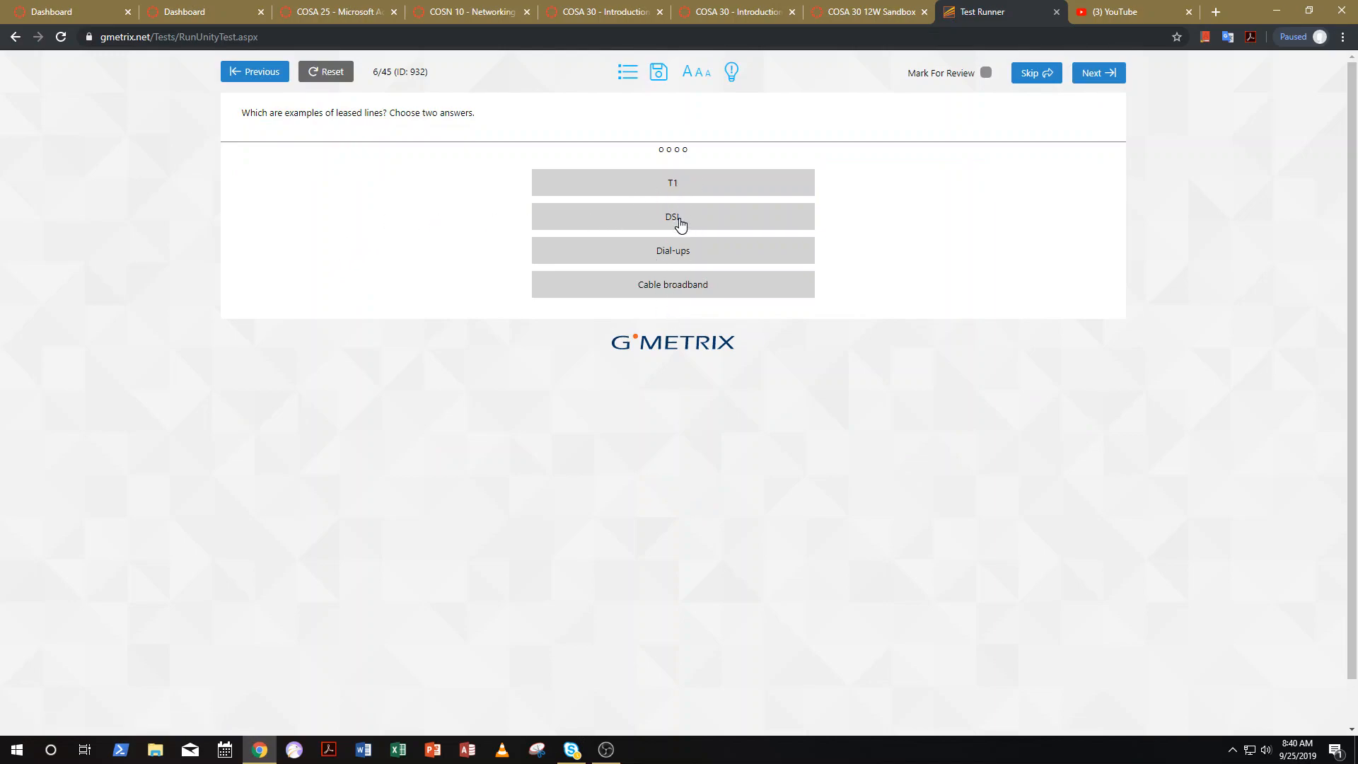
Answer the leased-lines question with Dial-ups and Cable broadband, continue to question 7 and request save-and-exit
click(672, 250)
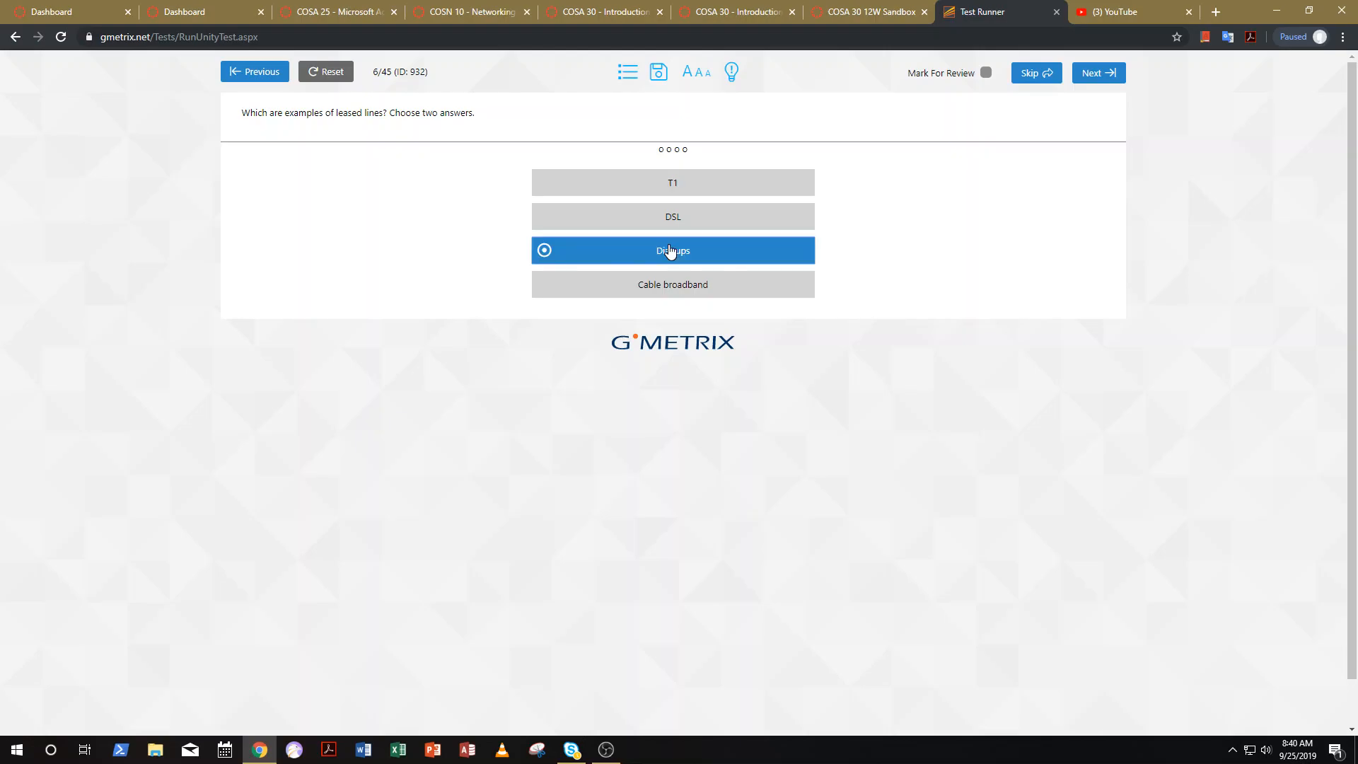
click(672, 284)
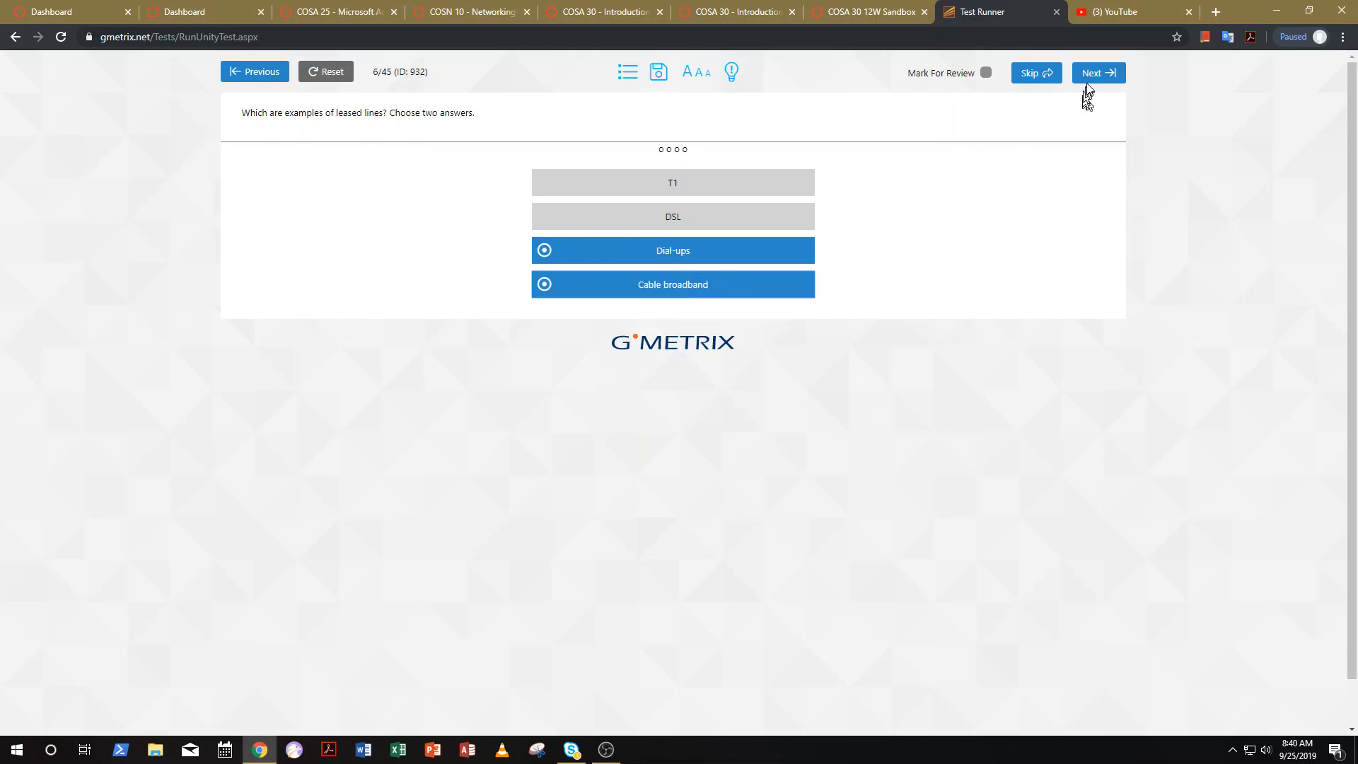
click(1097, 72)
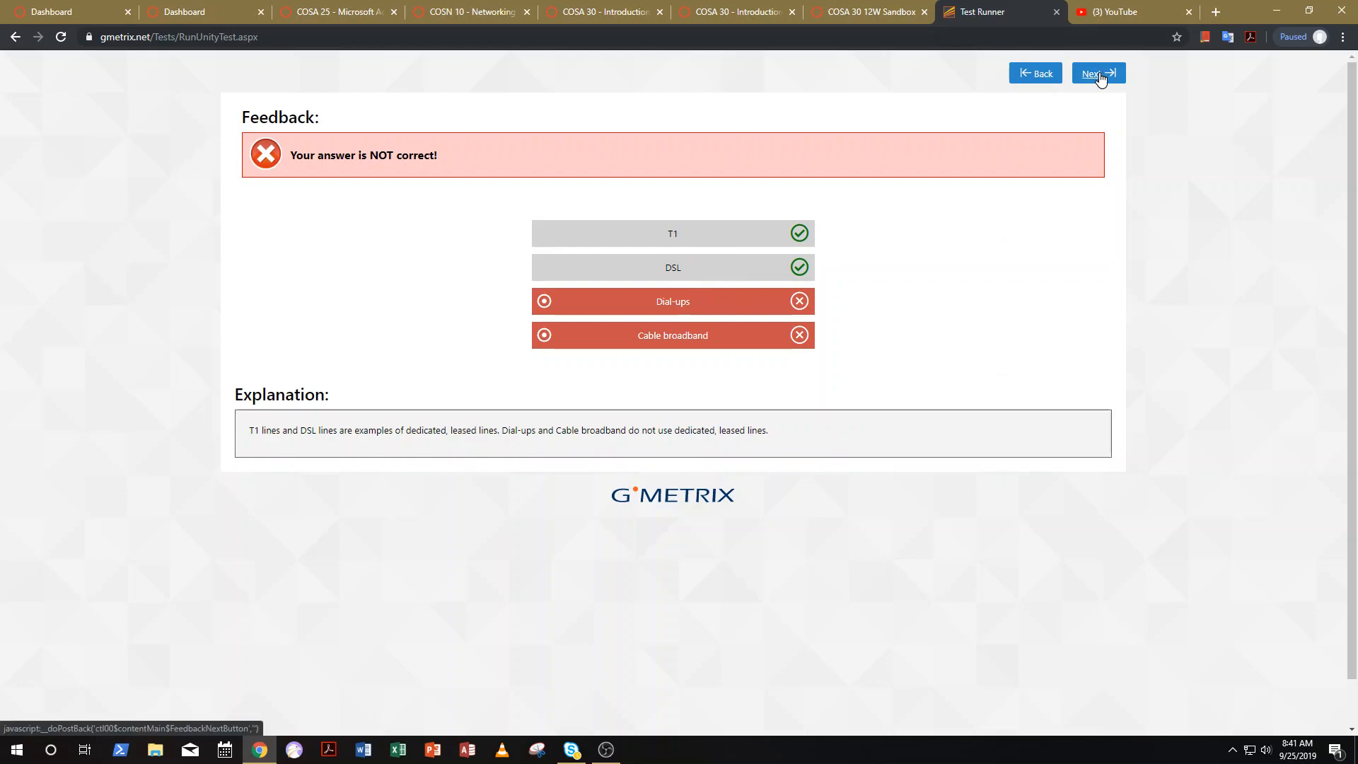
click(1097, 72)
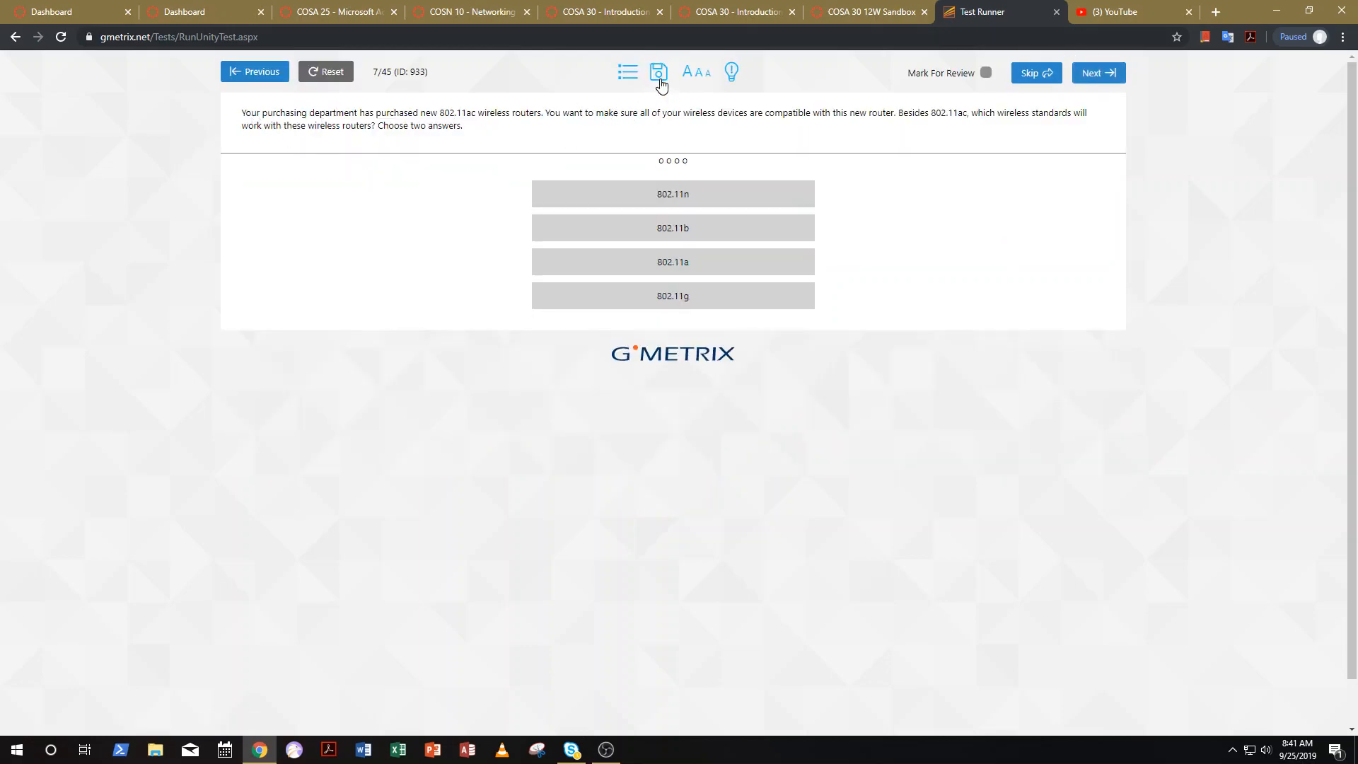
click(657, 72)
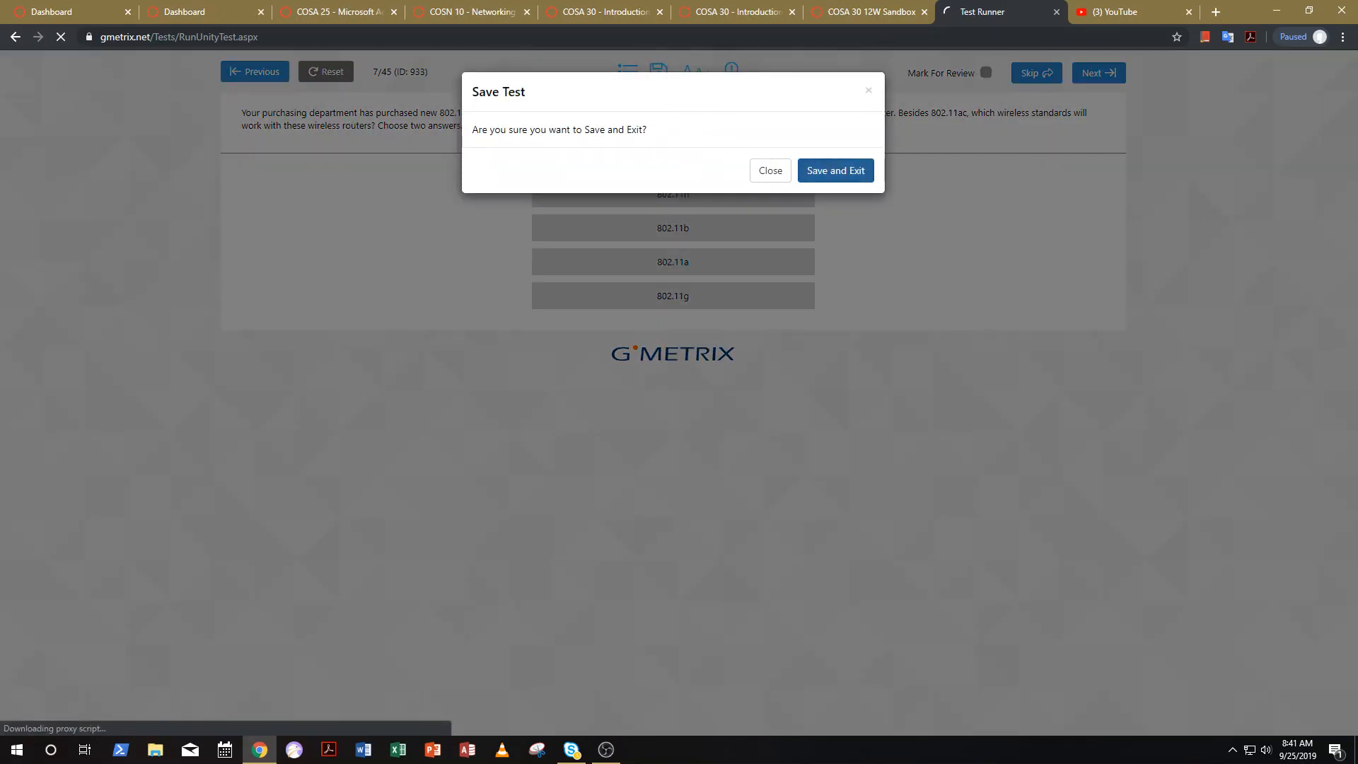
Confirm Save and Exit so the test is saved and the GMetrix dashboard returns
click(833, 170)
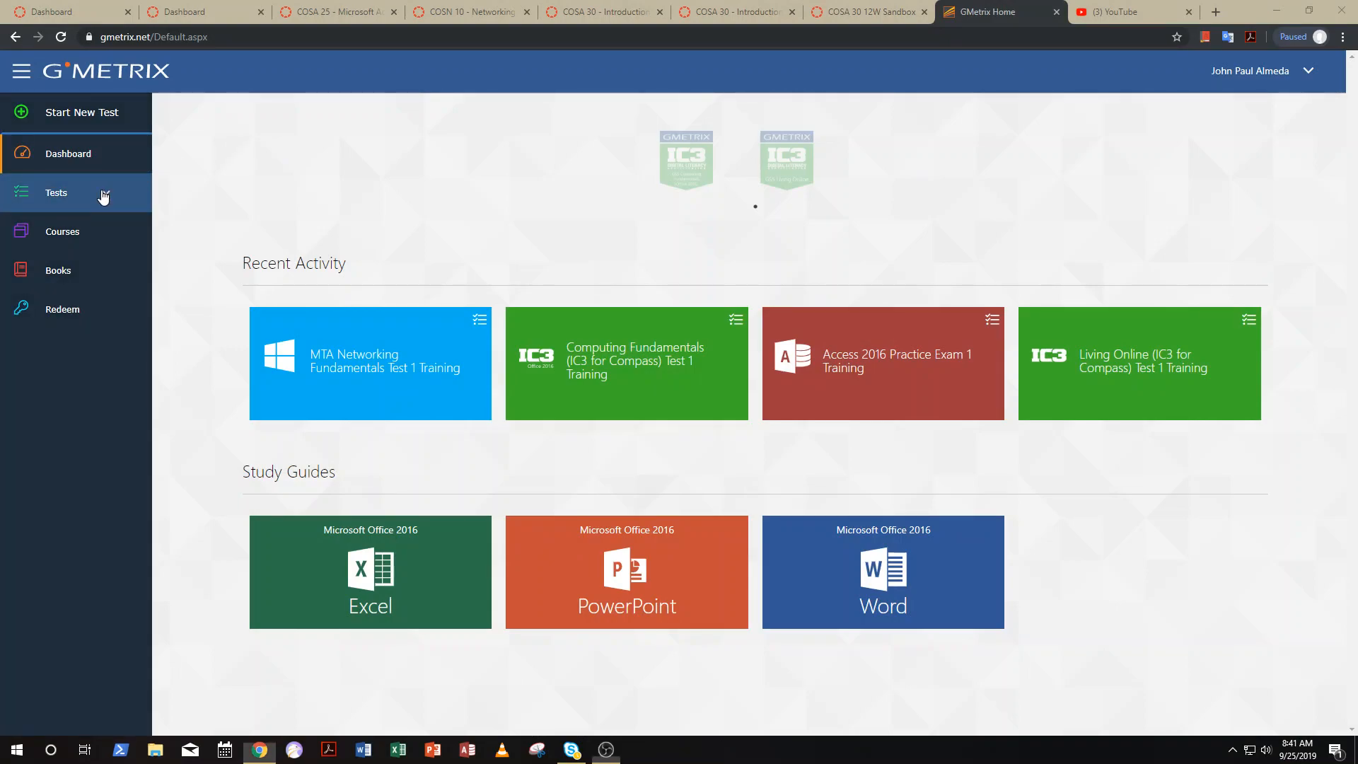
From Completed Tests, load the Living Online (IC3 for Compass) Test 1 results showing 860 of 1000
click(78, 270)
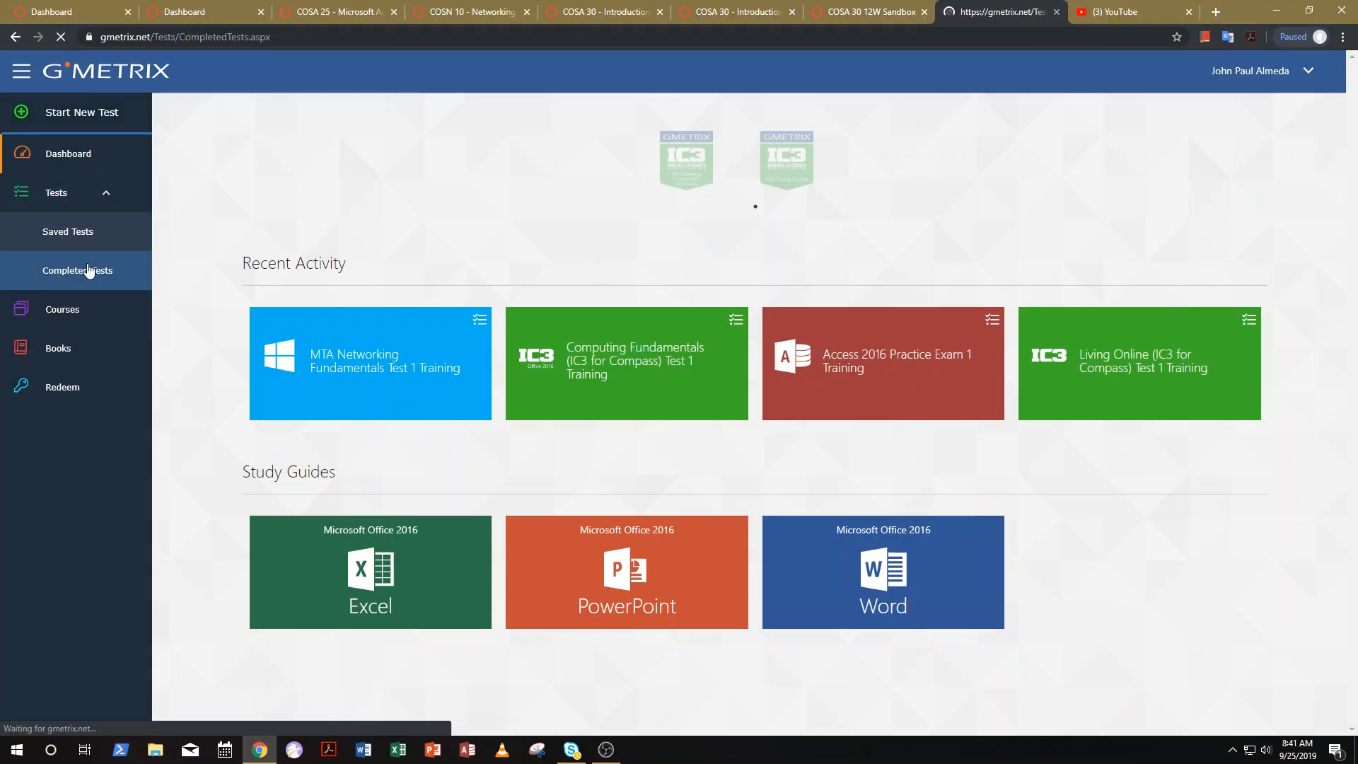
click(76, 270)
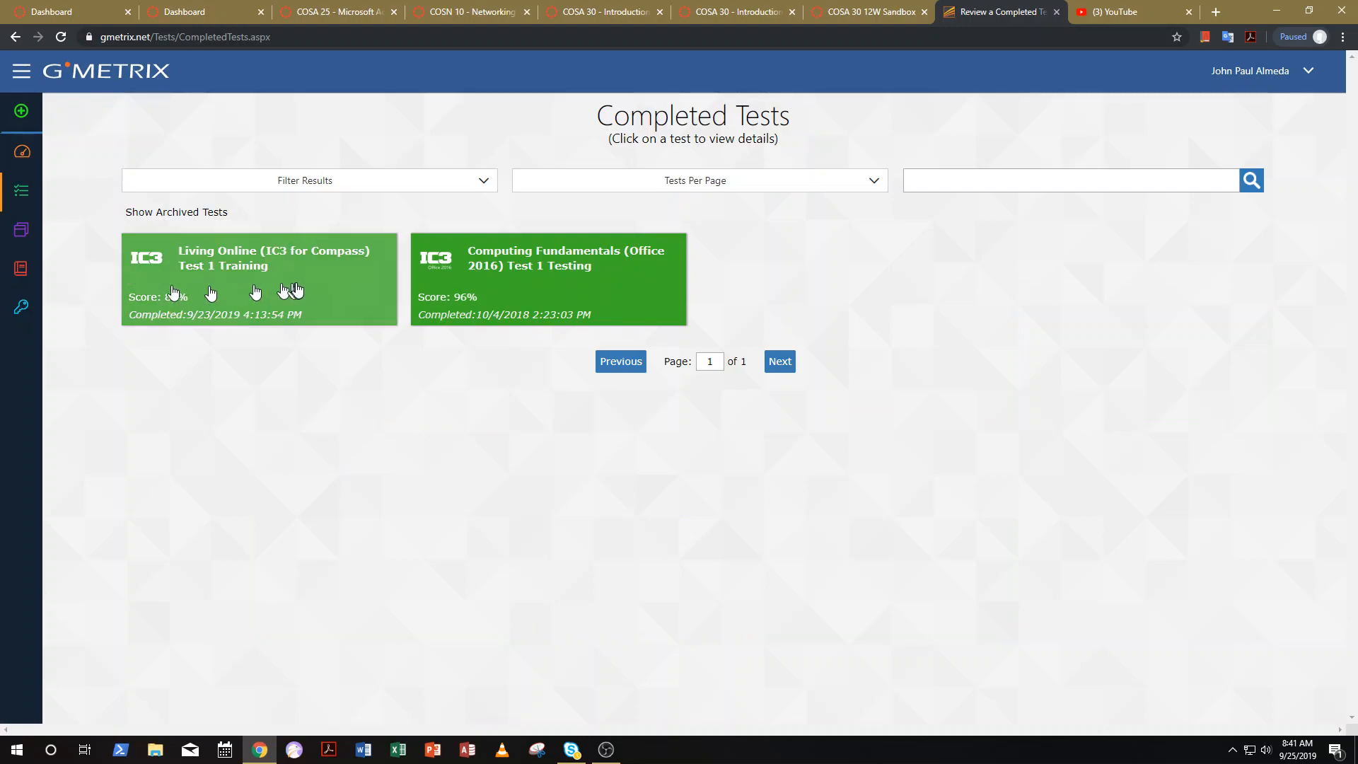
click(257, 277)
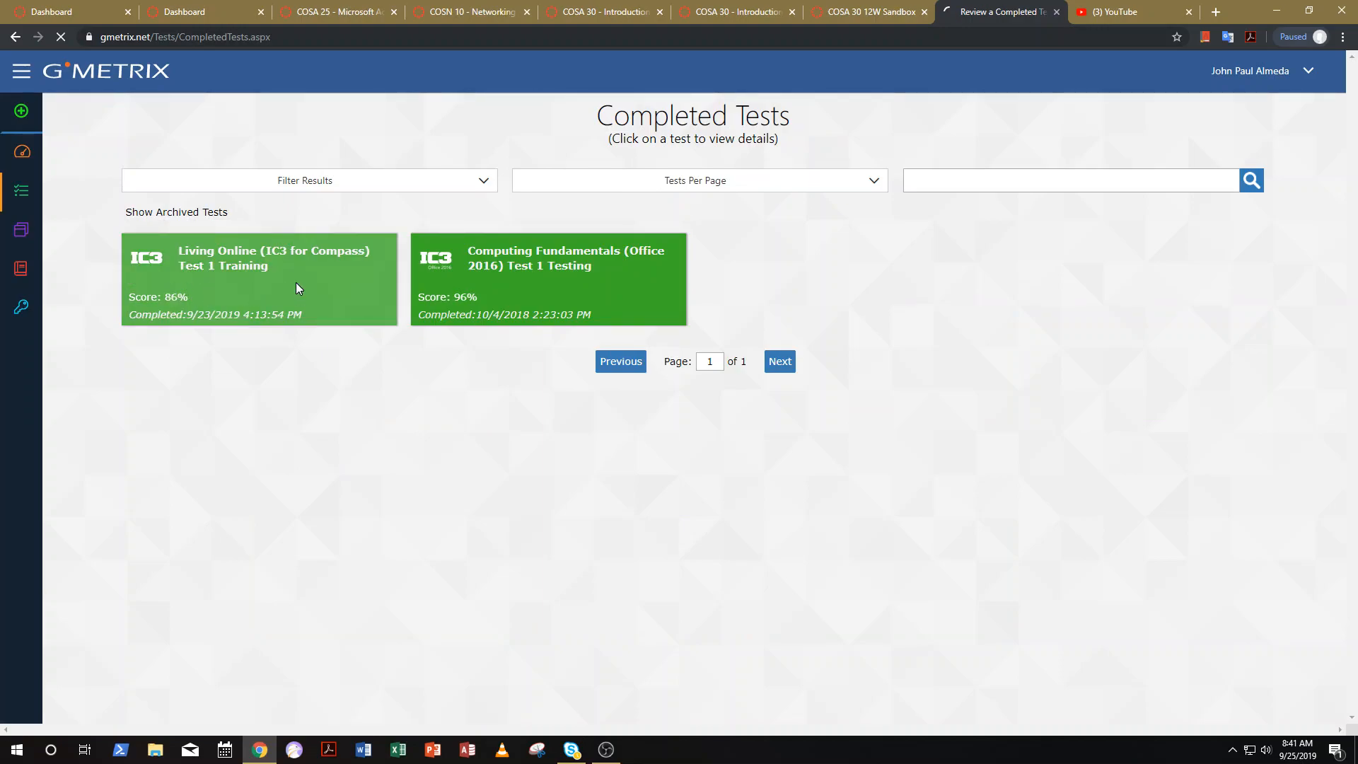
click(261, 278)
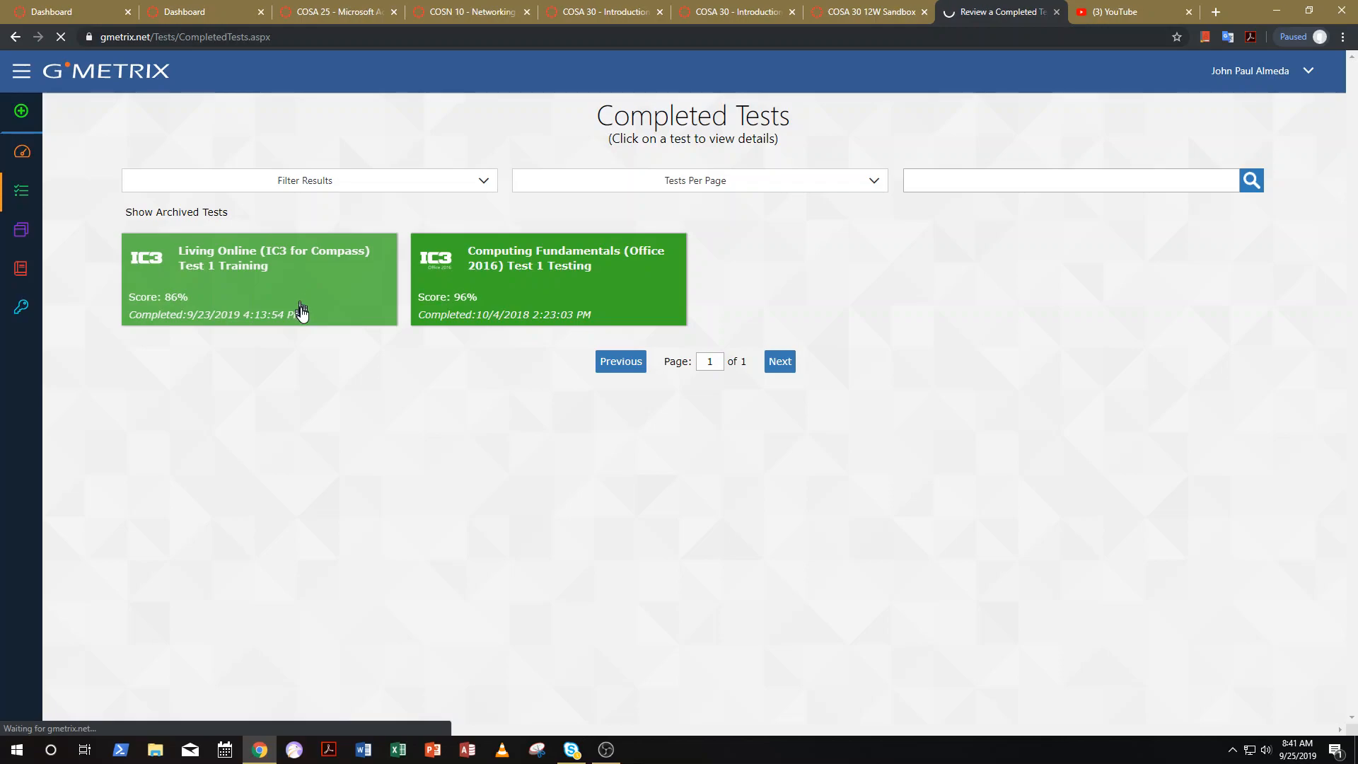
click(257, 279)
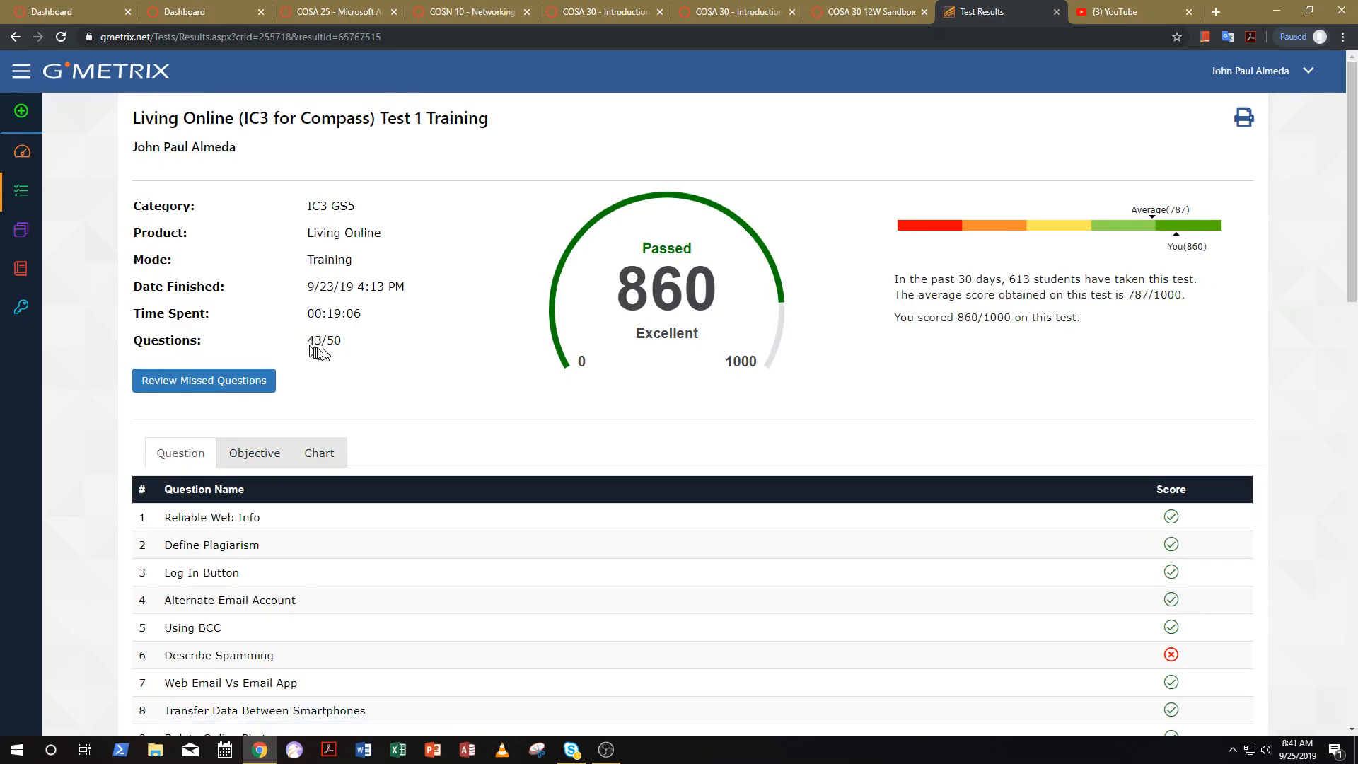
mouse_move(476, 134)
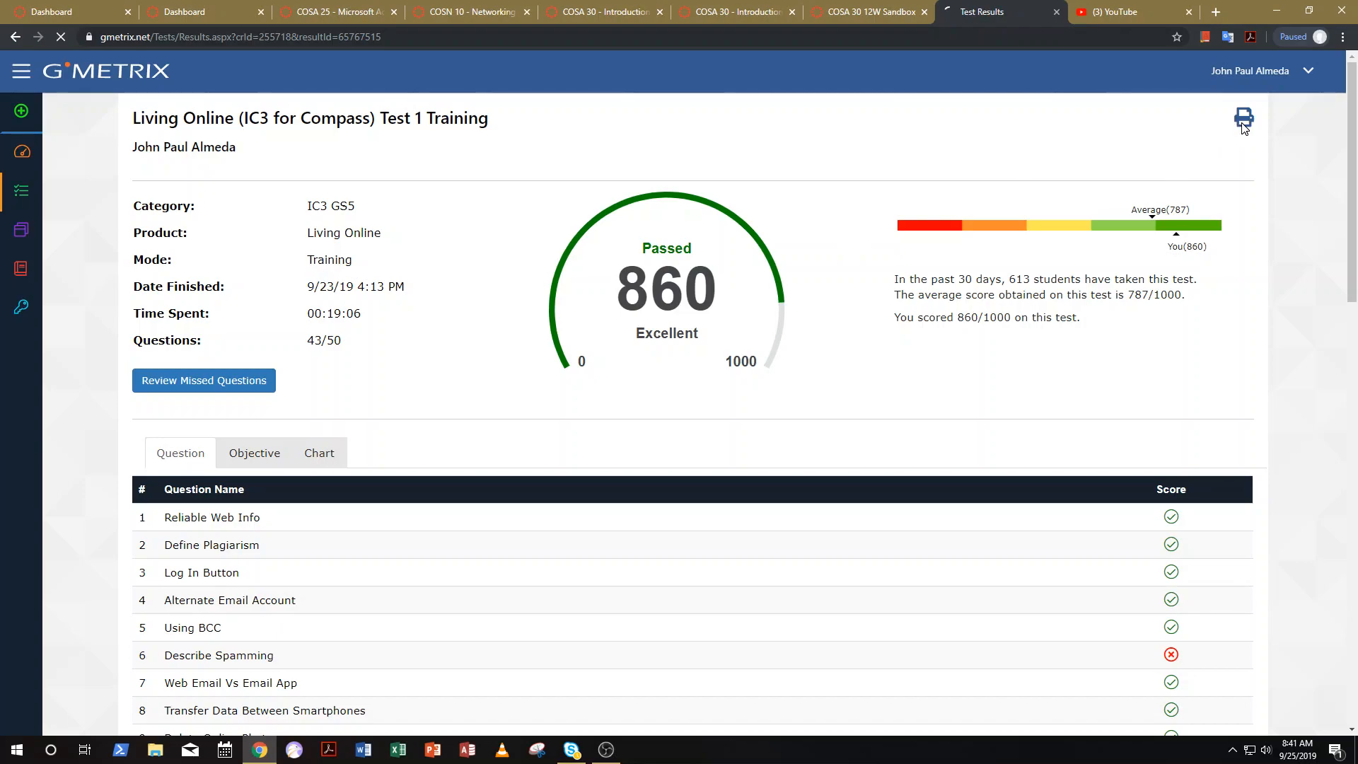
Print the results page with destination Save as PDF and start saving the file
click(1243, 118)
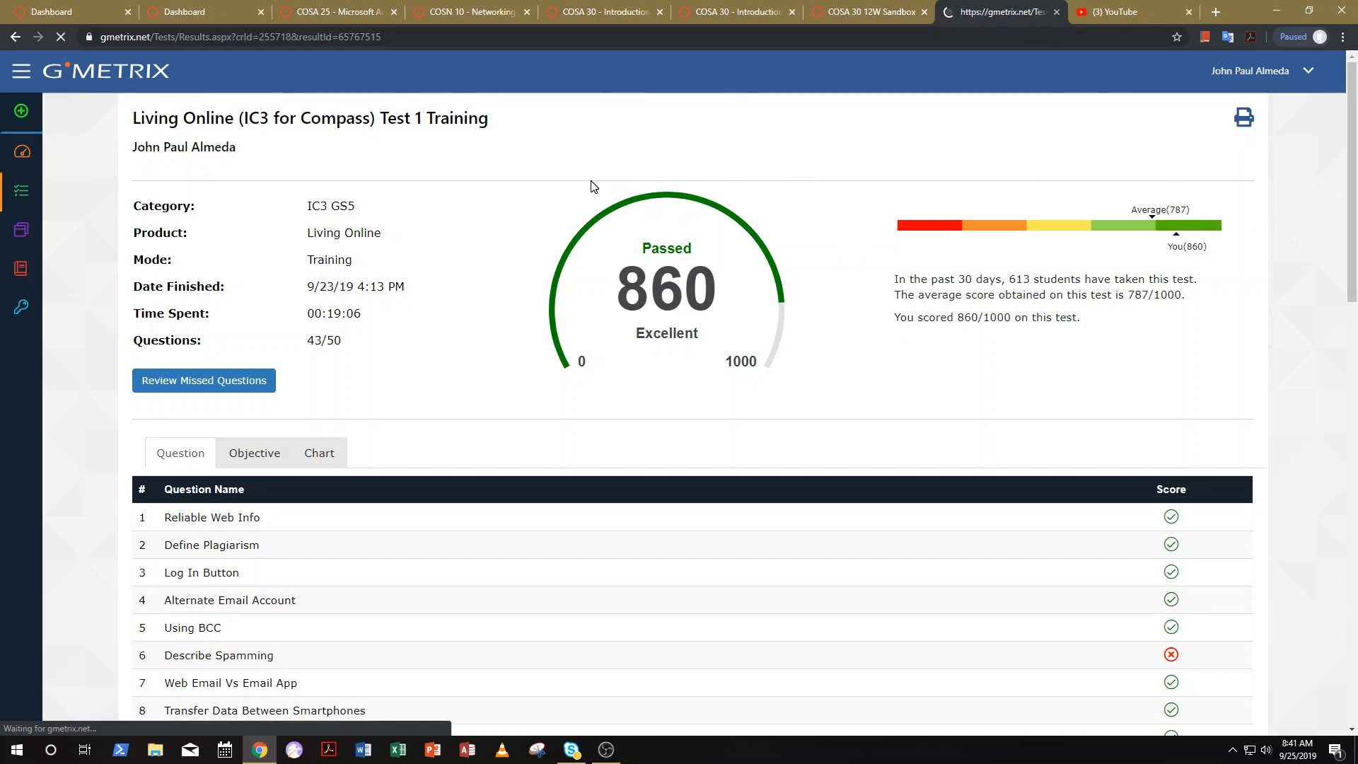
click(1243, 117)
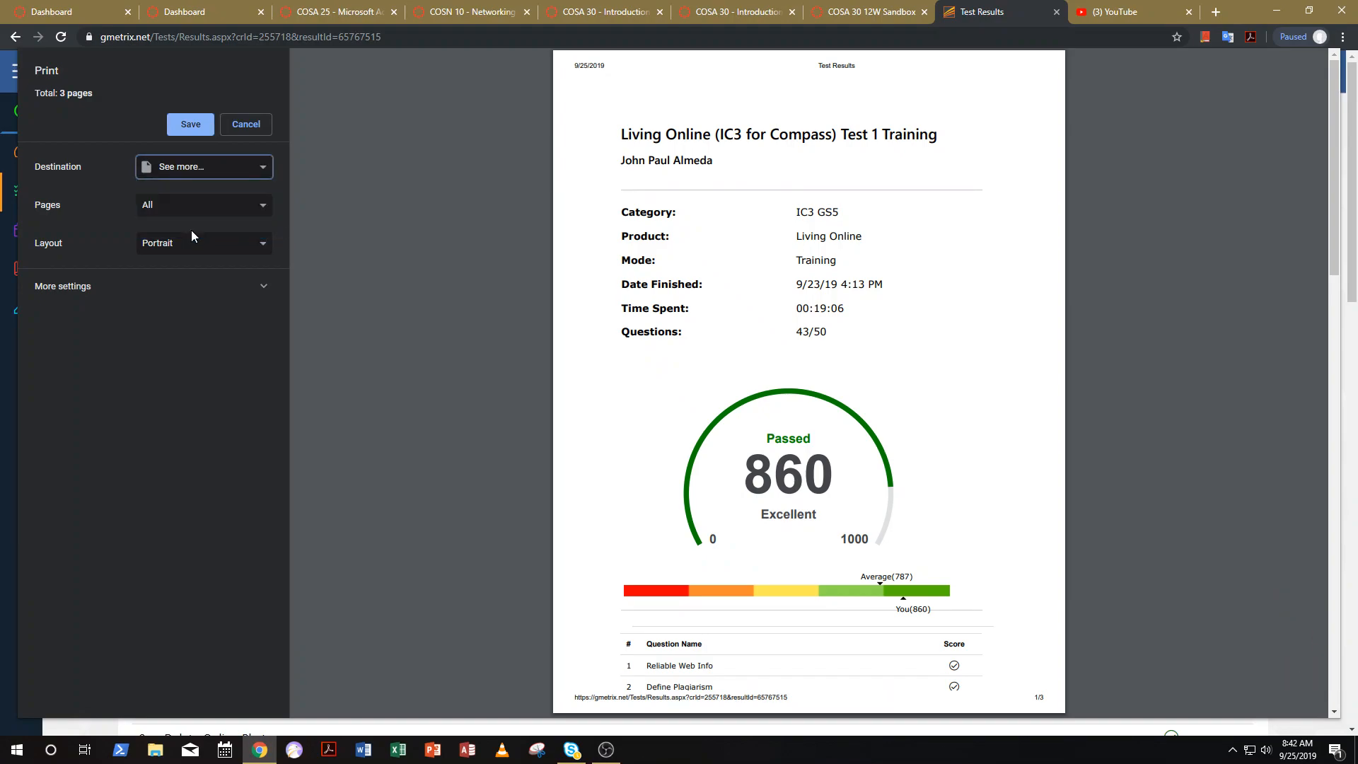
click(203, 167)
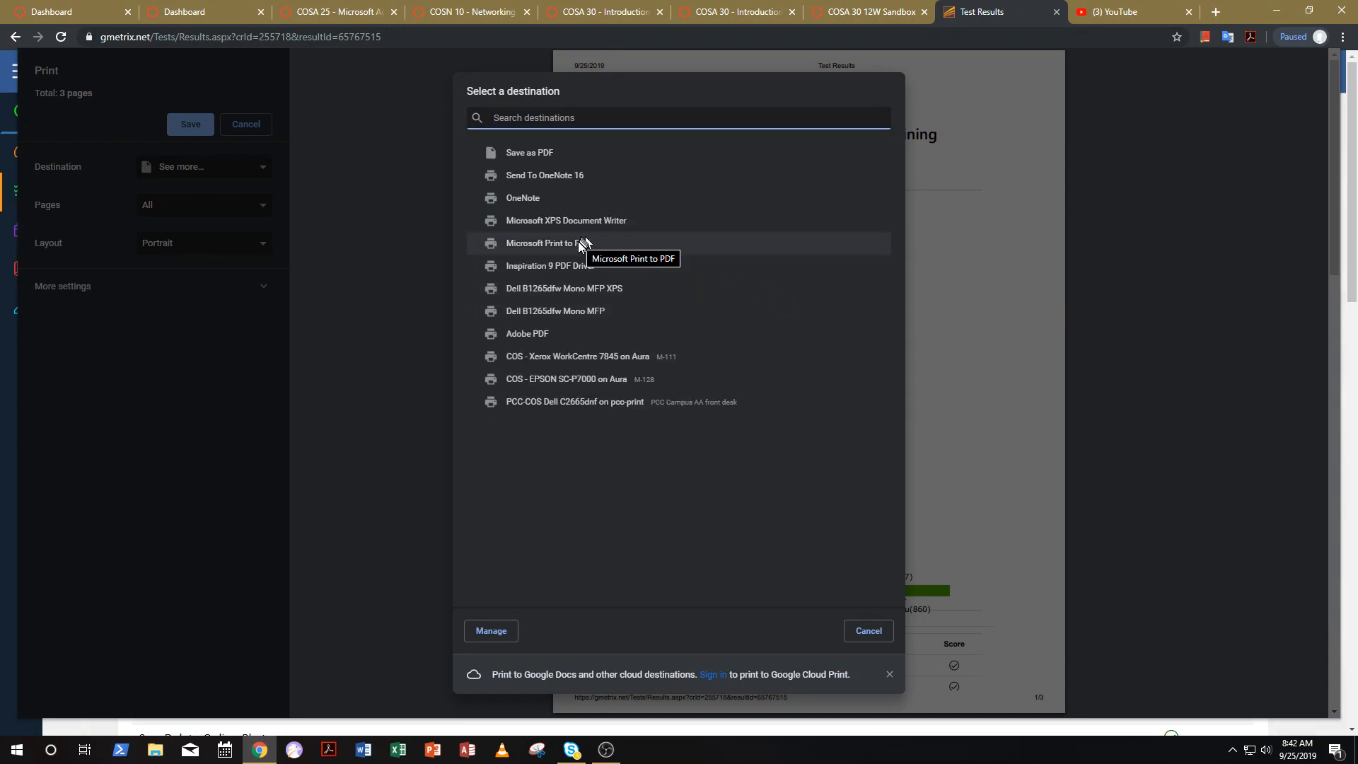
click(550, 243)
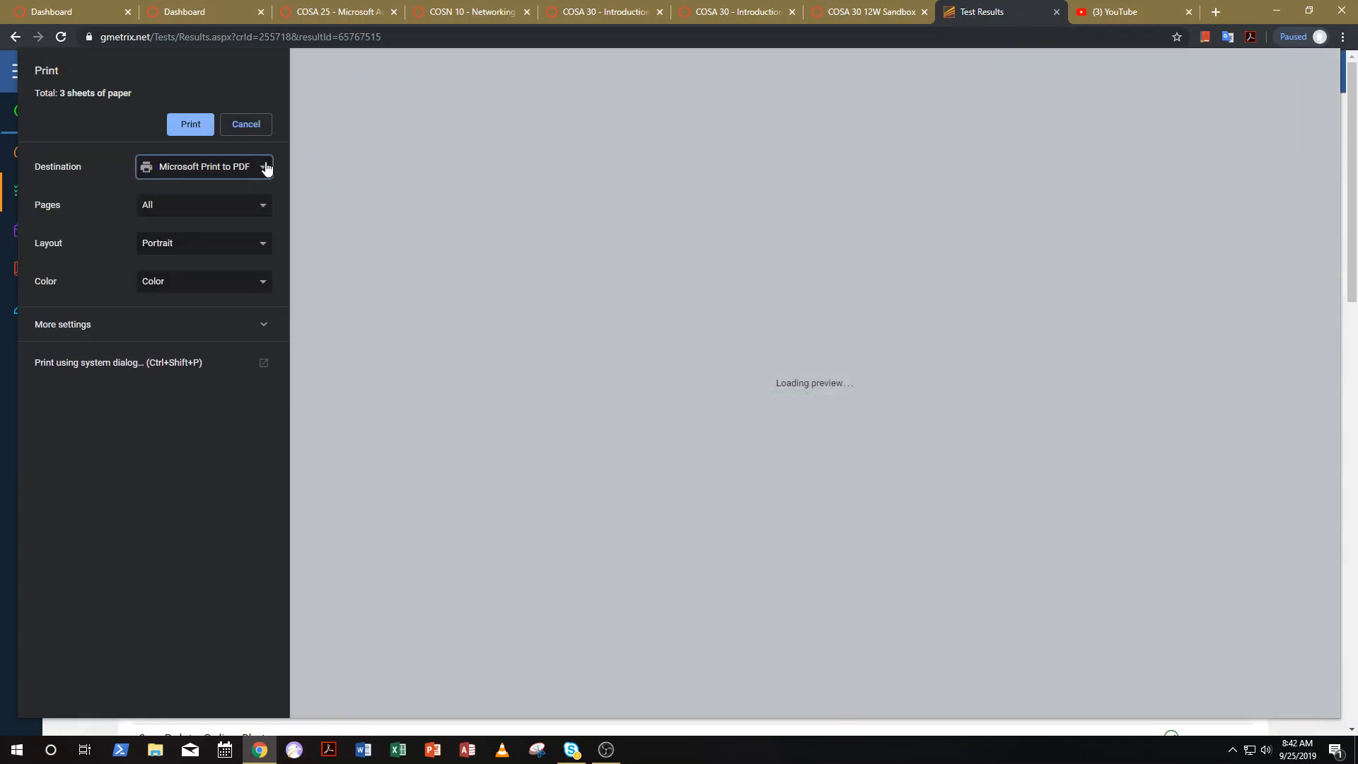
click(204, 167)
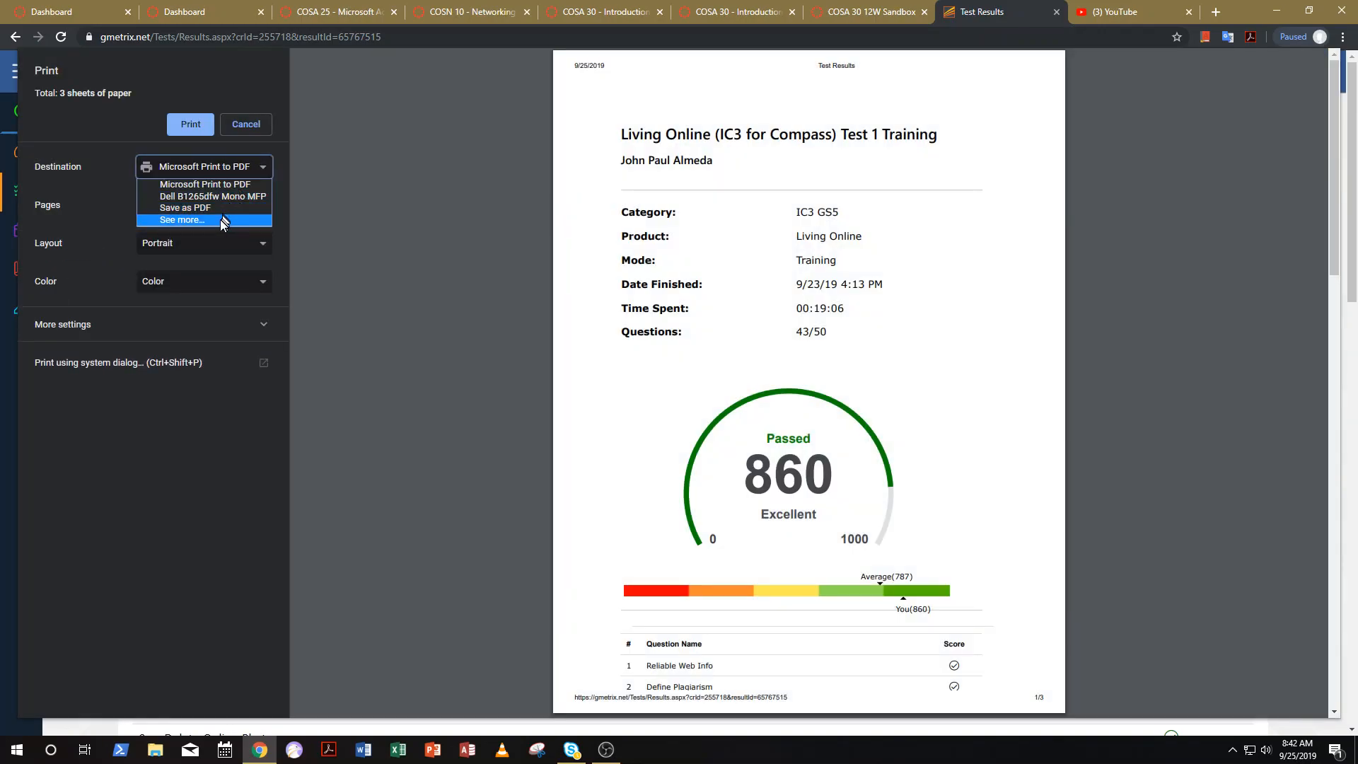
click(183, 220)
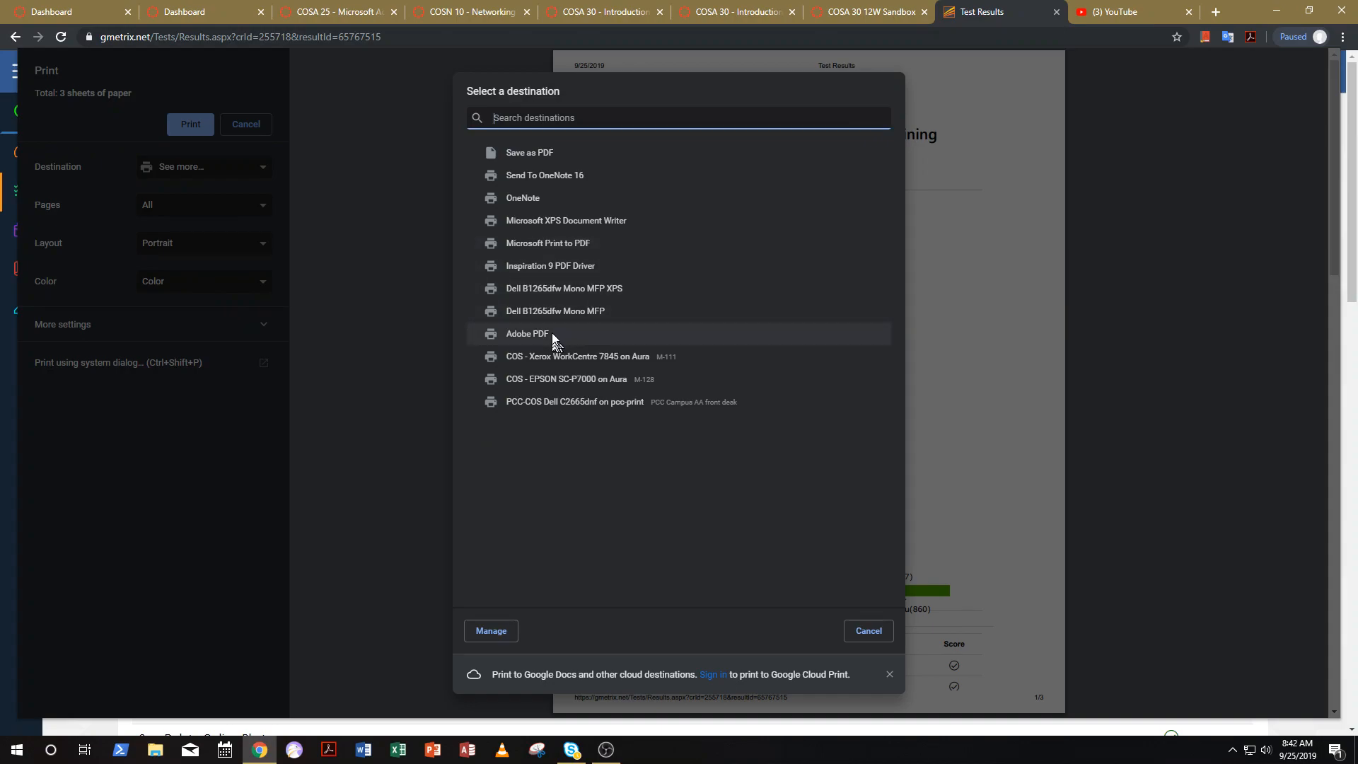
mouse_move(546, 153)
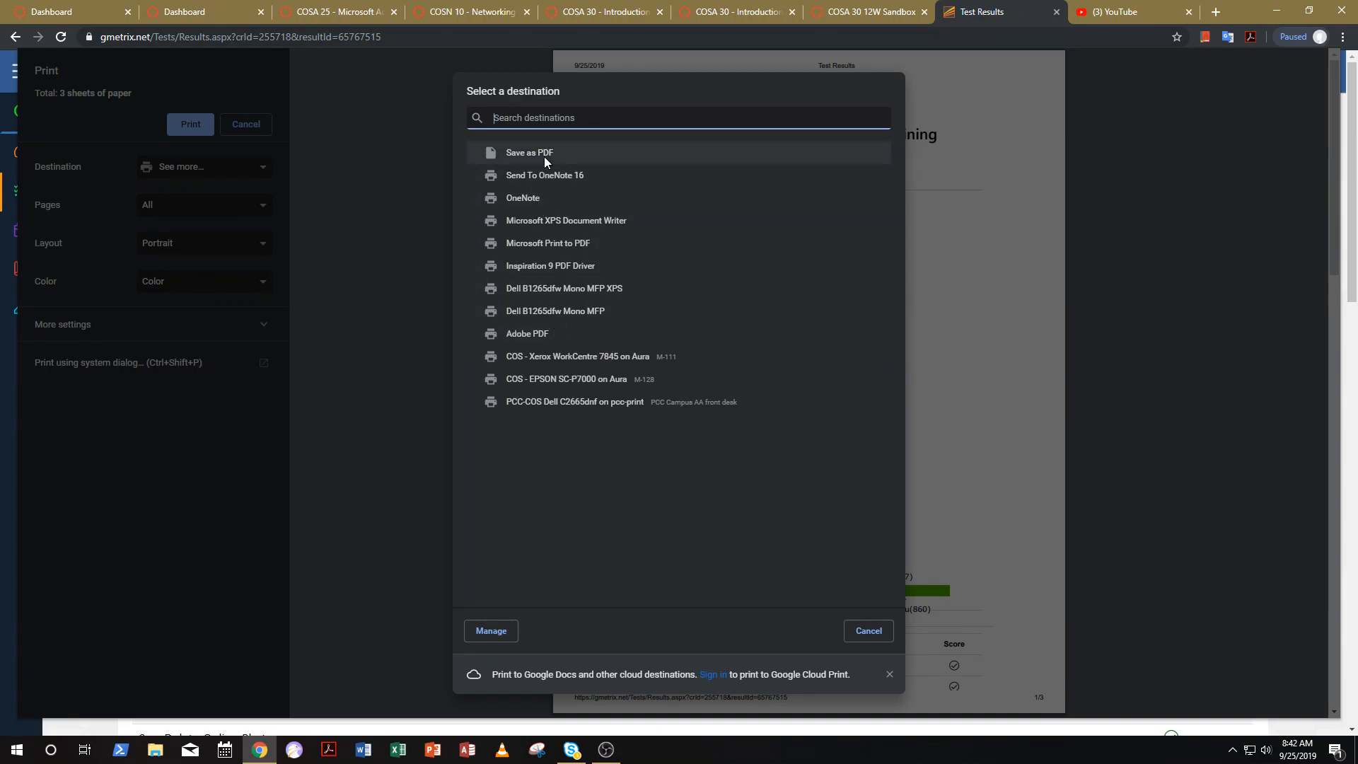
click(527, 151)
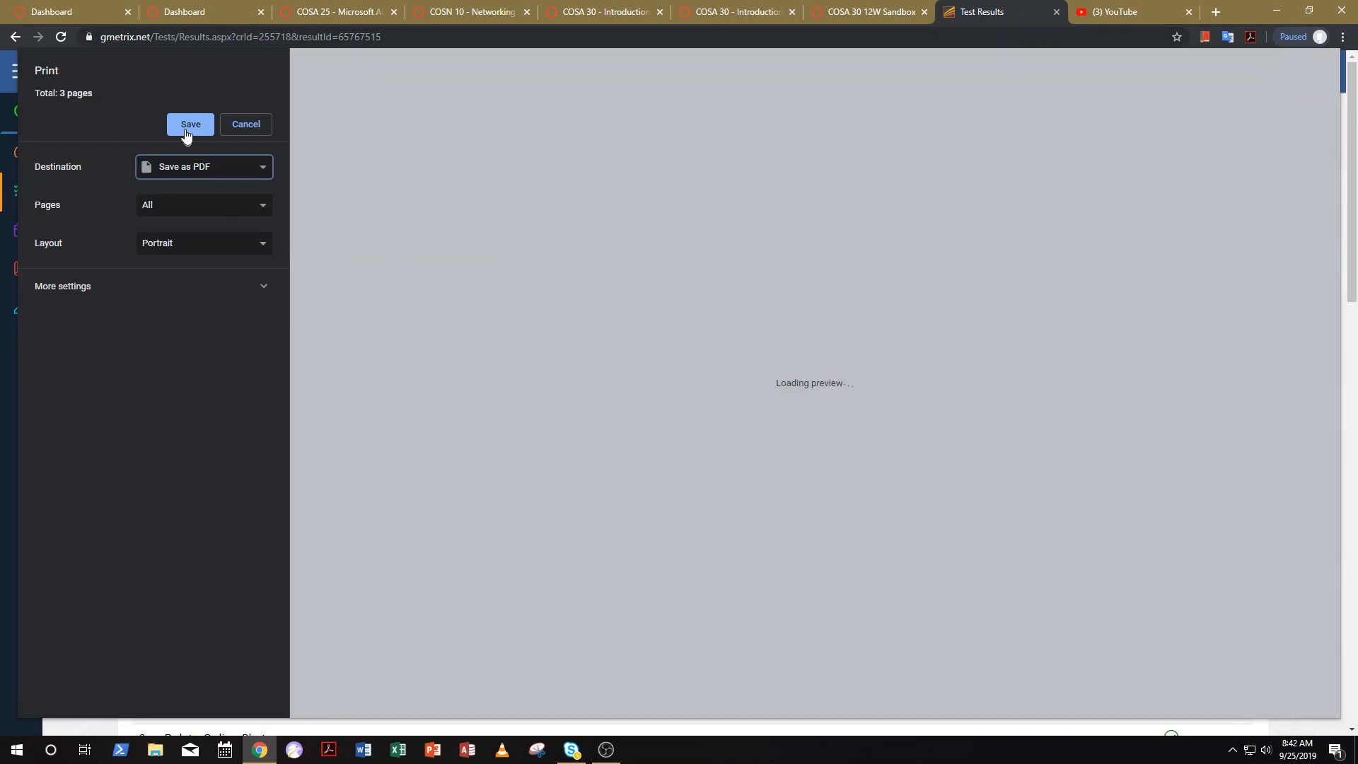
click(189, 124)
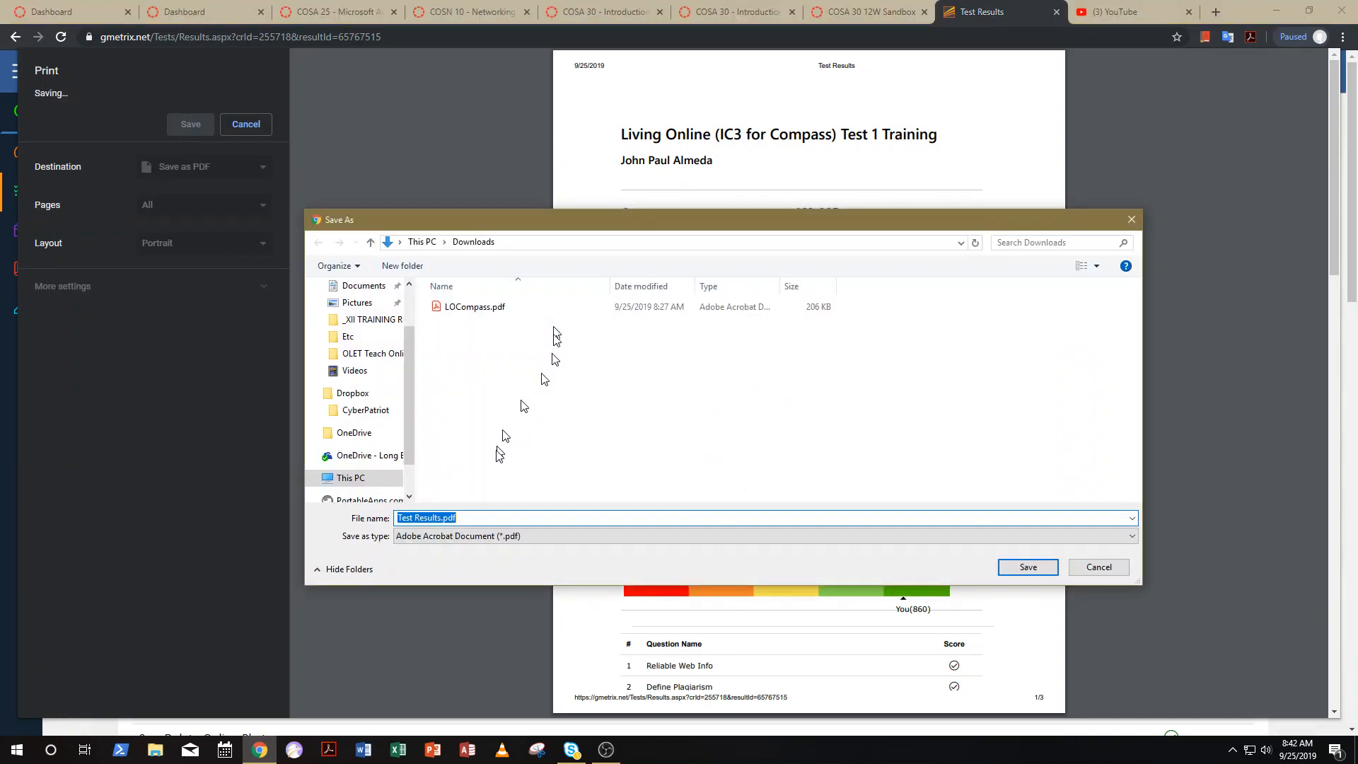
Save the PDF as LOCompass.pdf in the Downloads folder
click(475, 307)
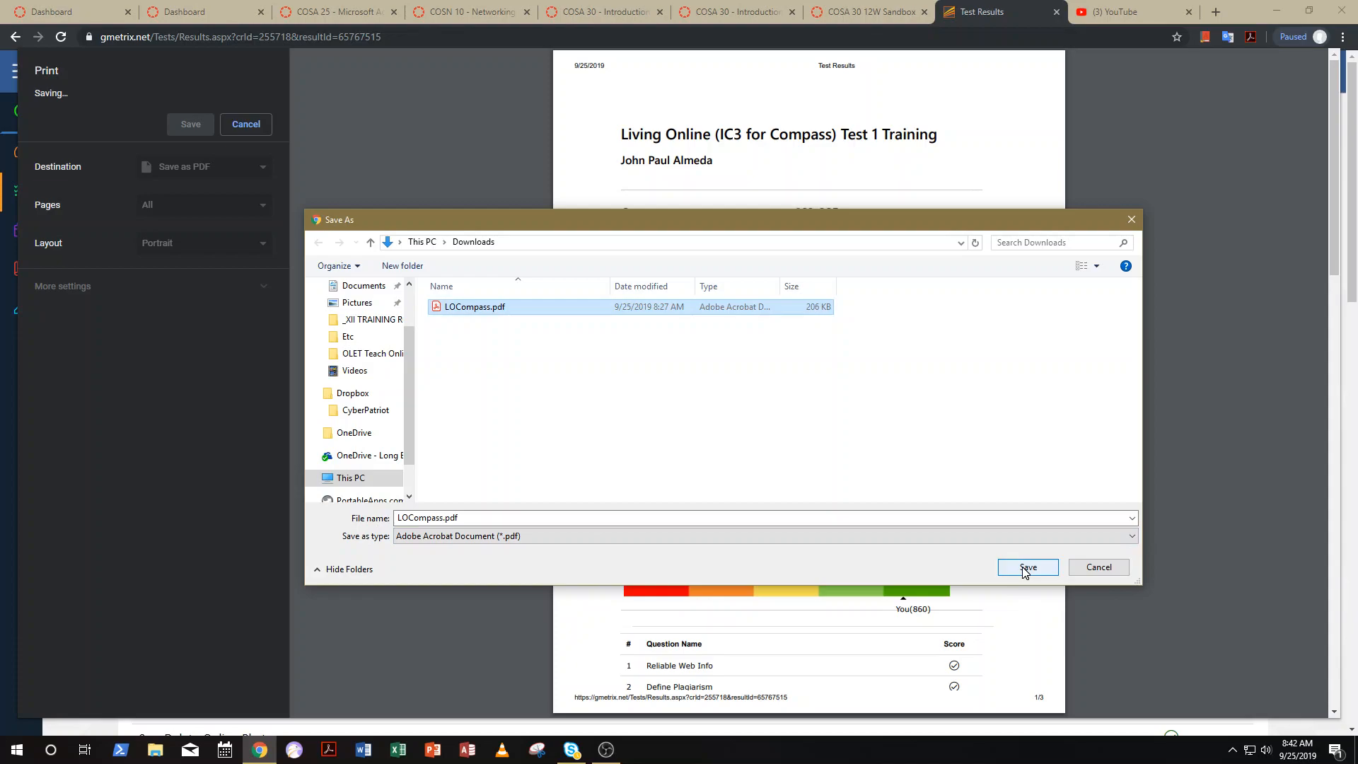
click(1027, 567)
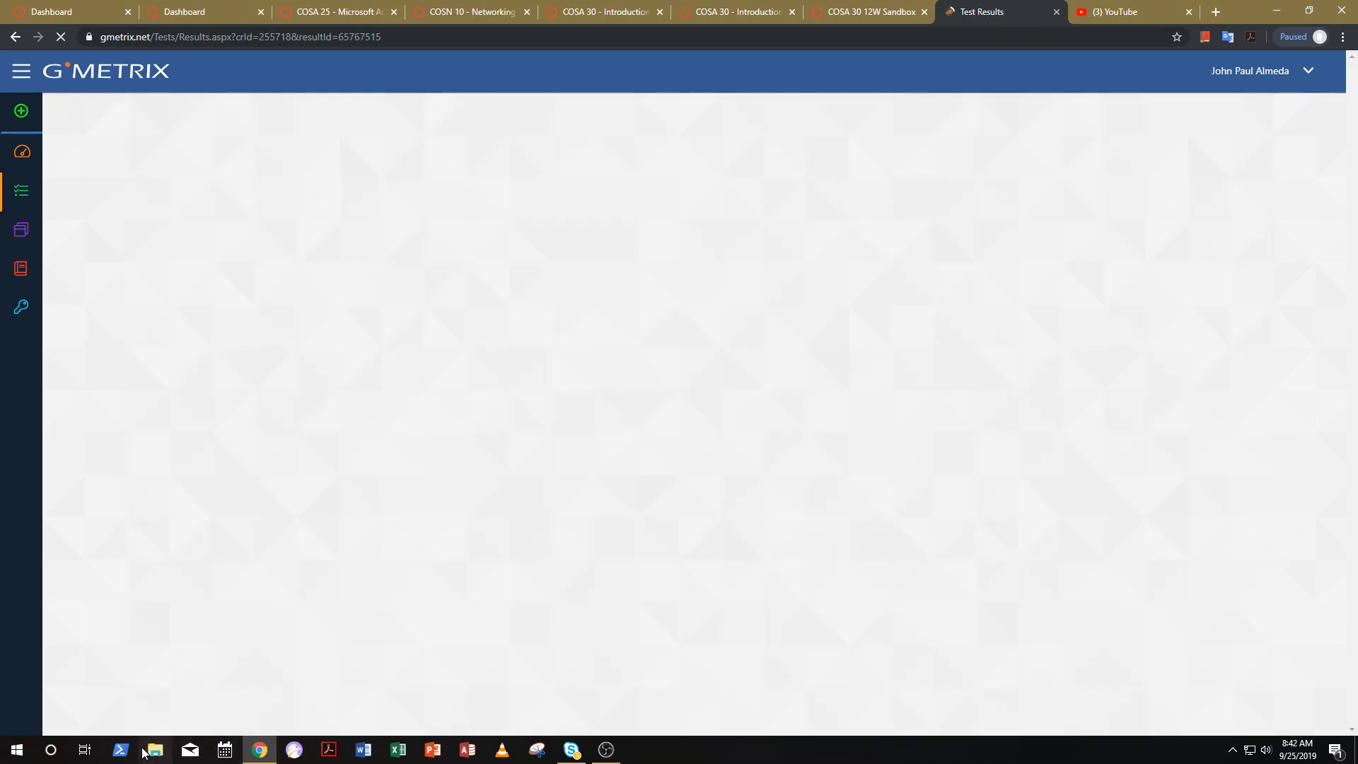
Browse to Downloads in File Explorer and launch LOCompass.pdf in Adobe Acrobat
click(154, 749)
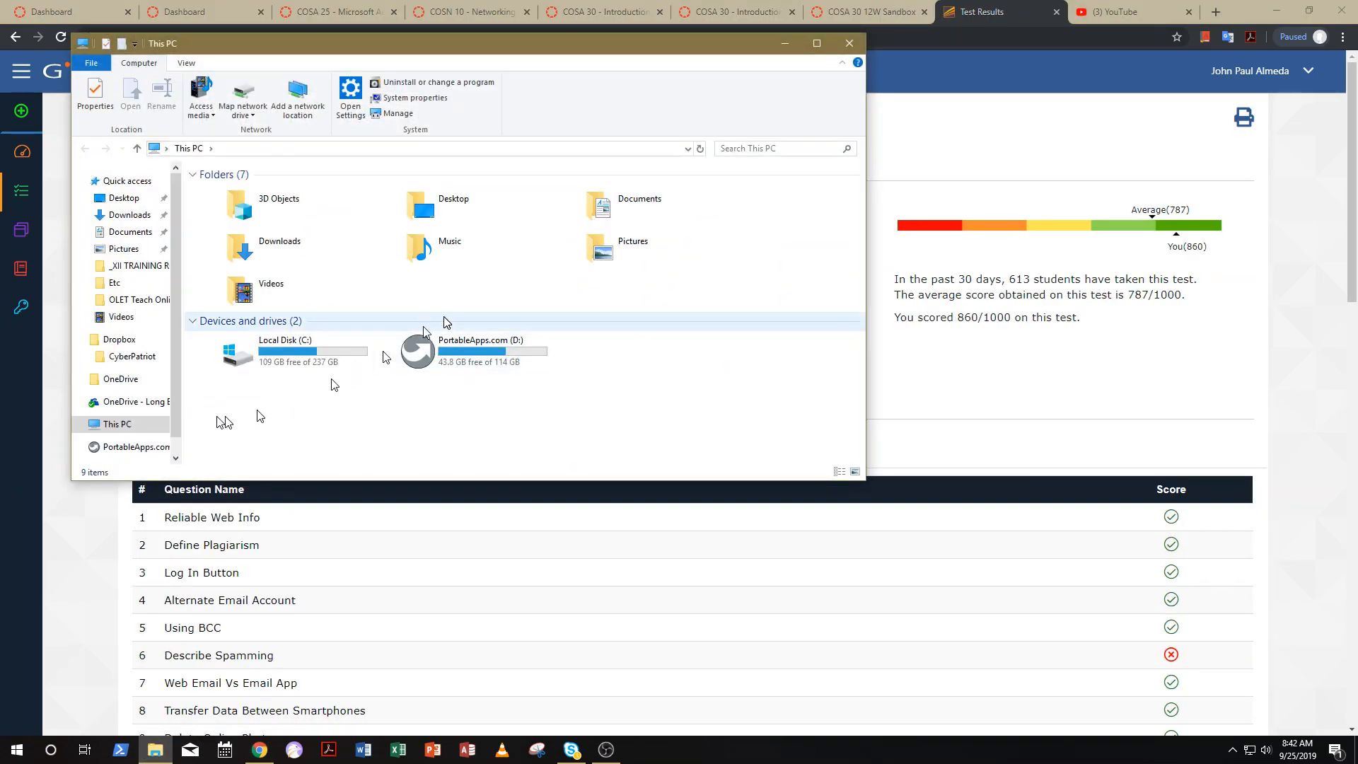
click(130, 214)
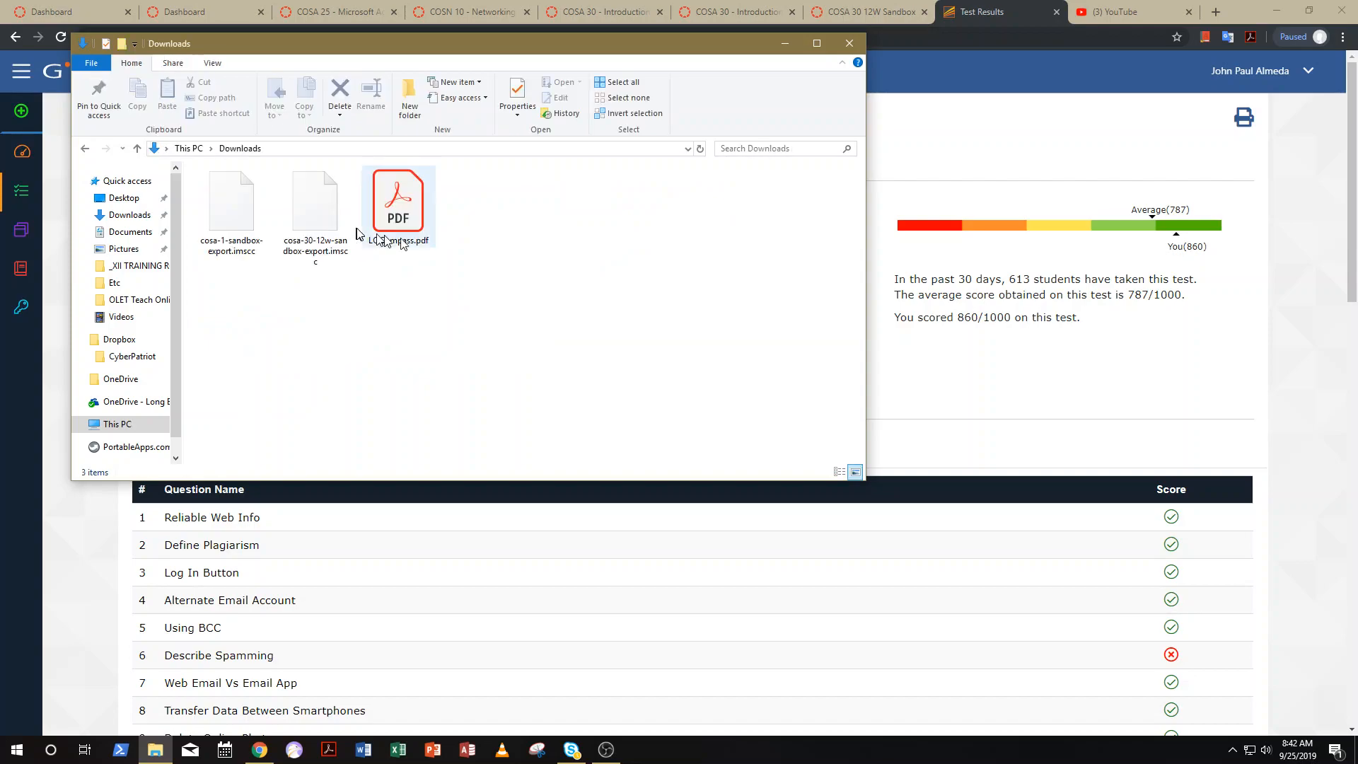
double_click(396, 201)
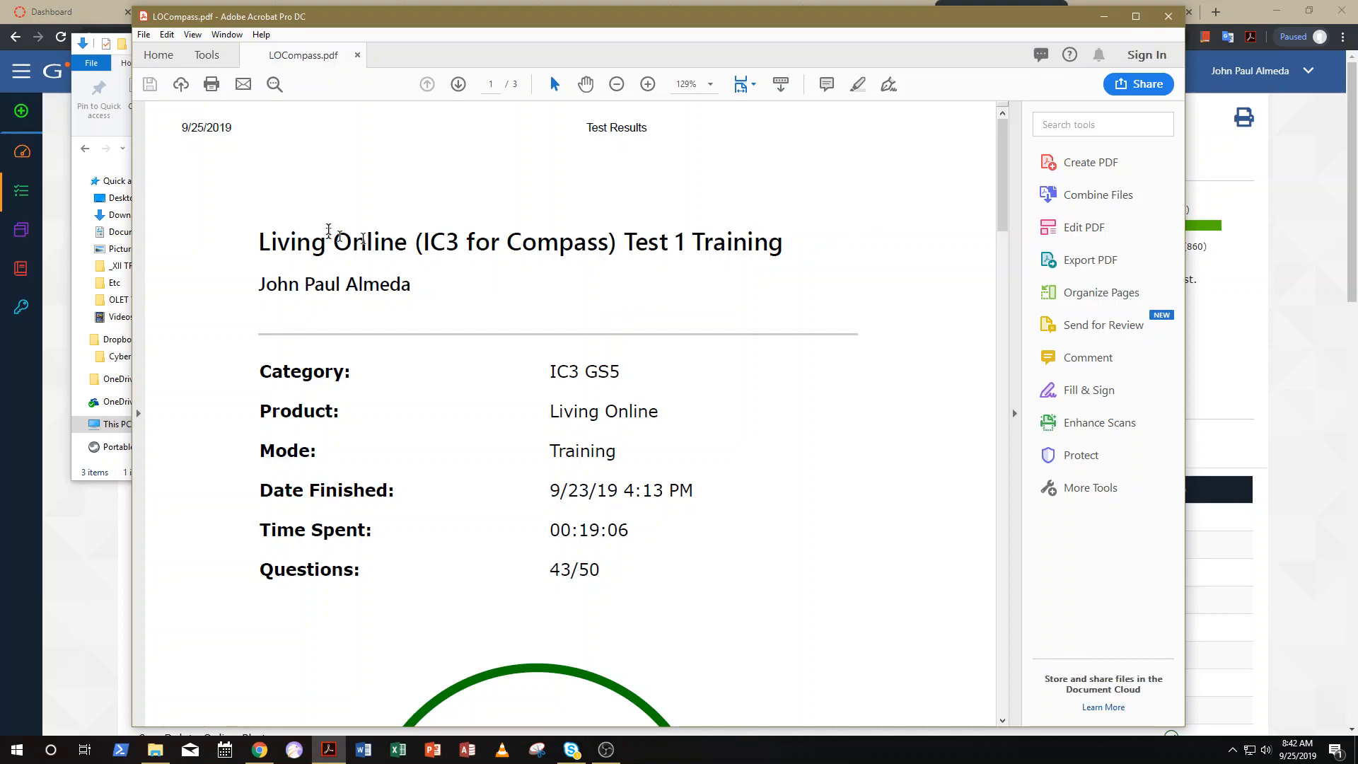
mouse_move(403, 275)
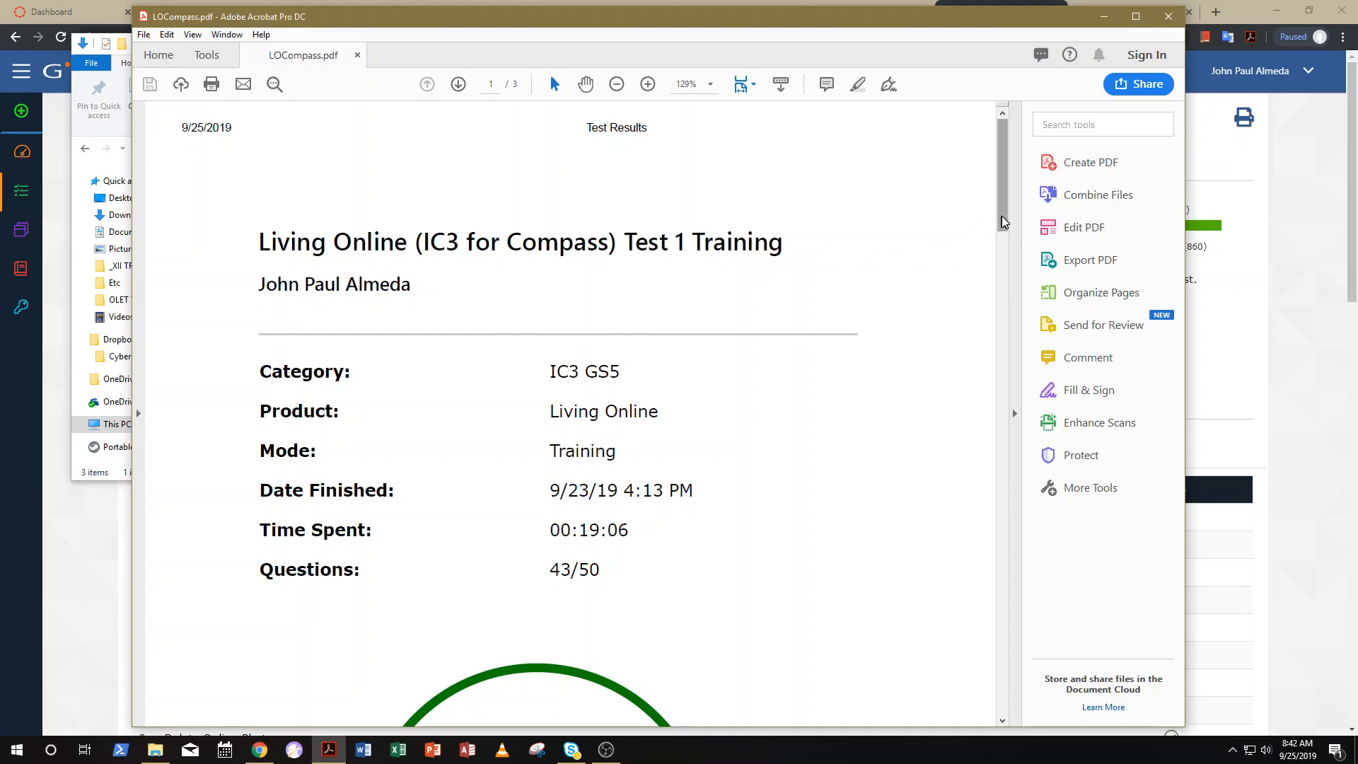
Scroll through the Living Online results in LOCompass.pdf, then close the document
scroll(down, 3)
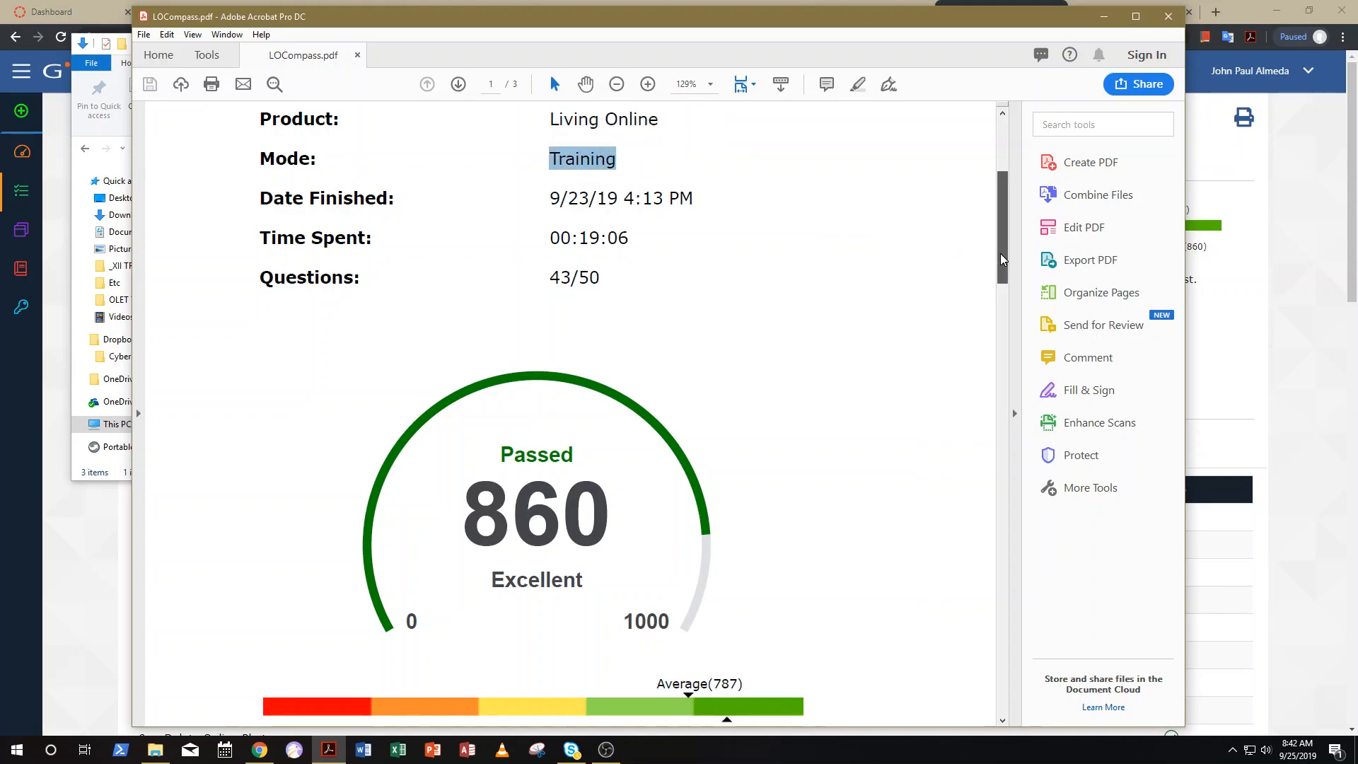
scroll(down, 3)
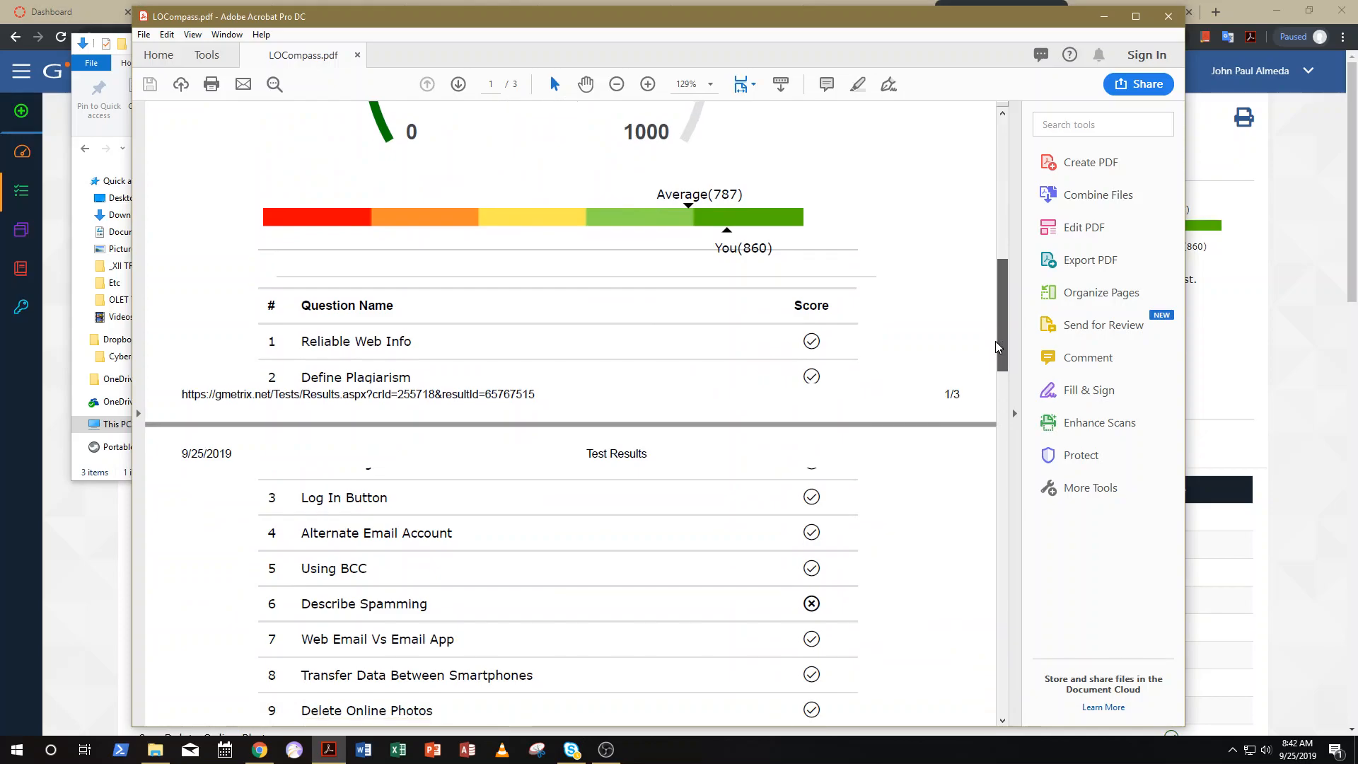
scroll(down, 3)
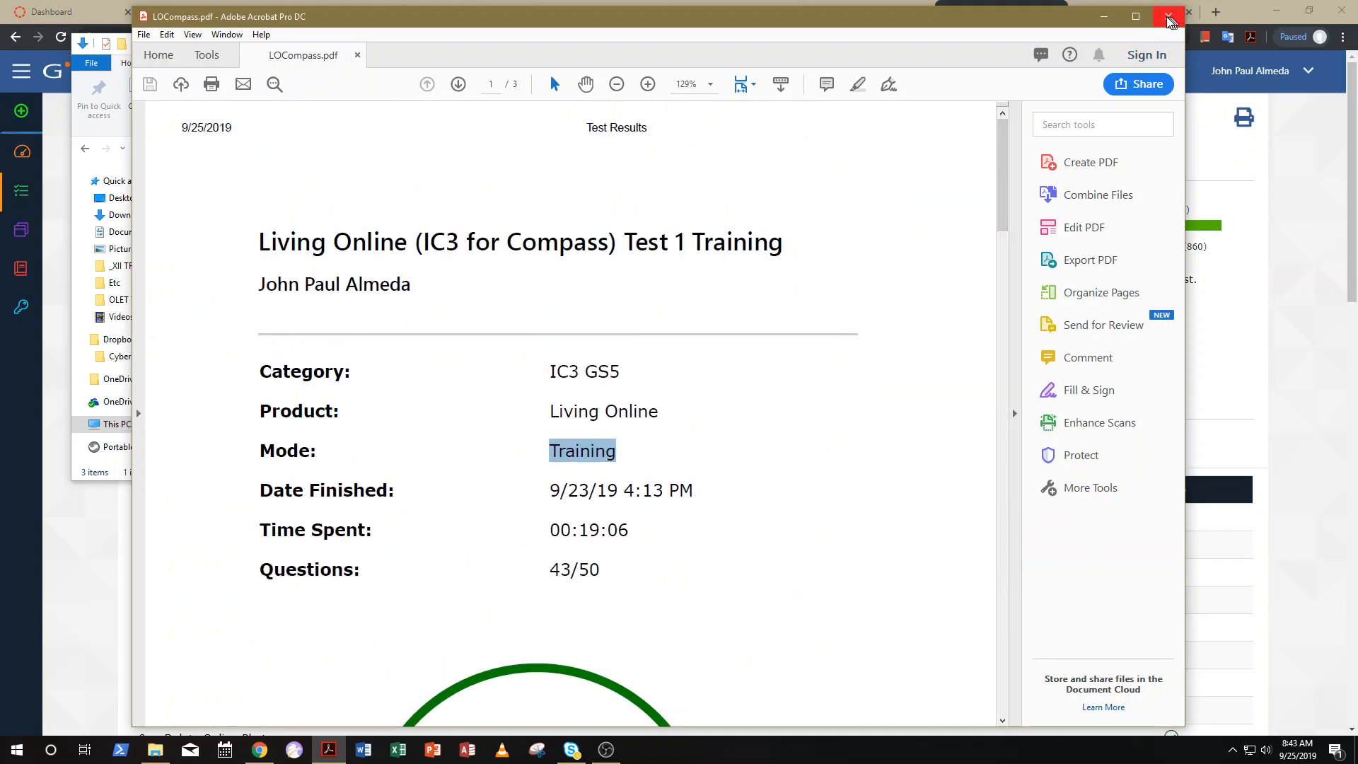
click(1167, 19)
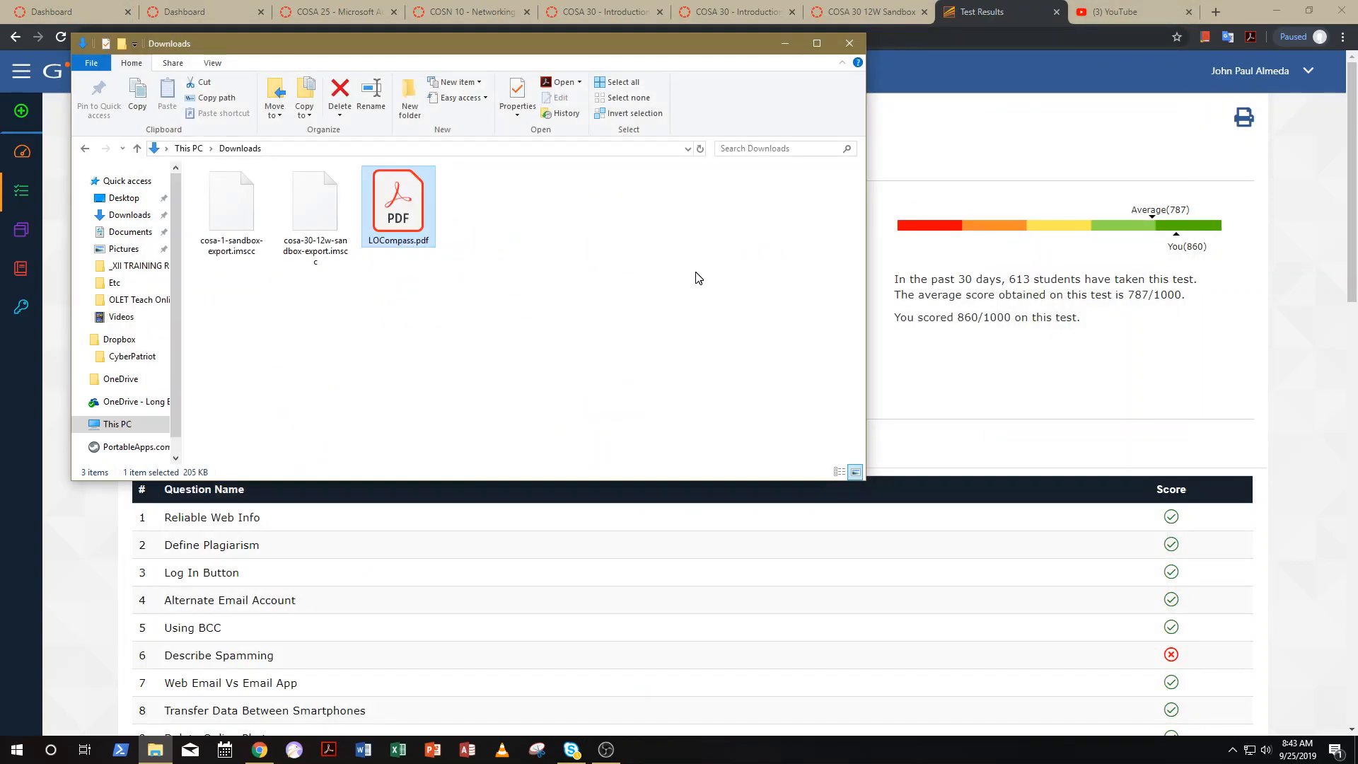